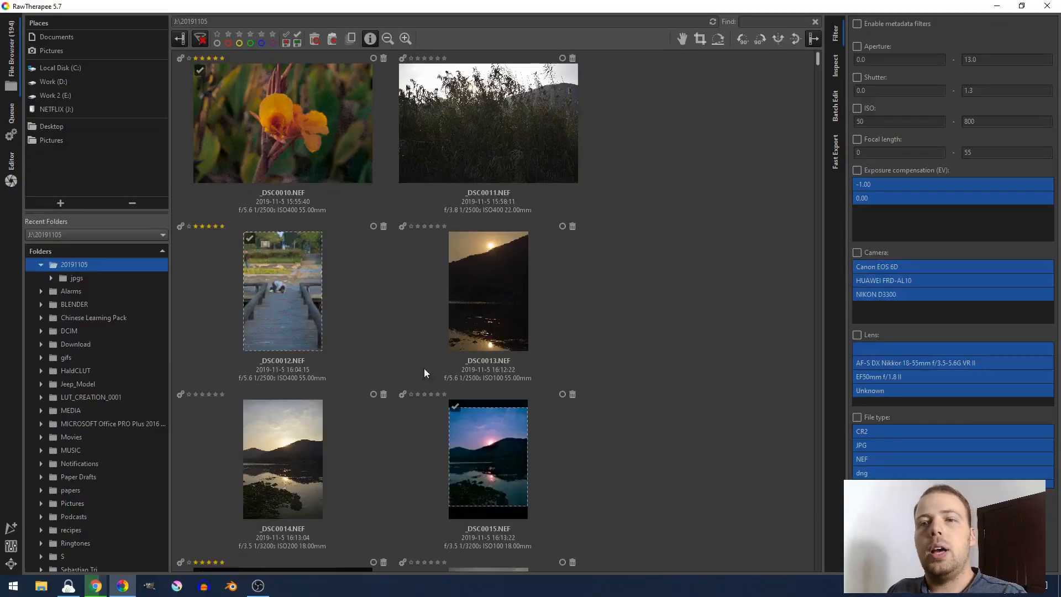
Browse down the 20191105 thumbnails and select the five-star raw IMG_1867.CR2
scroll(down, 3)
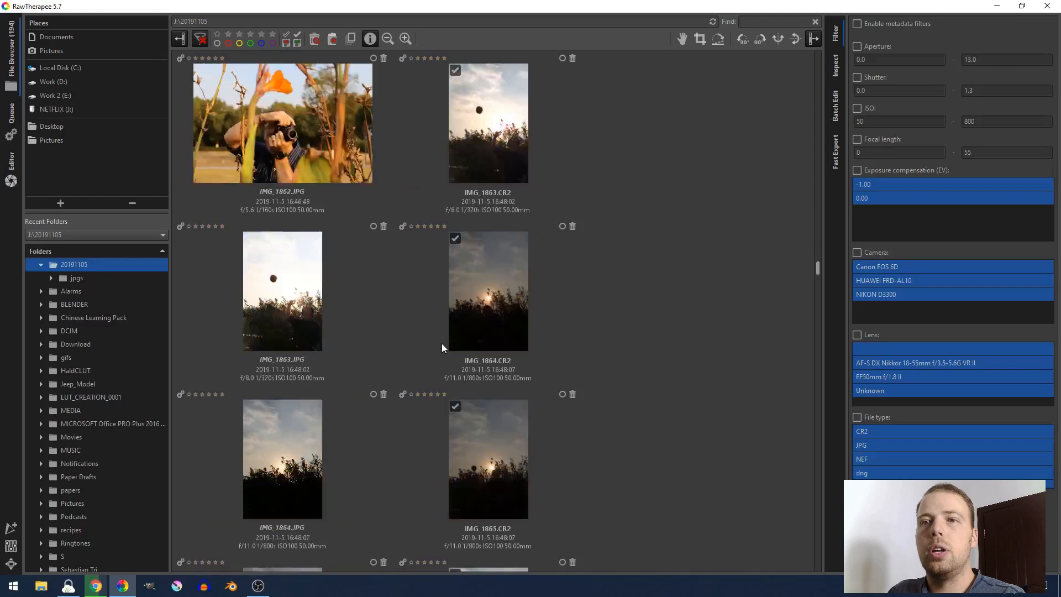
scroll(down, 3)
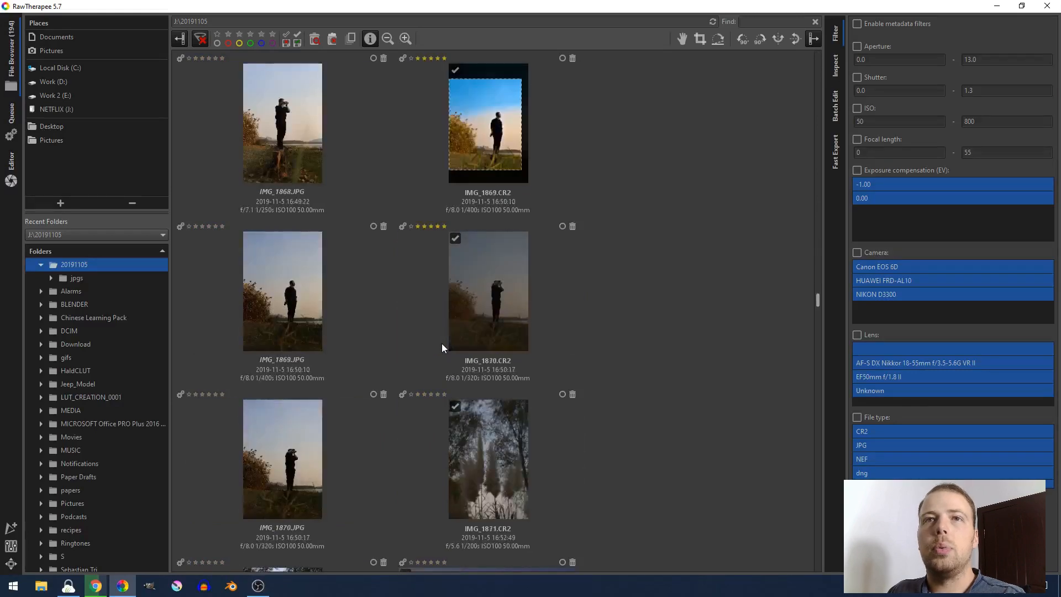
scroll(down, 3)
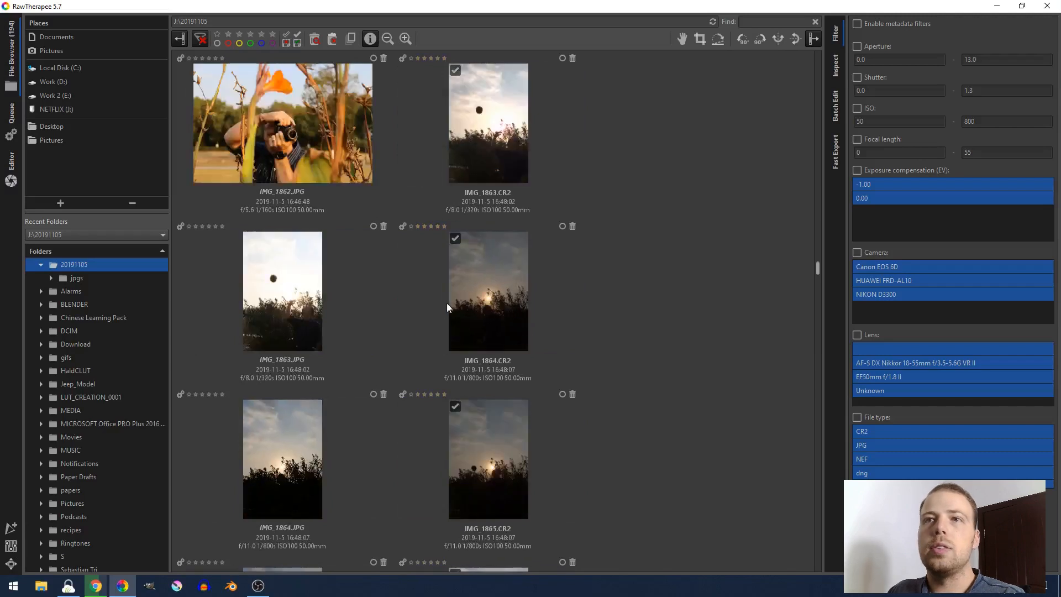
mouse_move(503, 149)
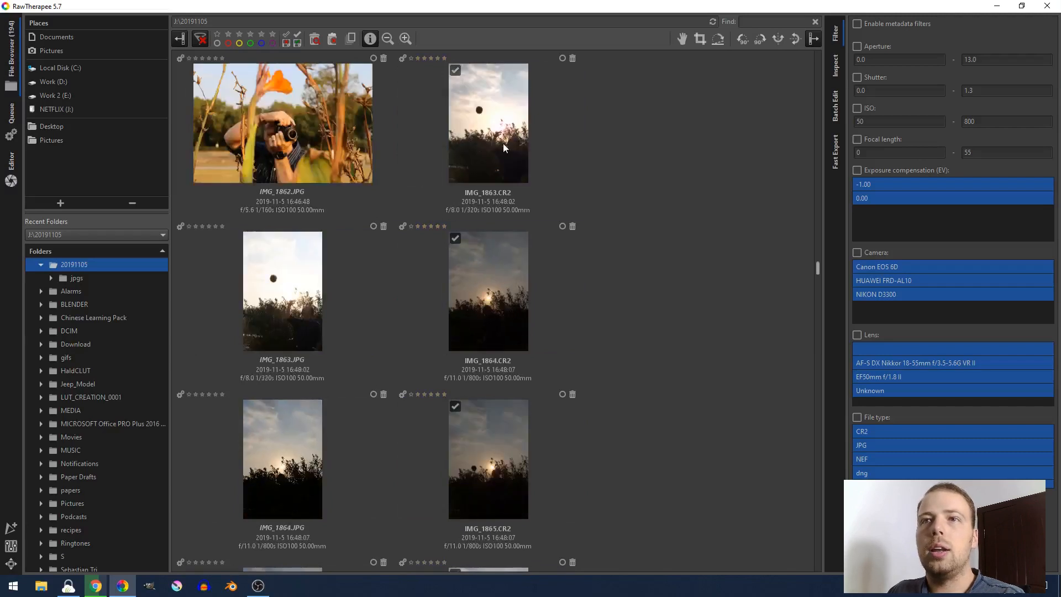
scroll(down, 3)
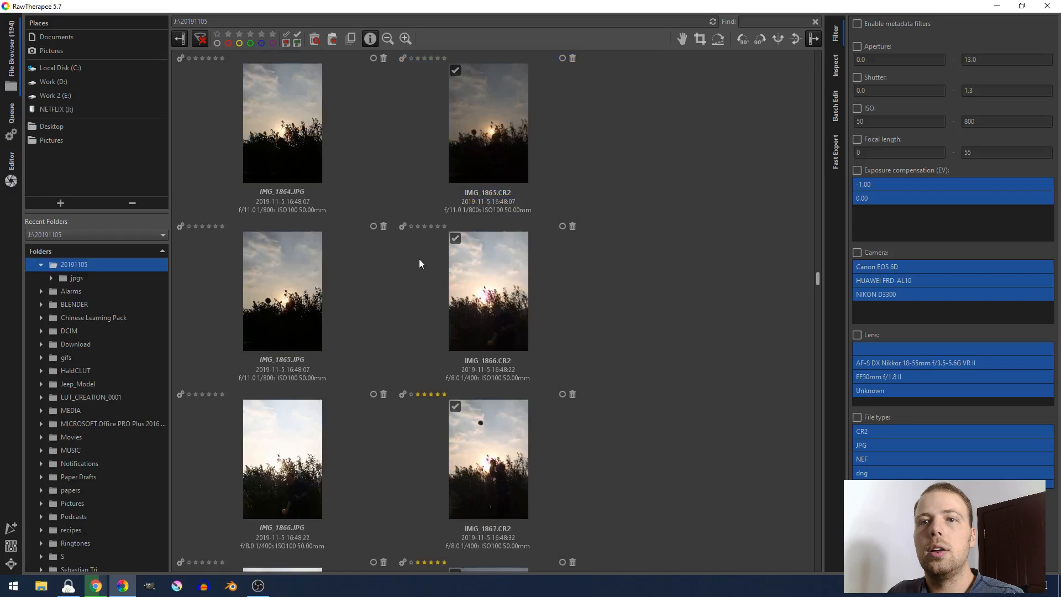
click(487, 459)
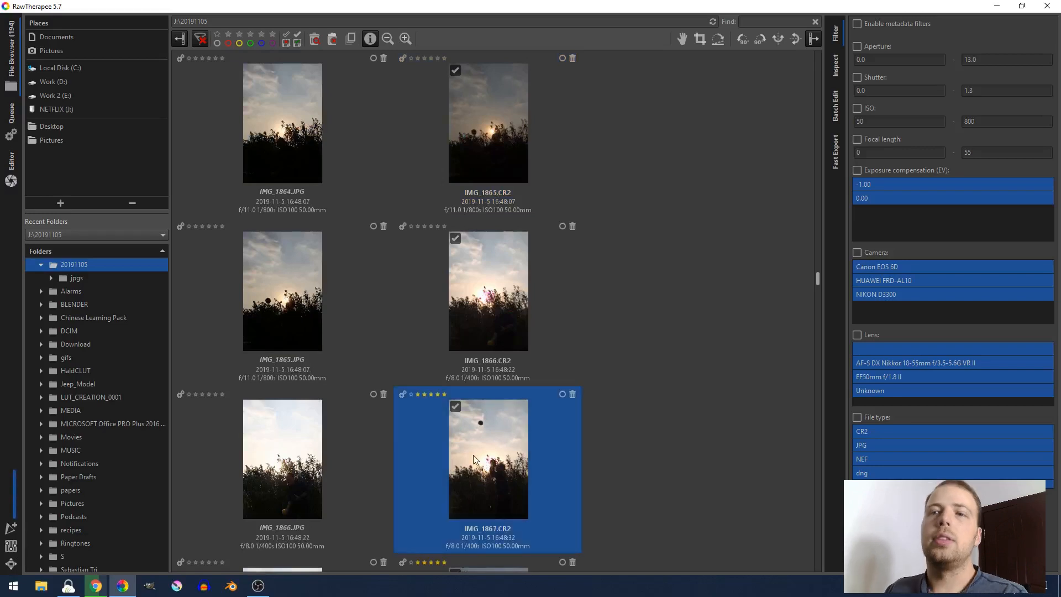
Load IMG_1867.CR2 into the editor and show its Lens/Geometry transform tools
double_click(487, 458)
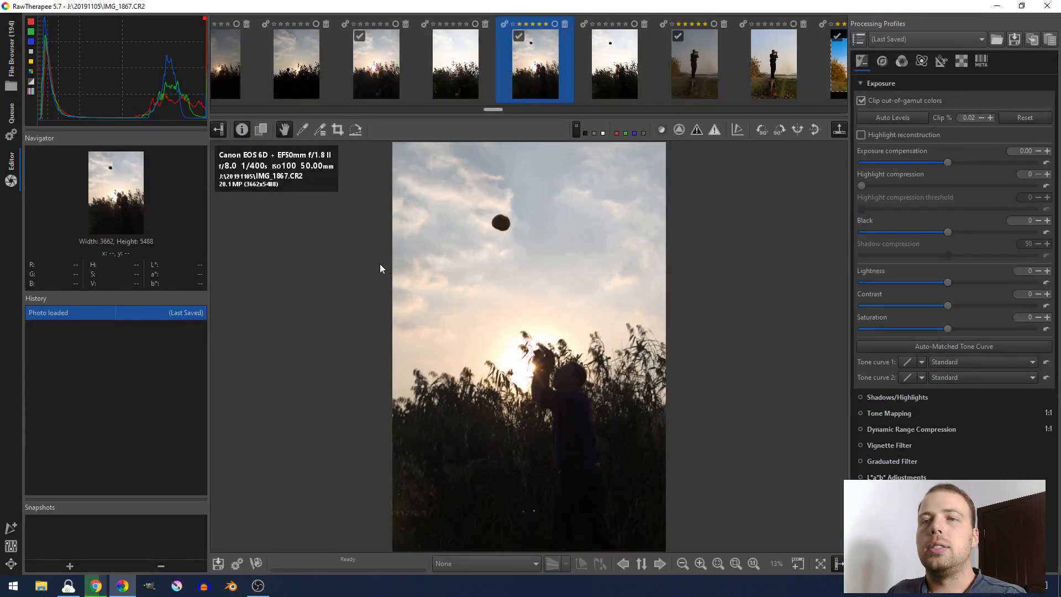
mouse_move(379, 267)
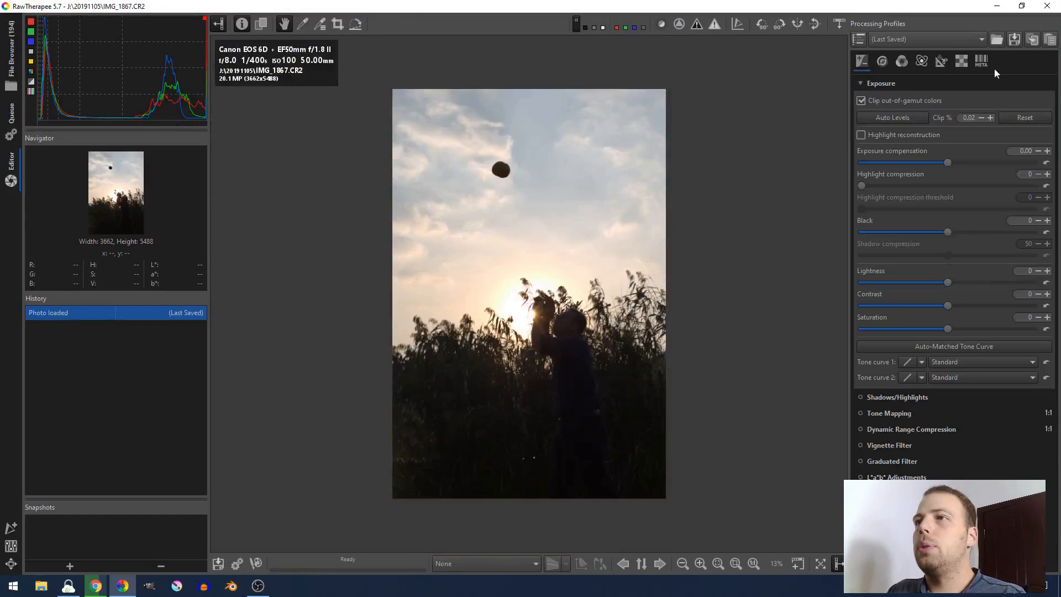
click(941, 61)
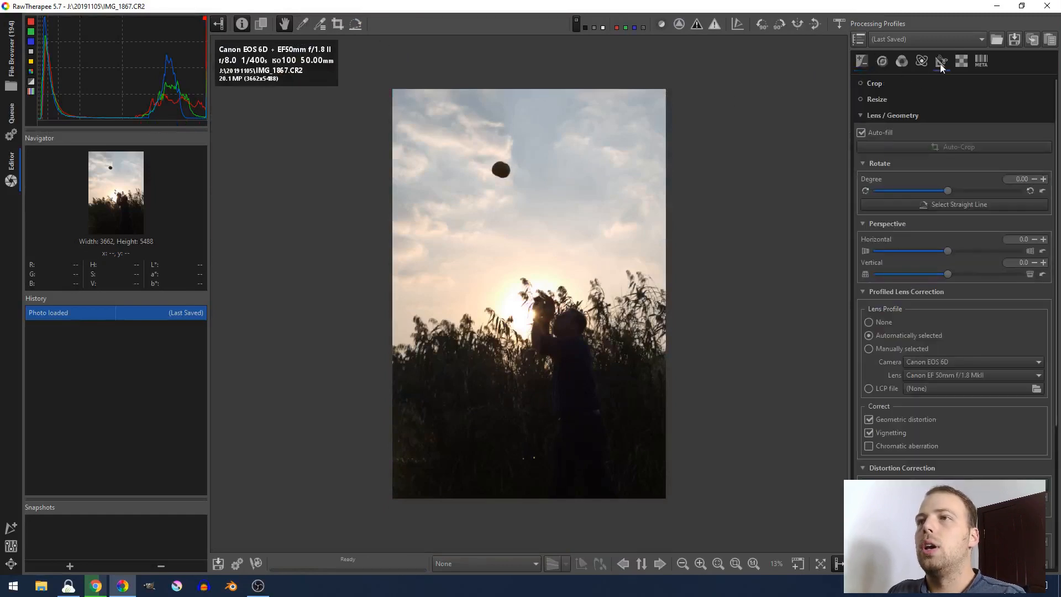
click(941, 62)
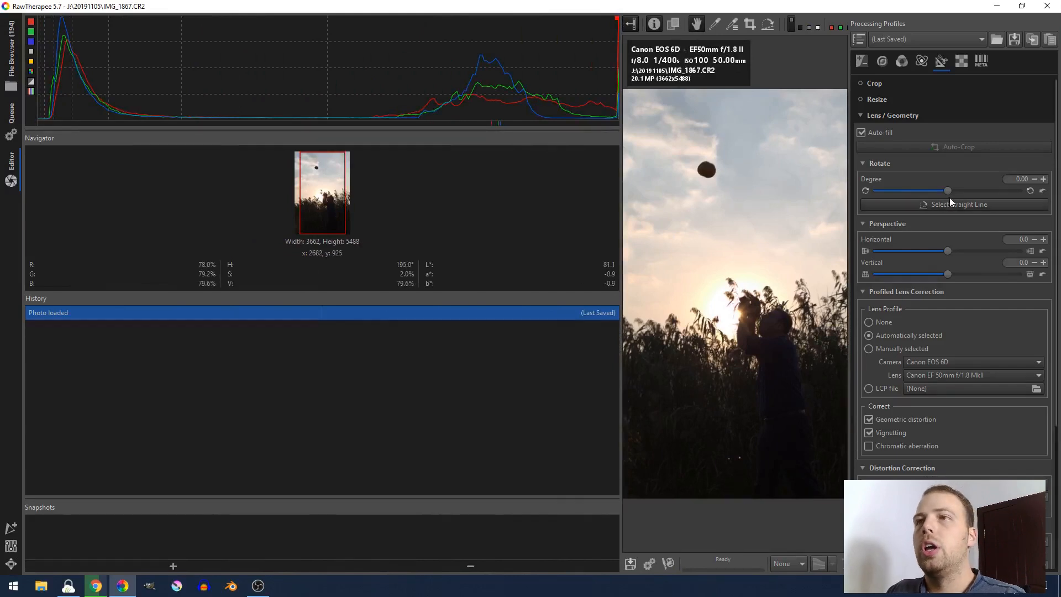
Try tilting the photo up to about 20 degrees, then return rotation to 0
drag(946, 191, 943, 191)
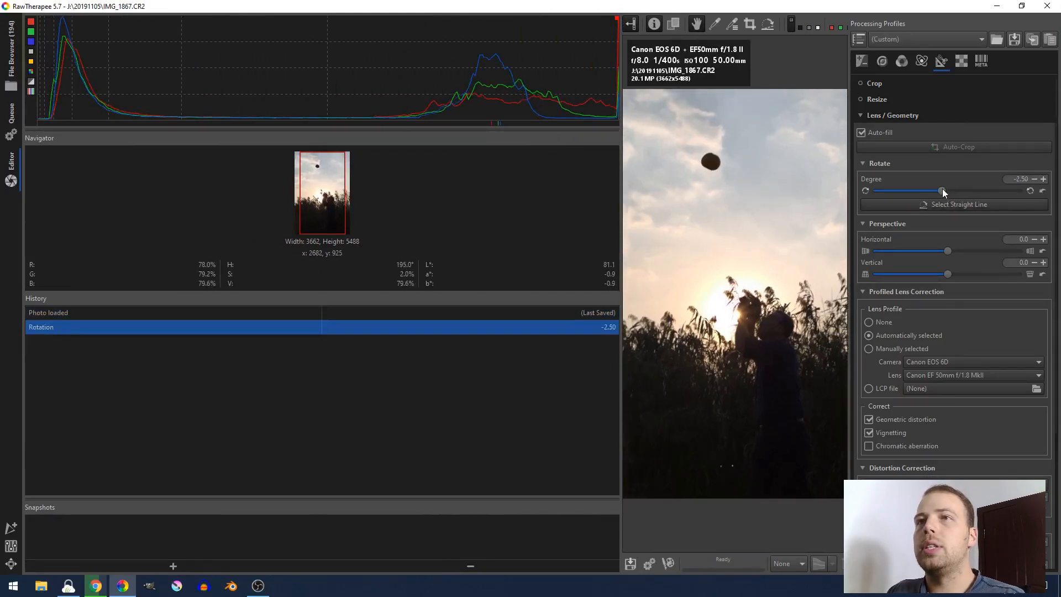
drag(942, 191, 927, 191)
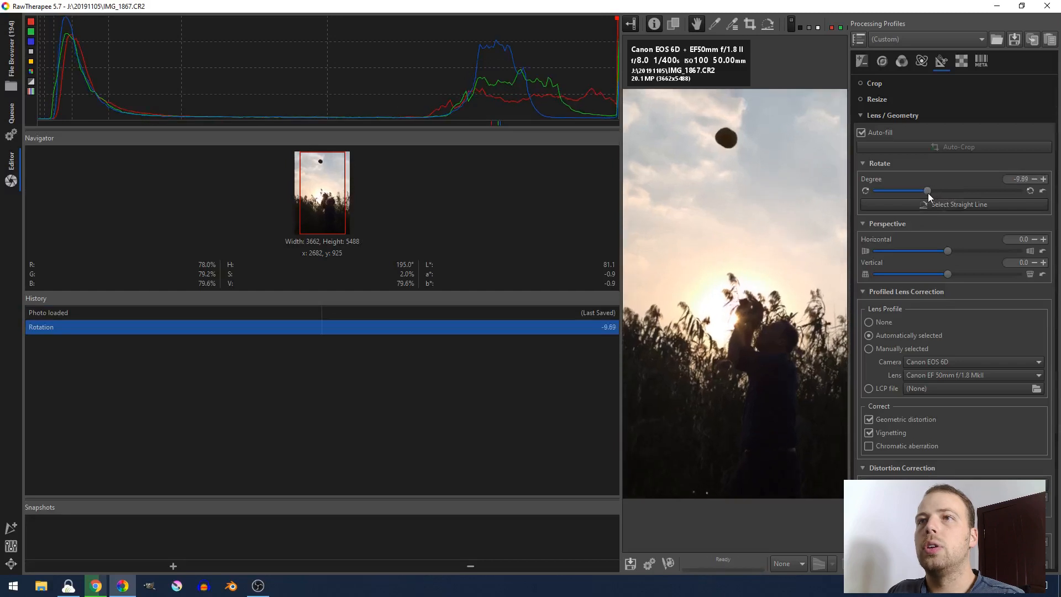
drag(927, 191, 895, 191)
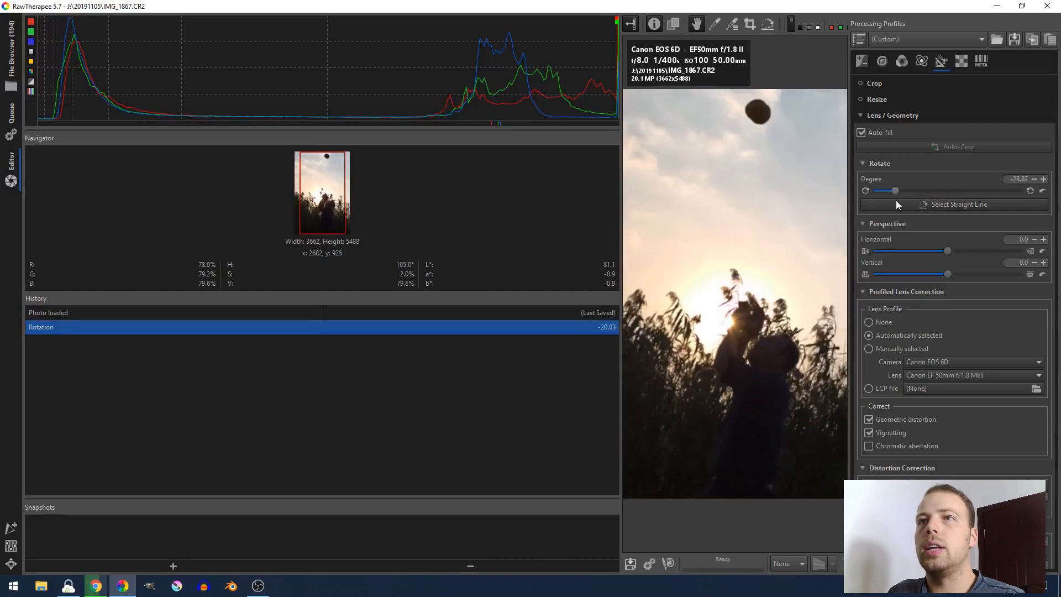
drag(894, 191, 880, 191)
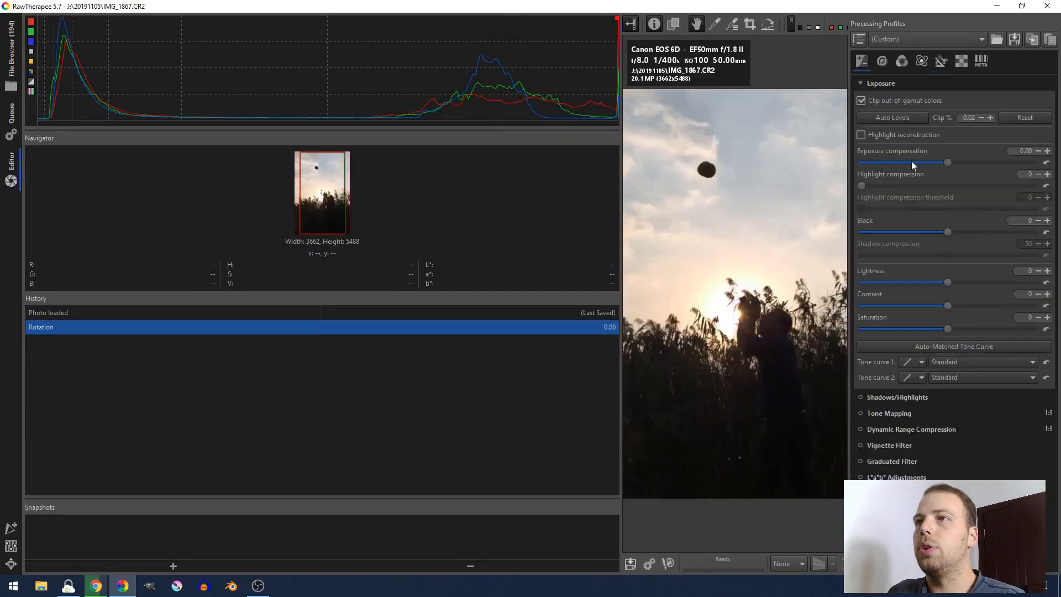
Adjust exposure compensation down and back up to -0.30, and set black level to 223
drag(947, 163, 906, 163)
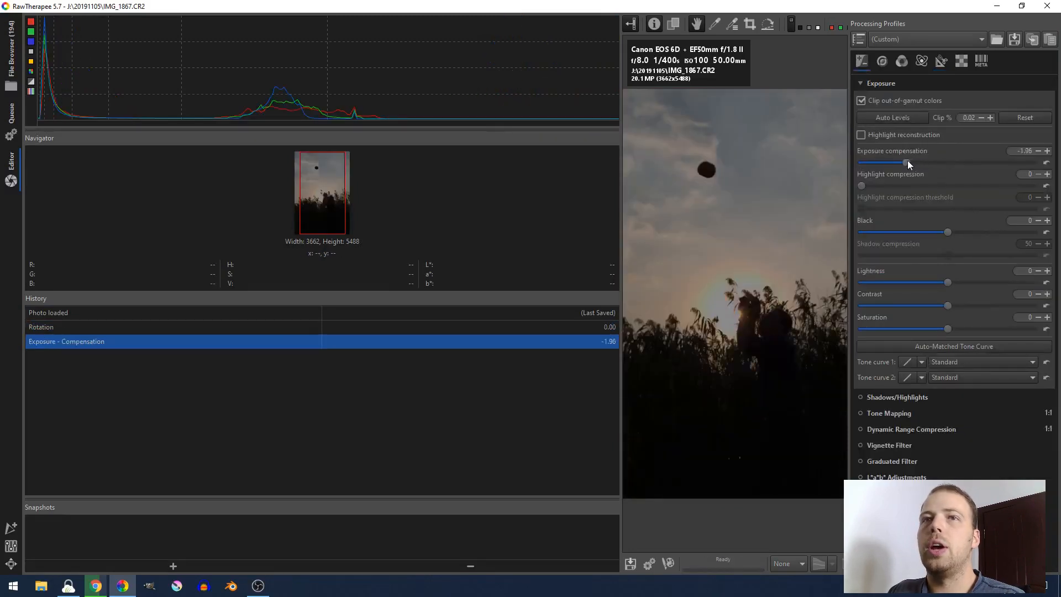
drag(900, 163, 911, 162)
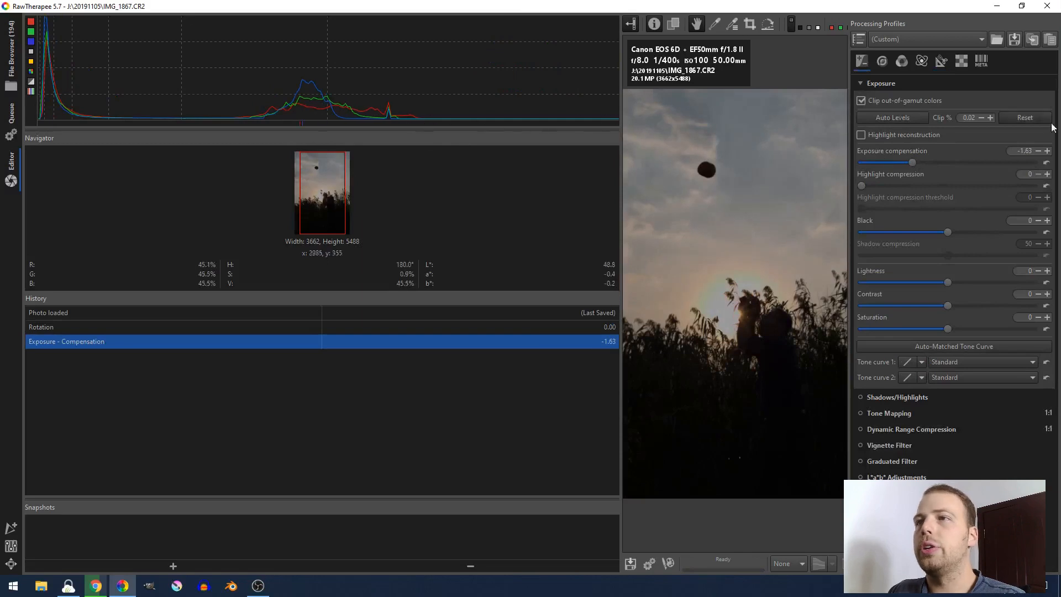
mouse_move(421, 125)
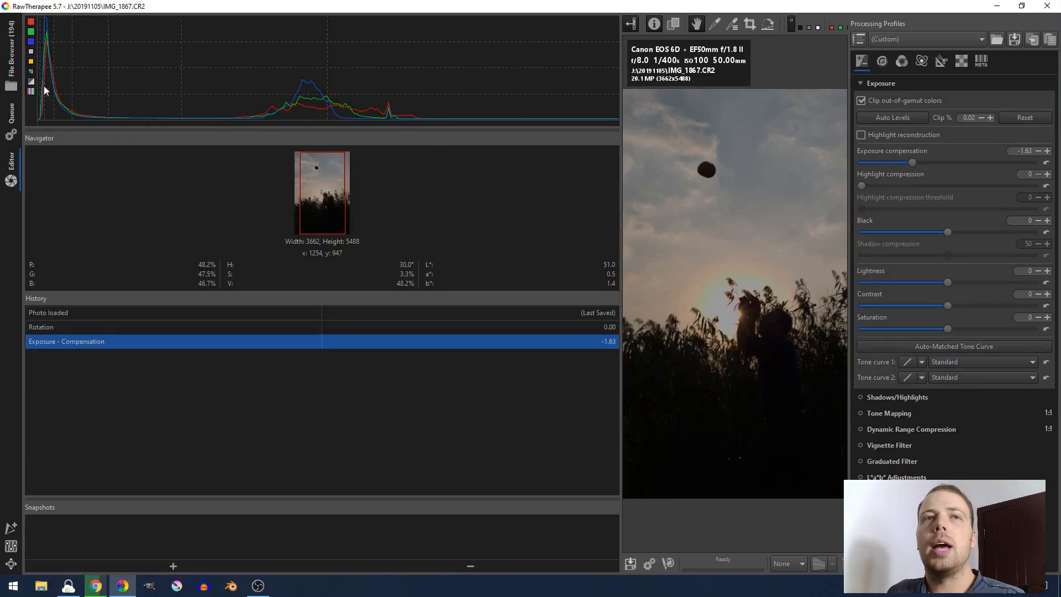
mouse_move(612, 110)
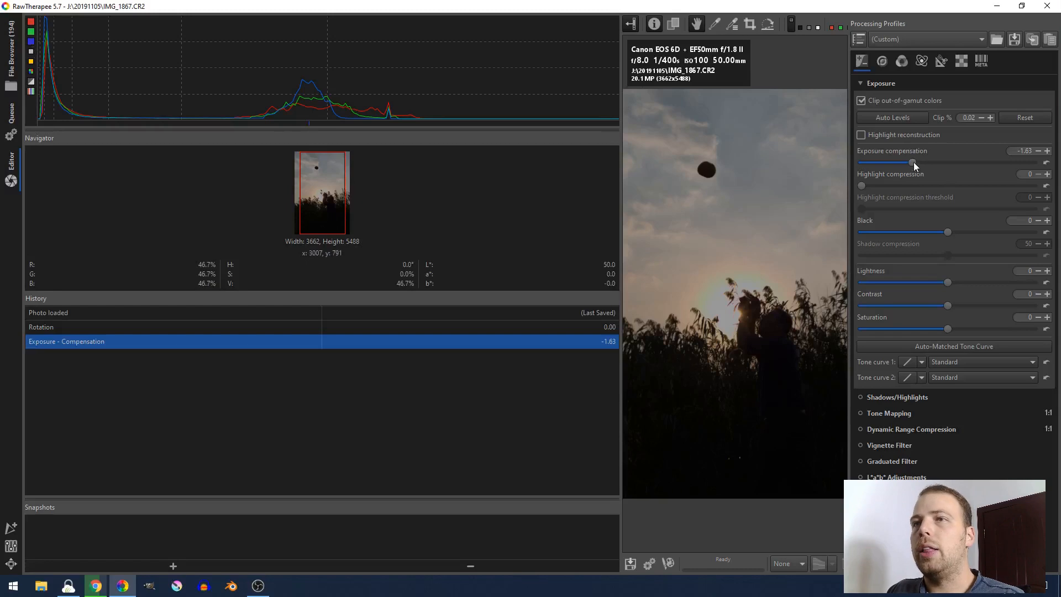
drag(913, 163, 930, 162)
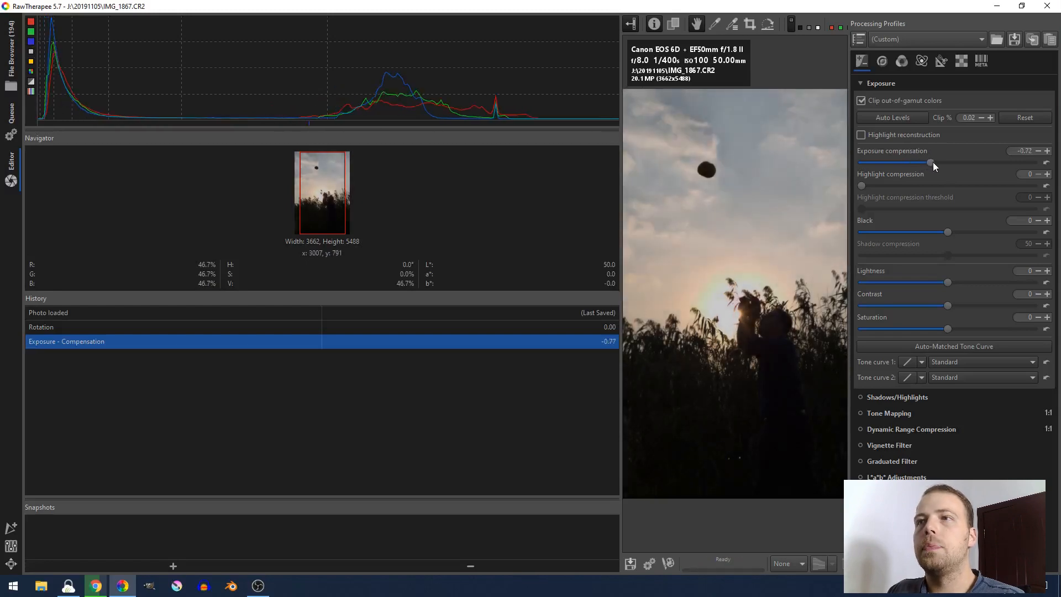
drag(929, 162, 939, 163)
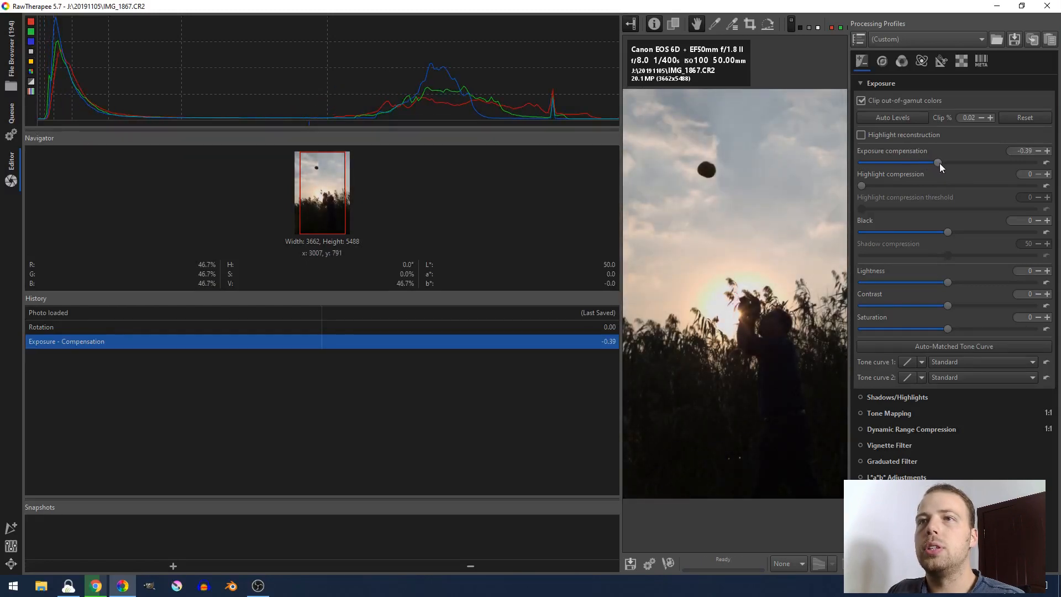
drag(936, 162, 940, 163)
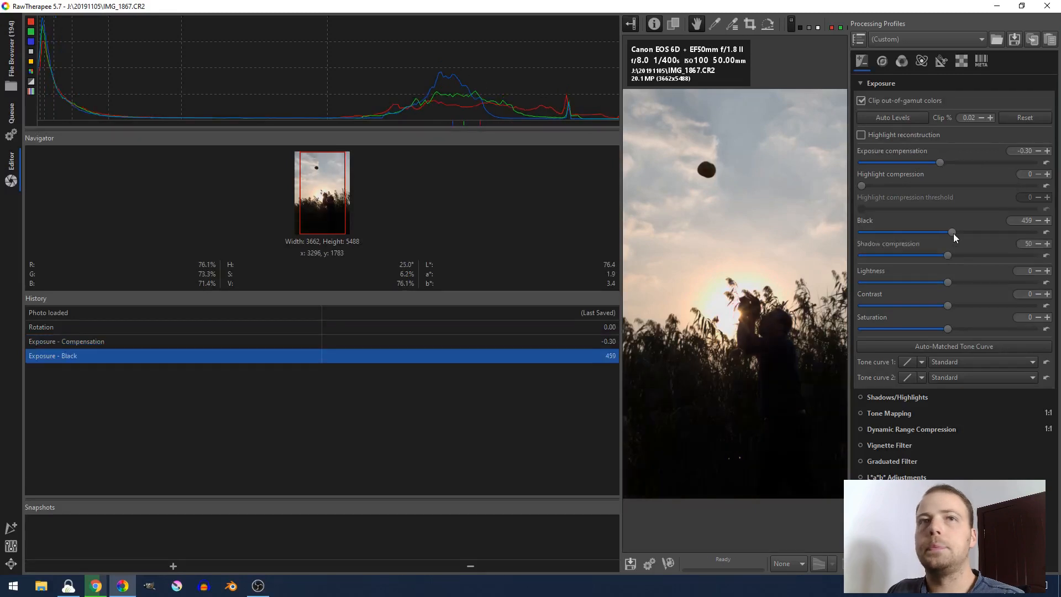
drag(951, 231, 948, 231)
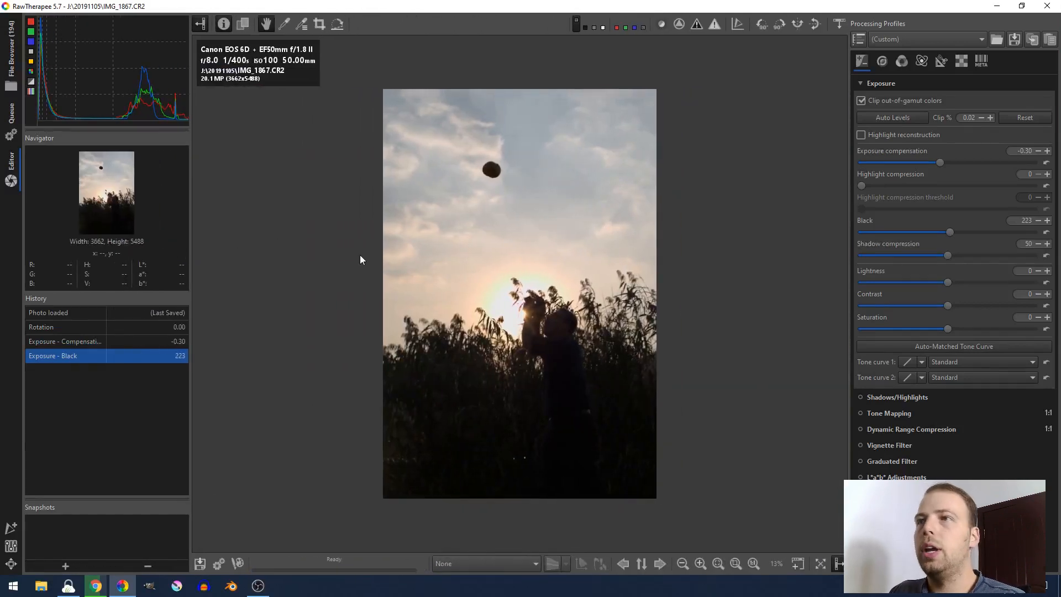
mouse_move(593, 417)
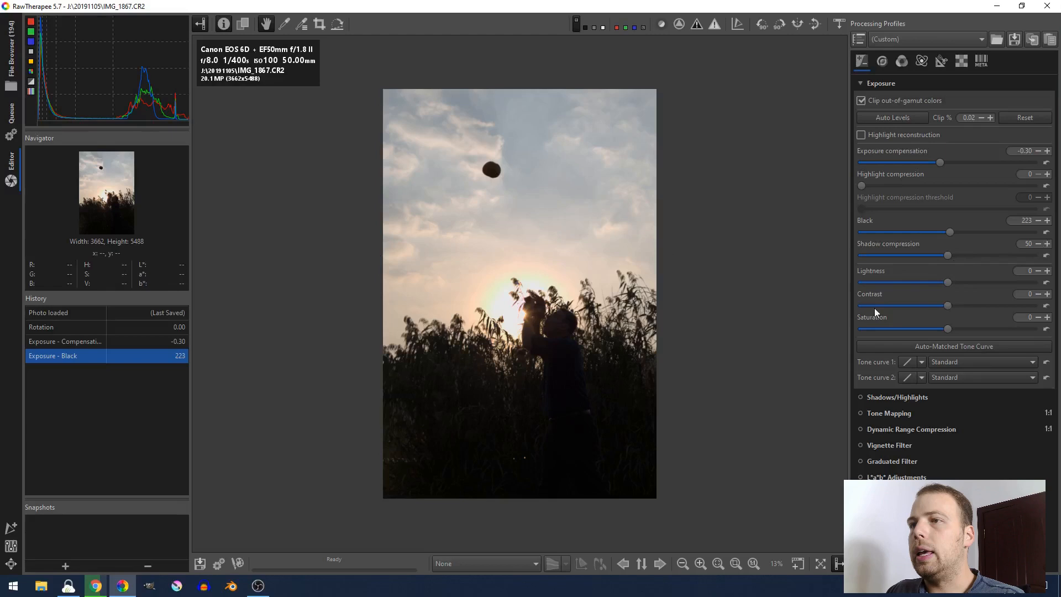
Raise lightness to 22 and switch Tone curve 1 to the Custom curve type
drag(947, 282, 972, 282)
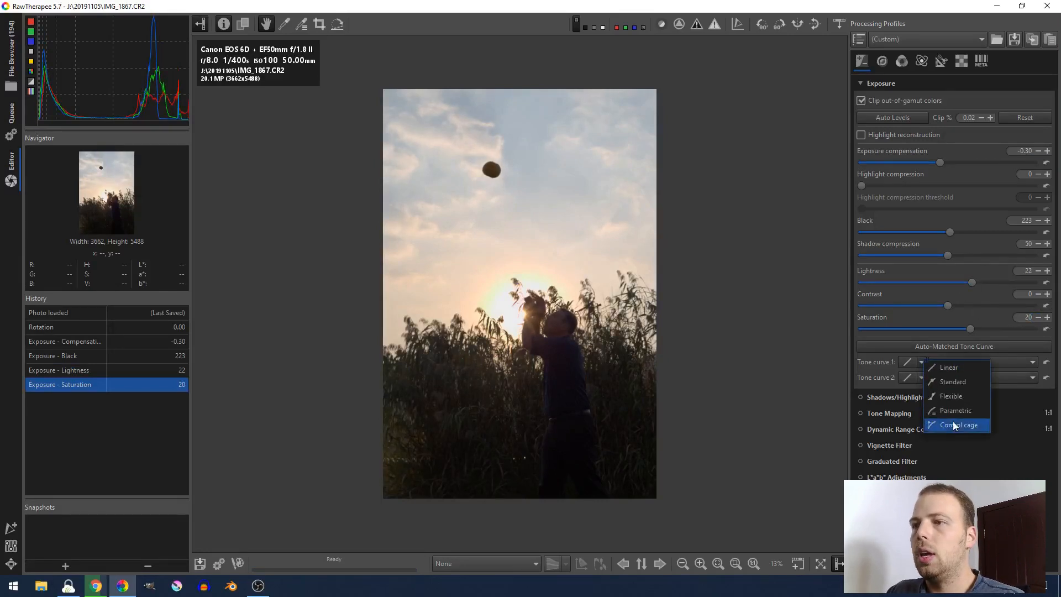
click(956, 424)
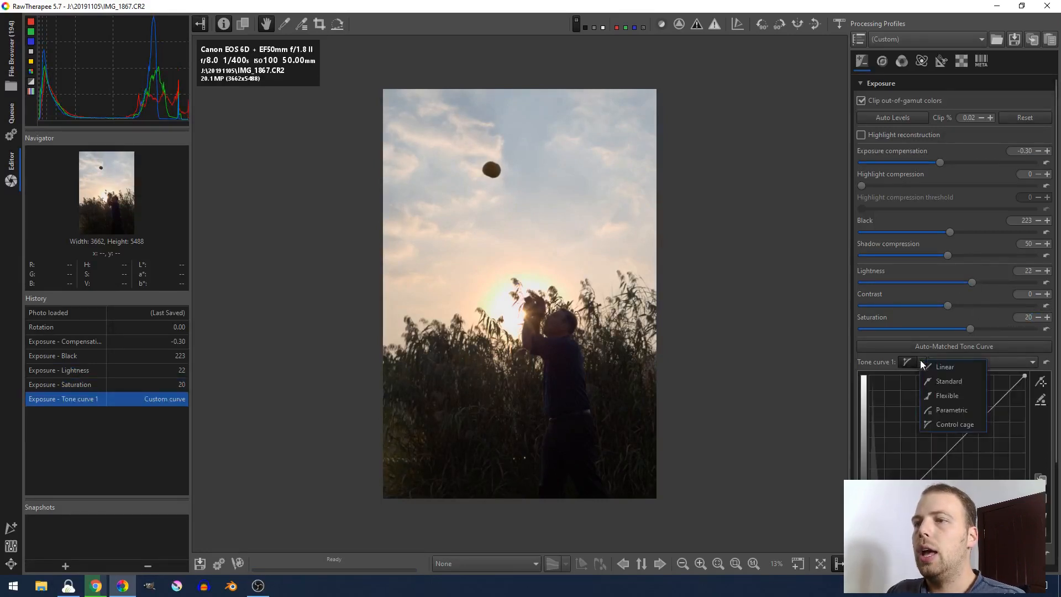
click(949, 381)
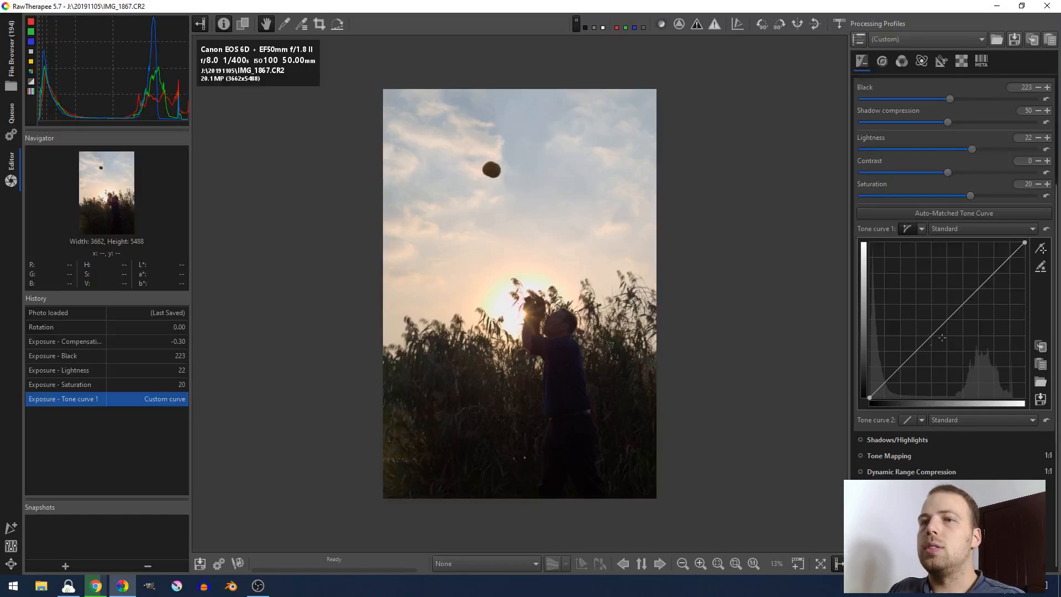
Shape Tone curve 1 to lift shadows and midtones and ease the upper curve for gentler contrast
drag(940, 336, 890, 369)
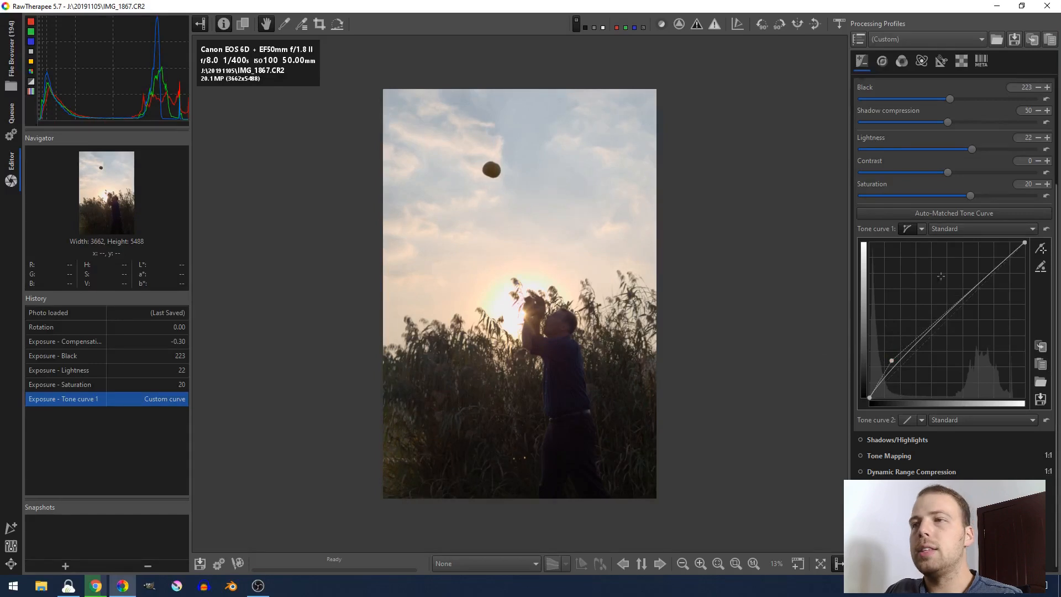
mouse_move(549, 401)
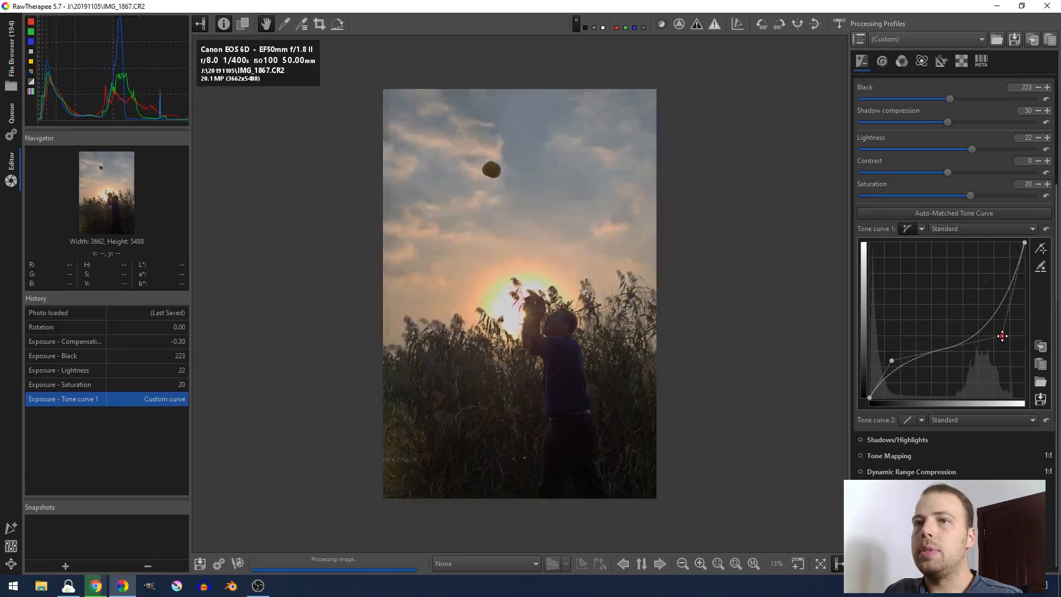
drag(1003, 336, 1003, 335)
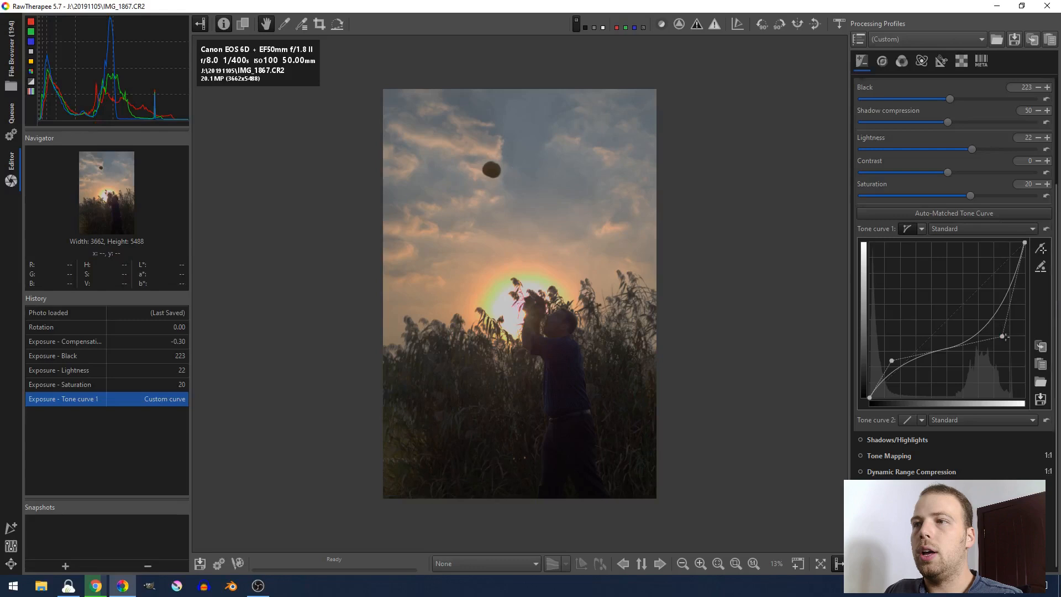
drag(891, 361, 900, 334)
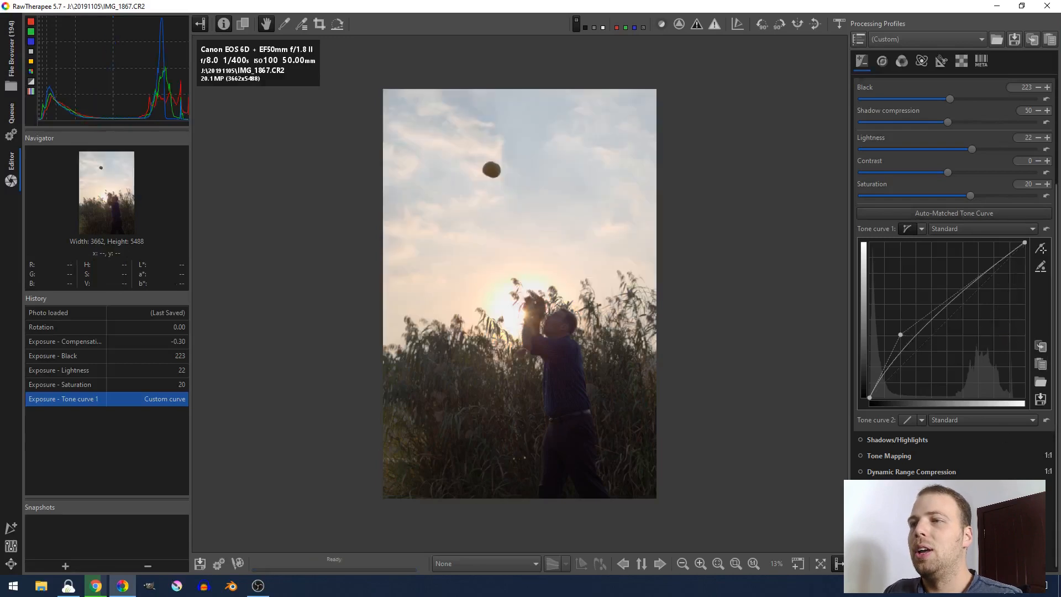
drag(900, 335, 897, 340)
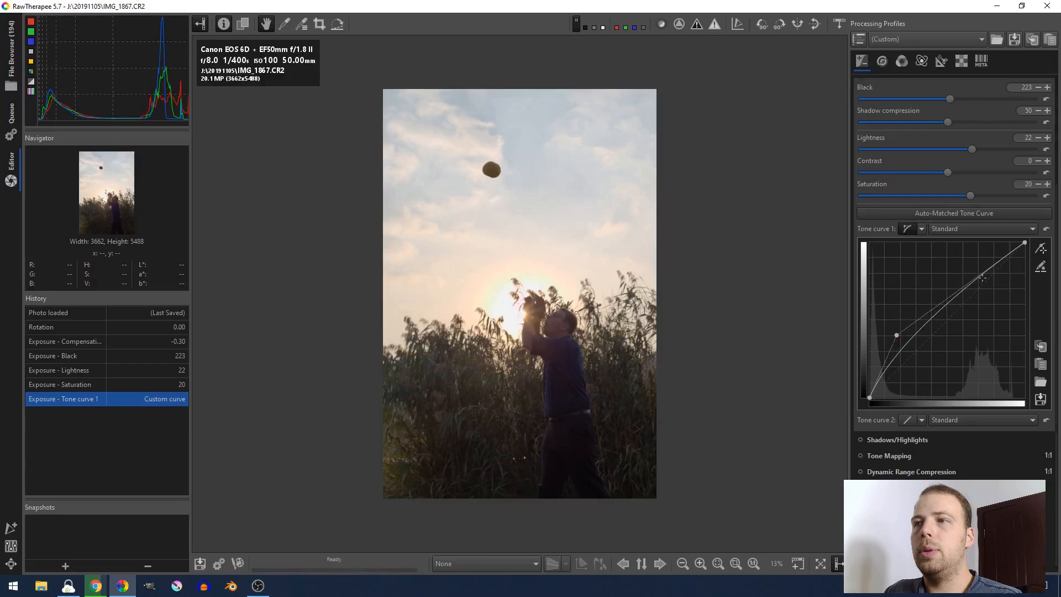
drag(981, 277, 991, 284)
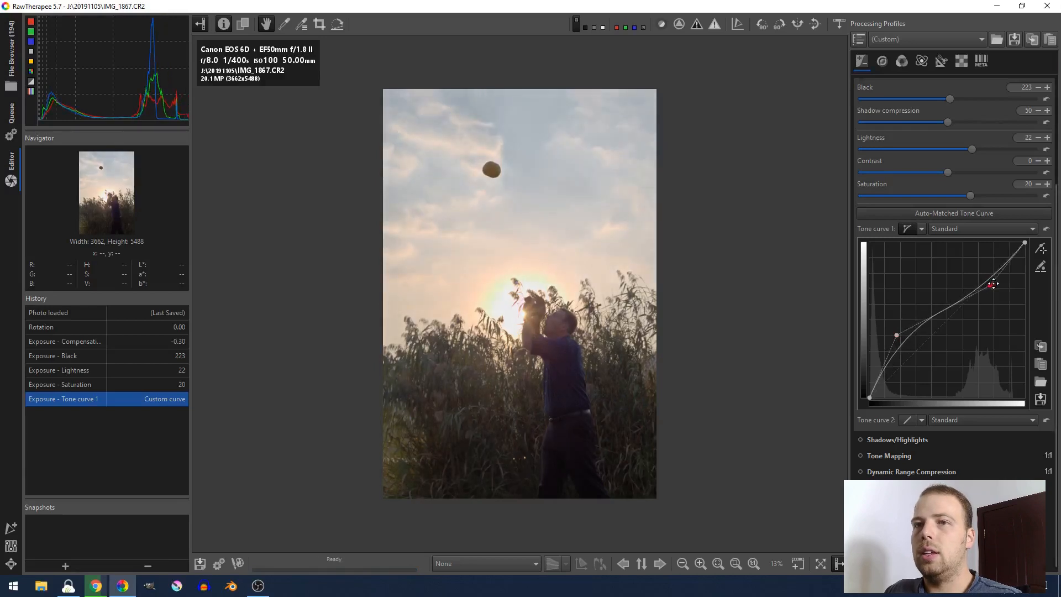
drag(991, 284, 999, 284)
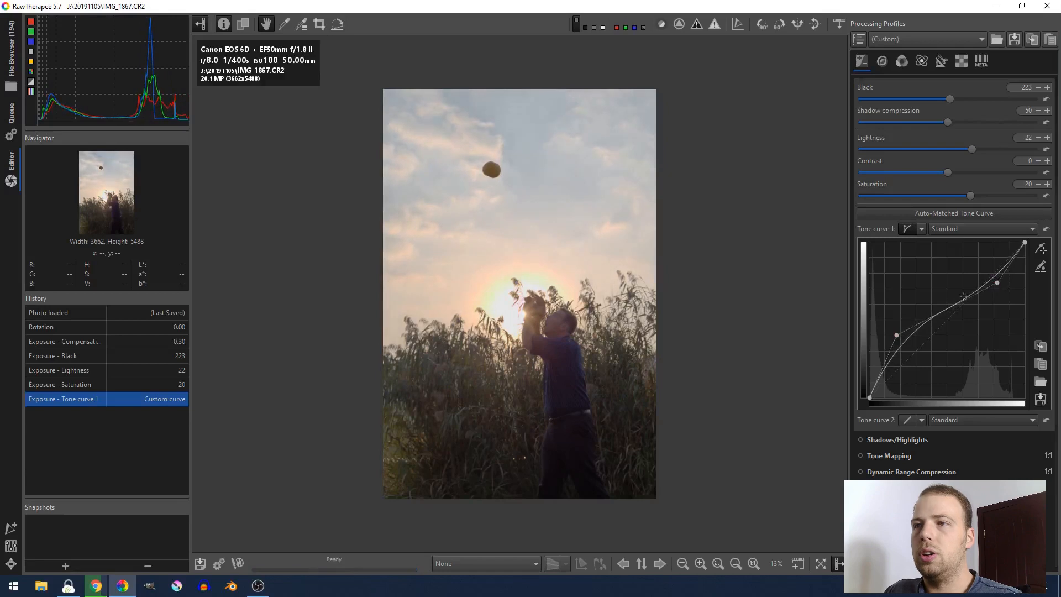
drag(896, 336, 897, 344)
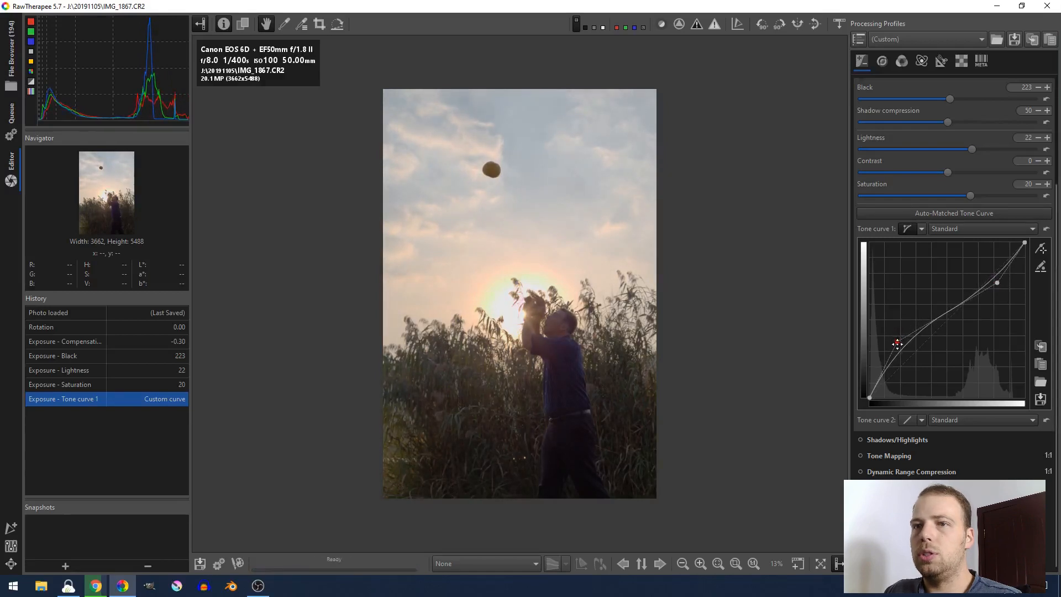
Enable Shadows/Highlights with shadows at 15 and highlights at 11
click(860, 439)
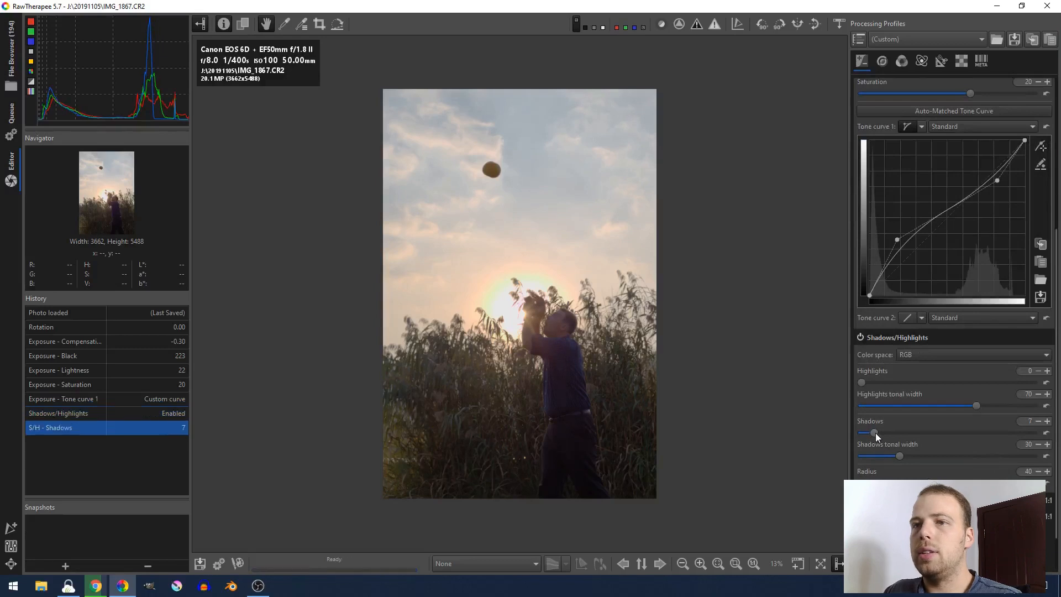
drag(871, 433, 885, 433)
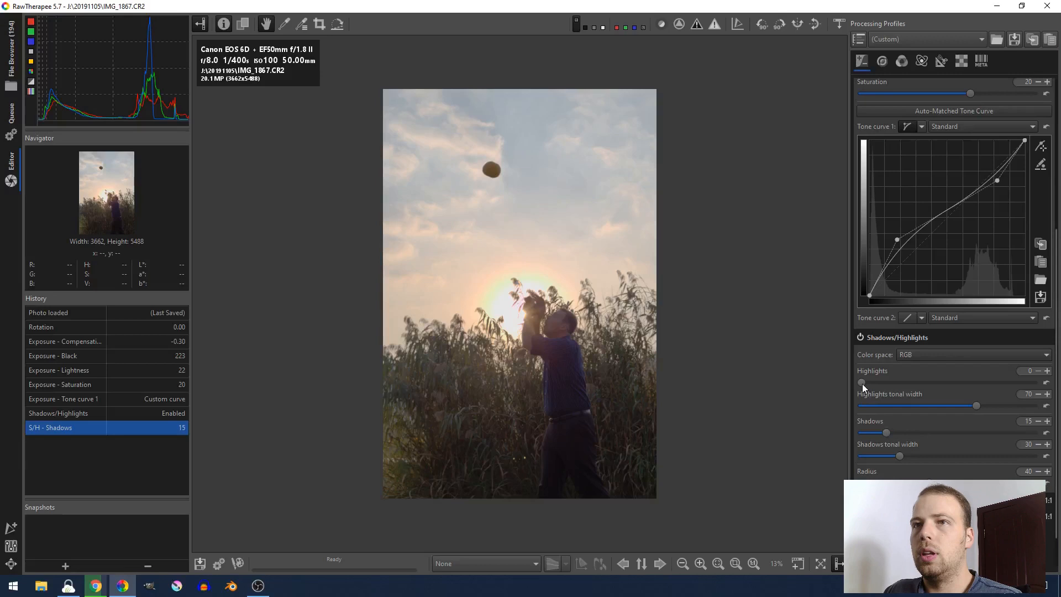
drag(862, 382, 880, 382)
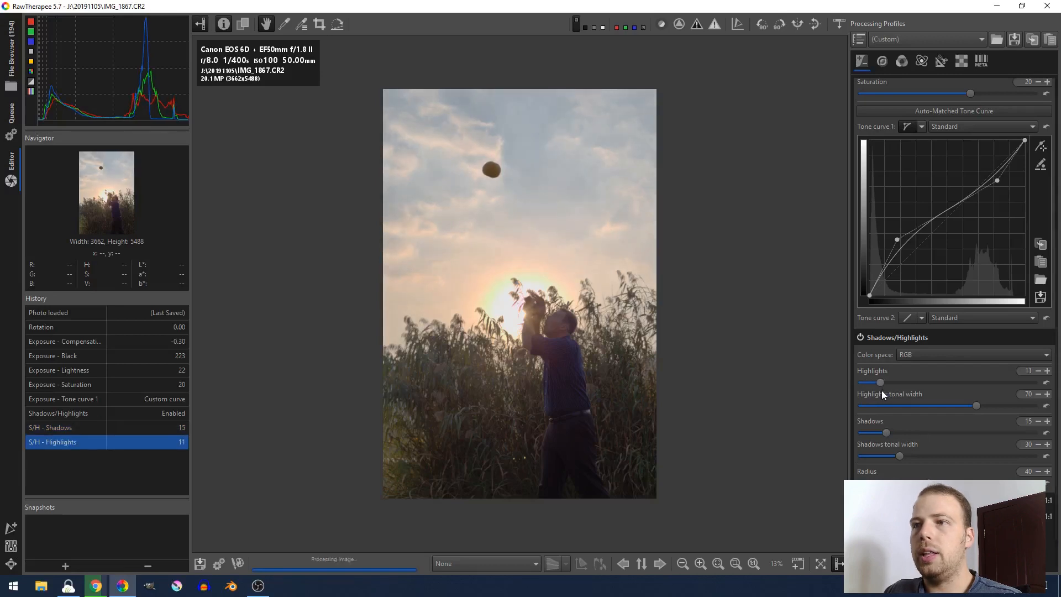
mouse_move(673, 354)
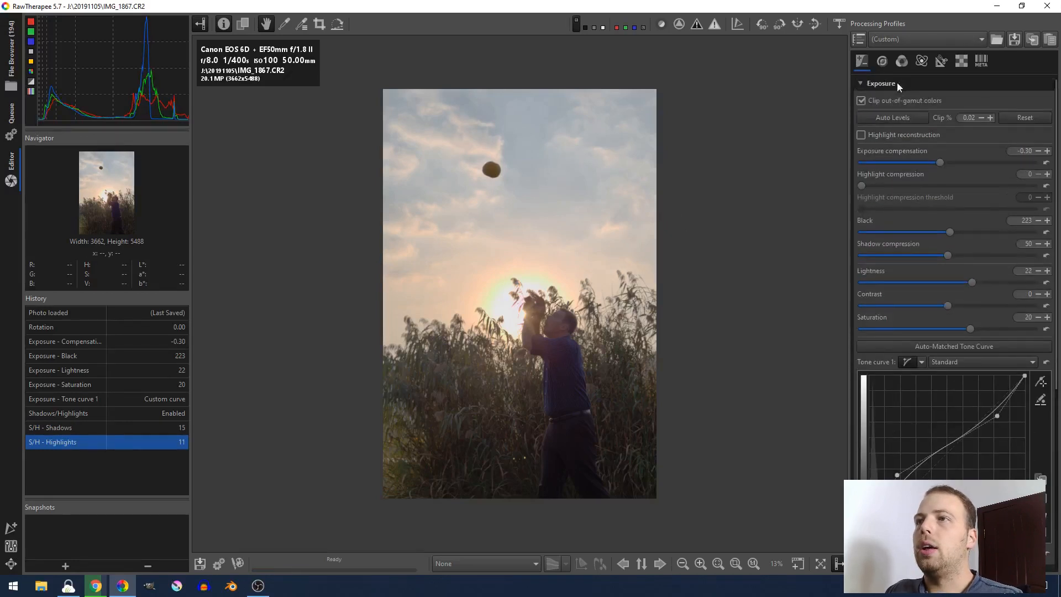
In the Detail tools, enable Sharpening and raise its amount to 500
click(882, 61)
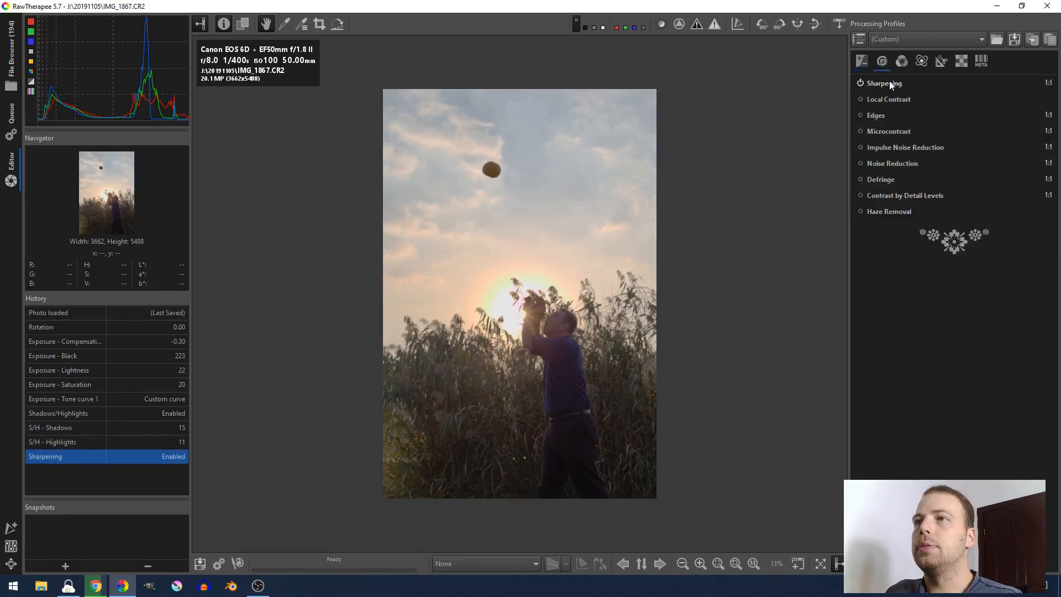
click(883, 82)
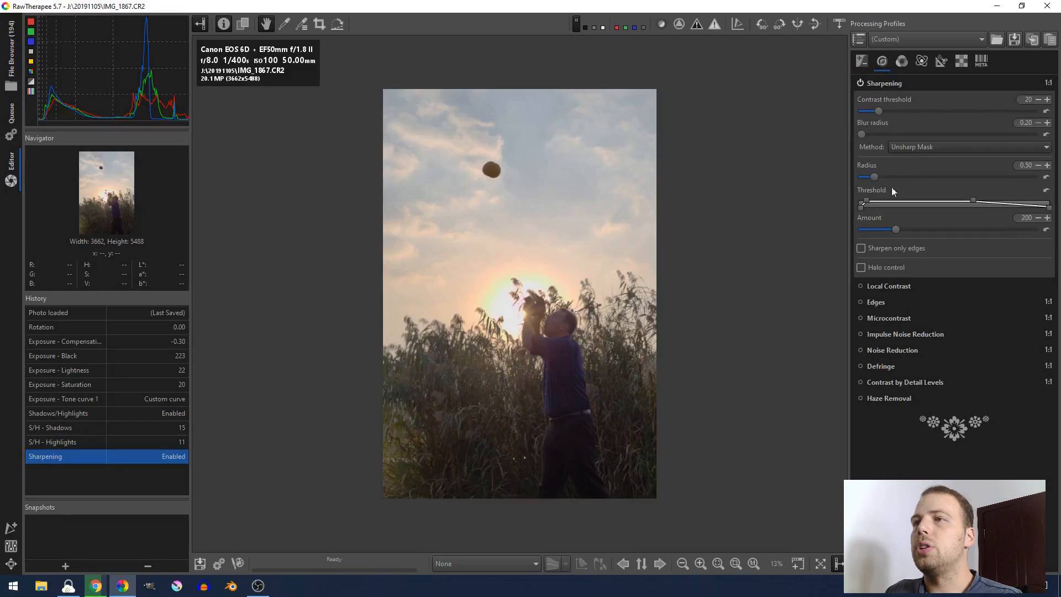
mouse_move(861, 226)
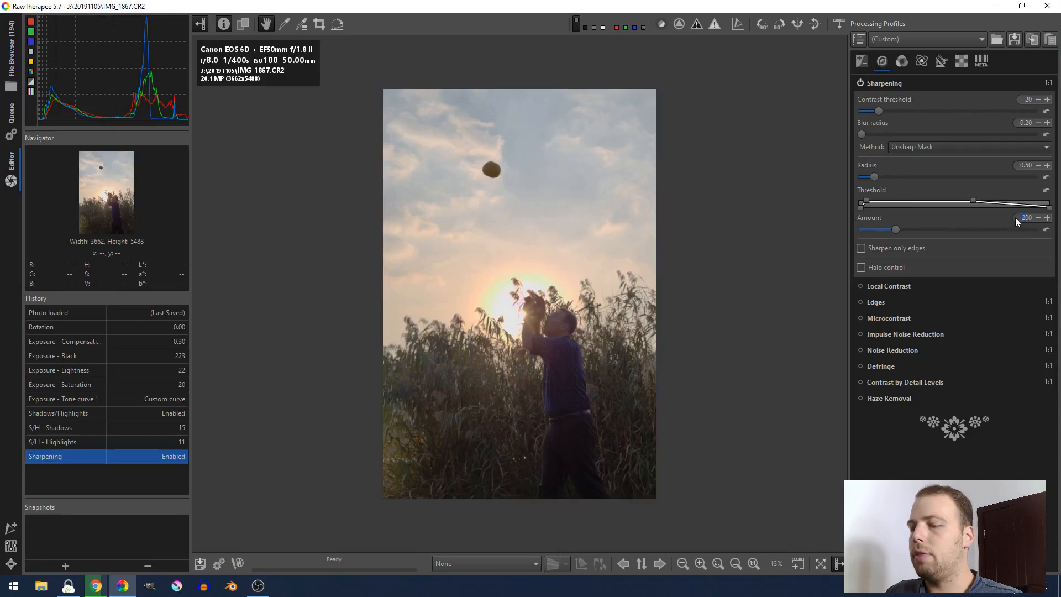
drag(896, 229, 946, 229)
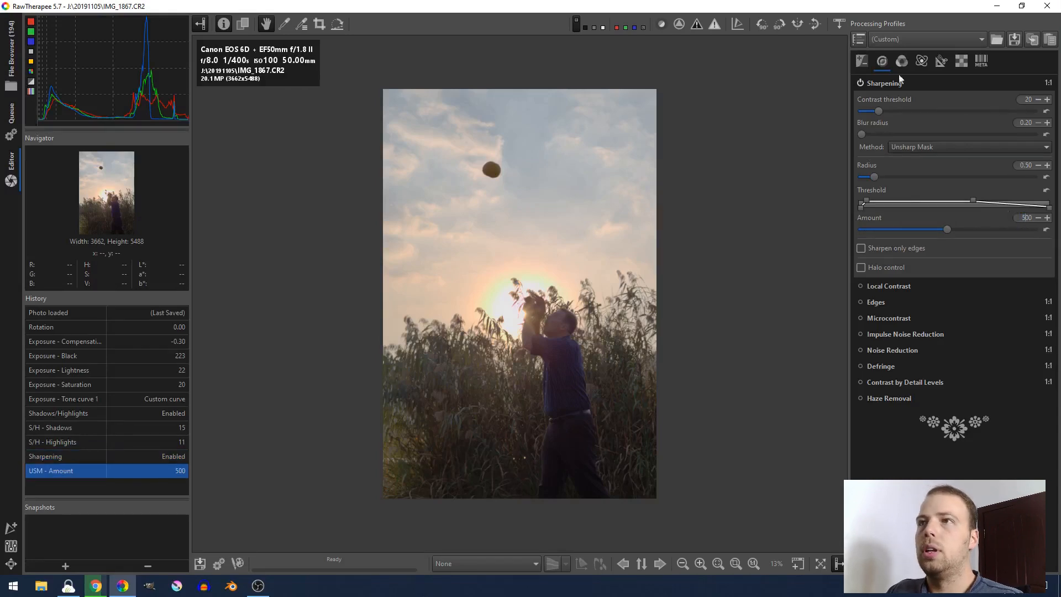
click(883, 83)
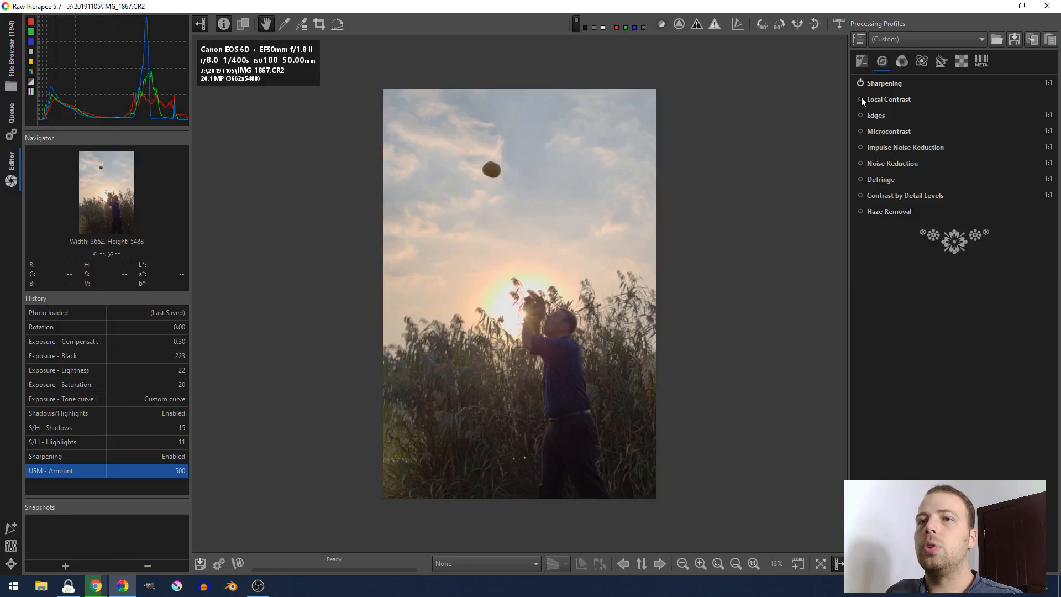
Enable Local Contrast at defaults and zoom to 100% on the man
click(861, 98)
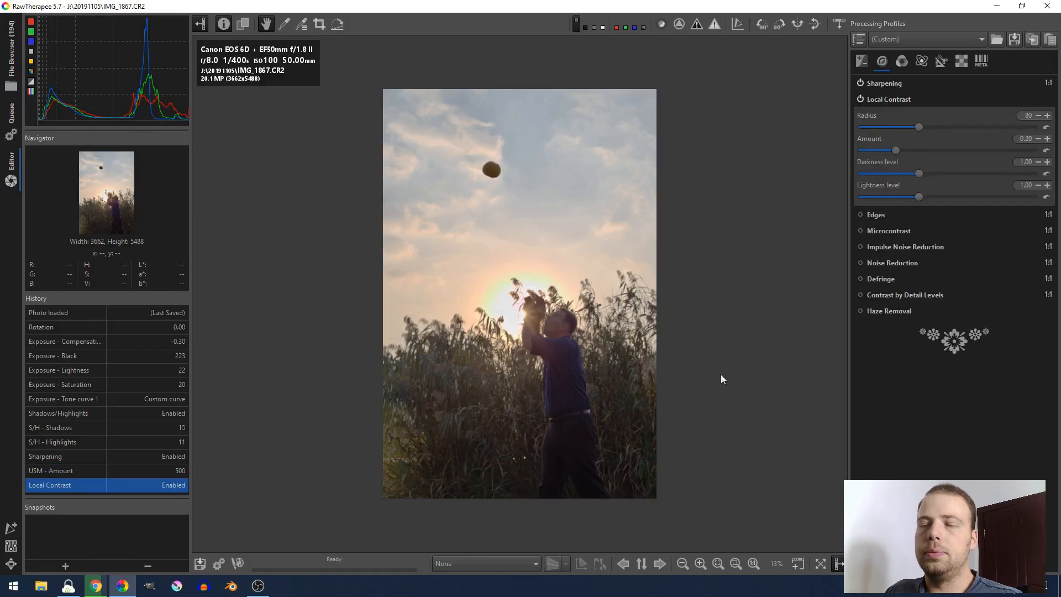
click(888, 98)
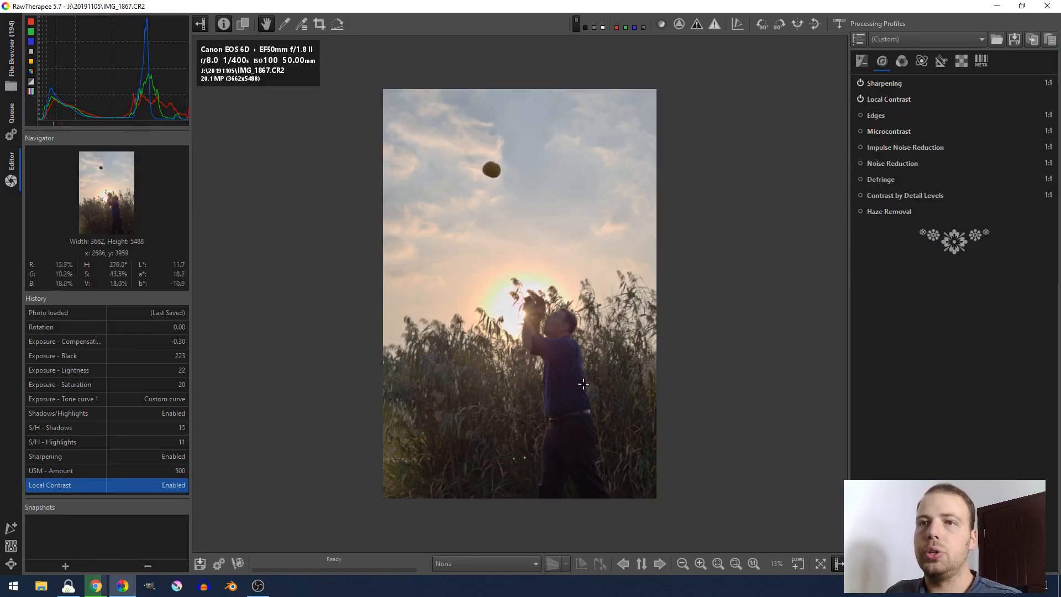
click(701, 563)
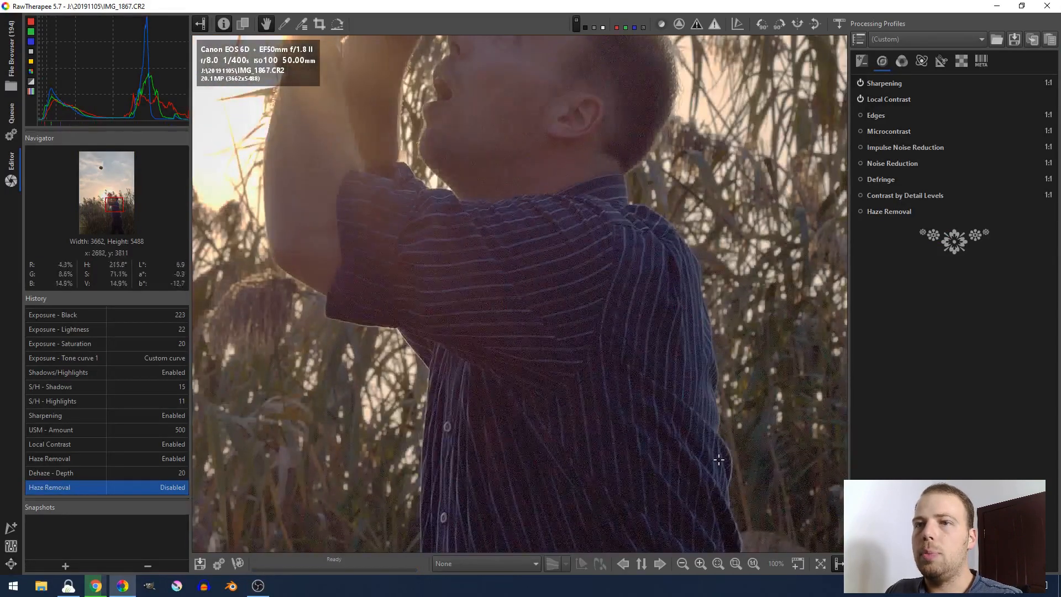
mouse_move(628, 489)
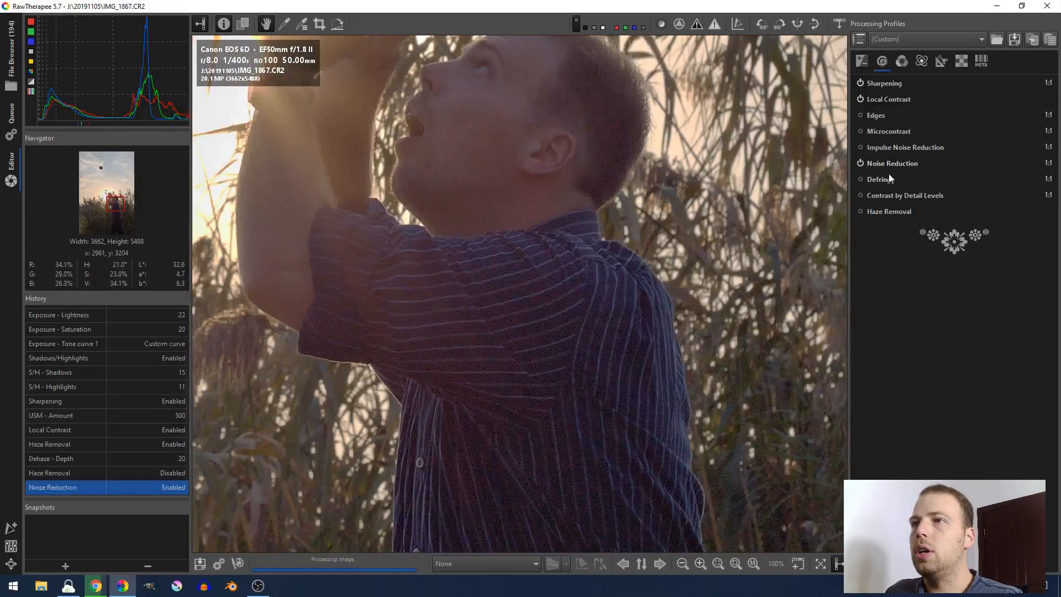
Enable Noise Reduction with luminance smoothing raised to 30
click(891, 163)
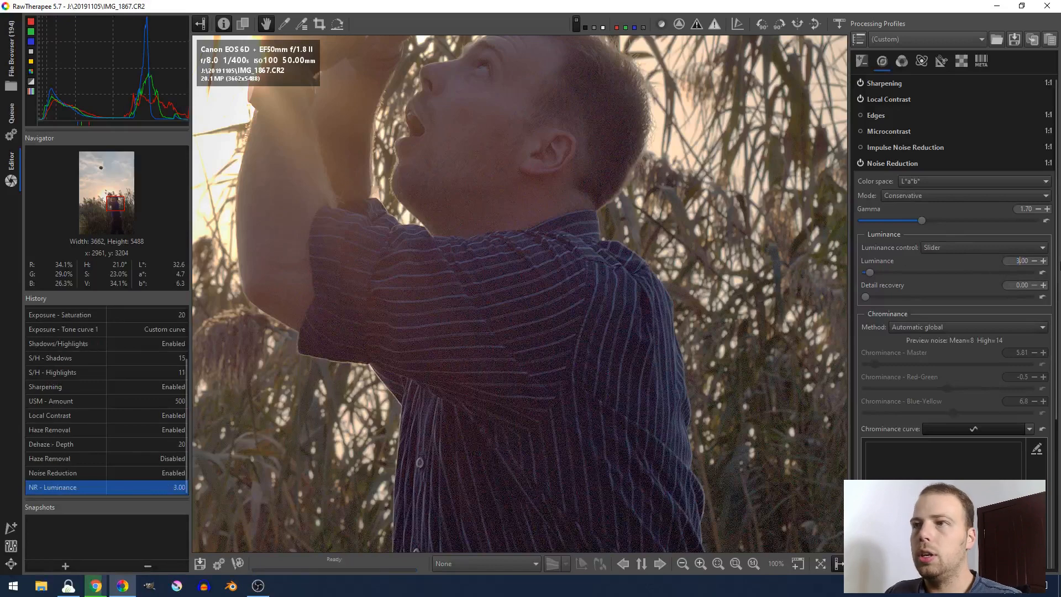
drag(869, 272, 915, 272)
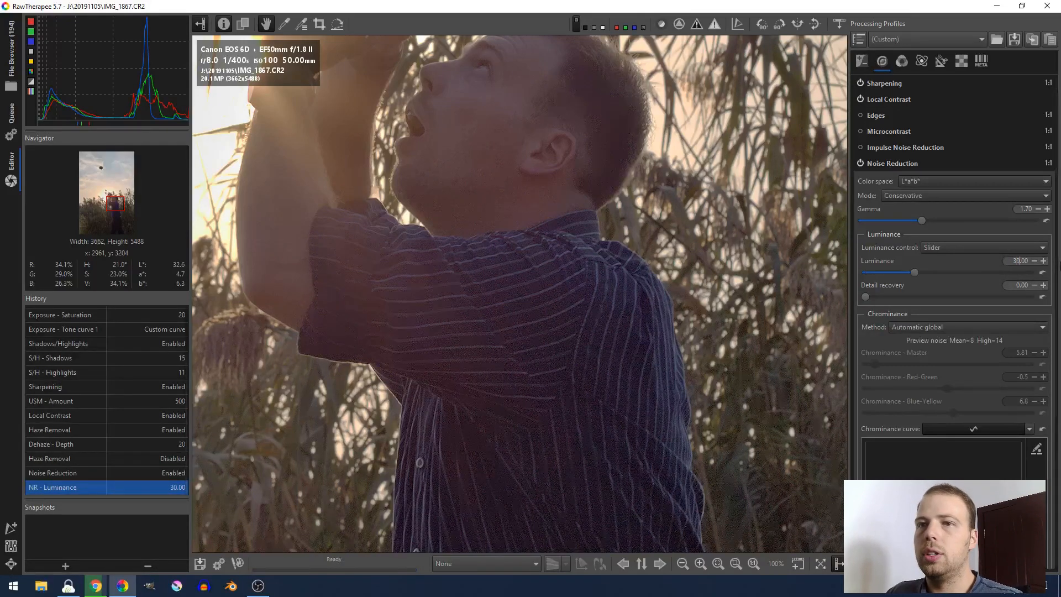
mouse_move(446, 145)
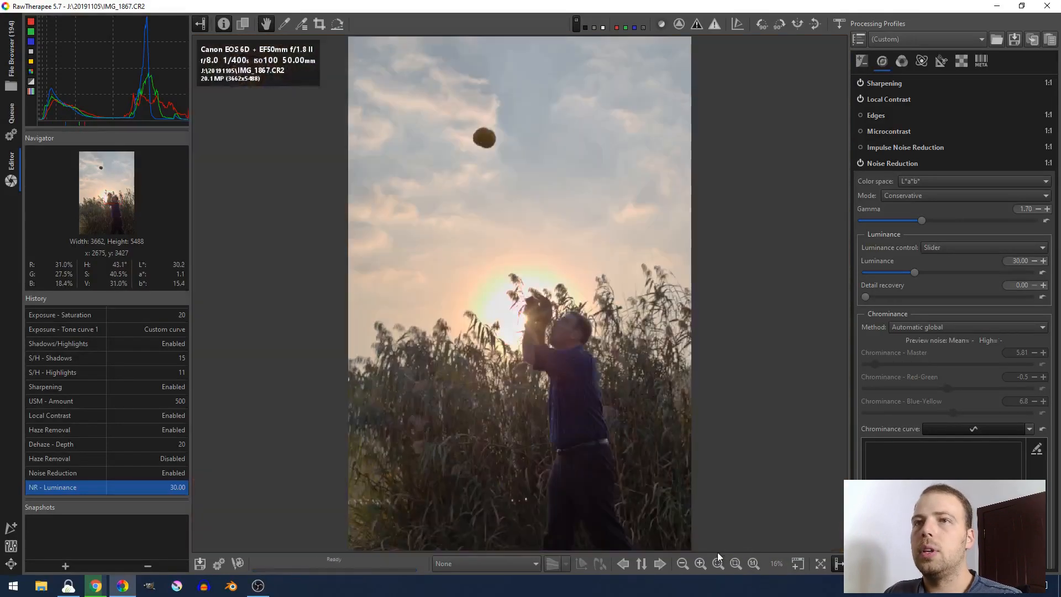
Turn on Vibrance with Protect skin-tones ticked and Pastel Tones at 20
click(881, 61)
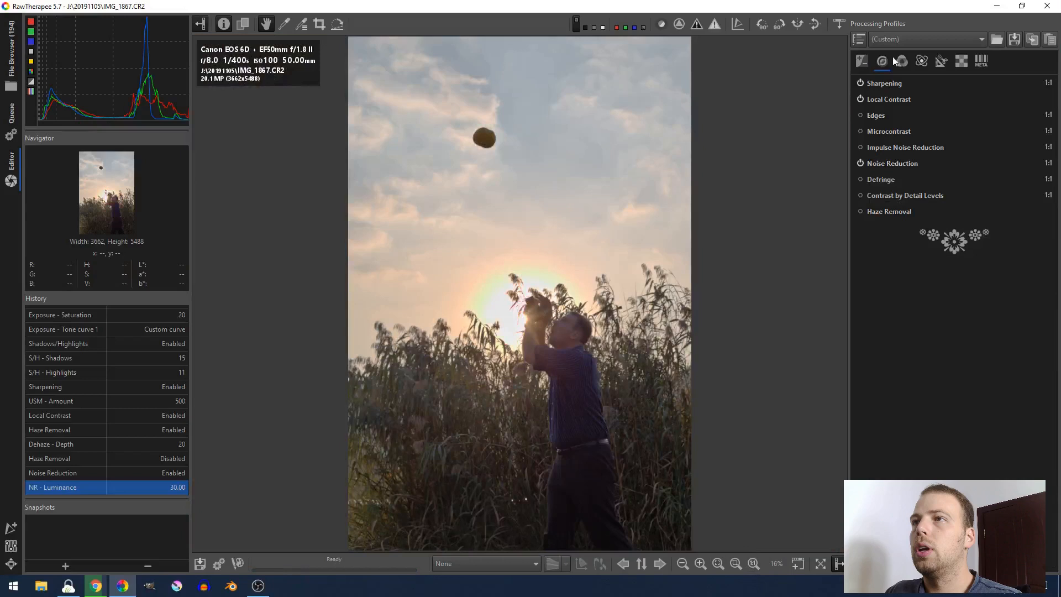
click(901, 60)
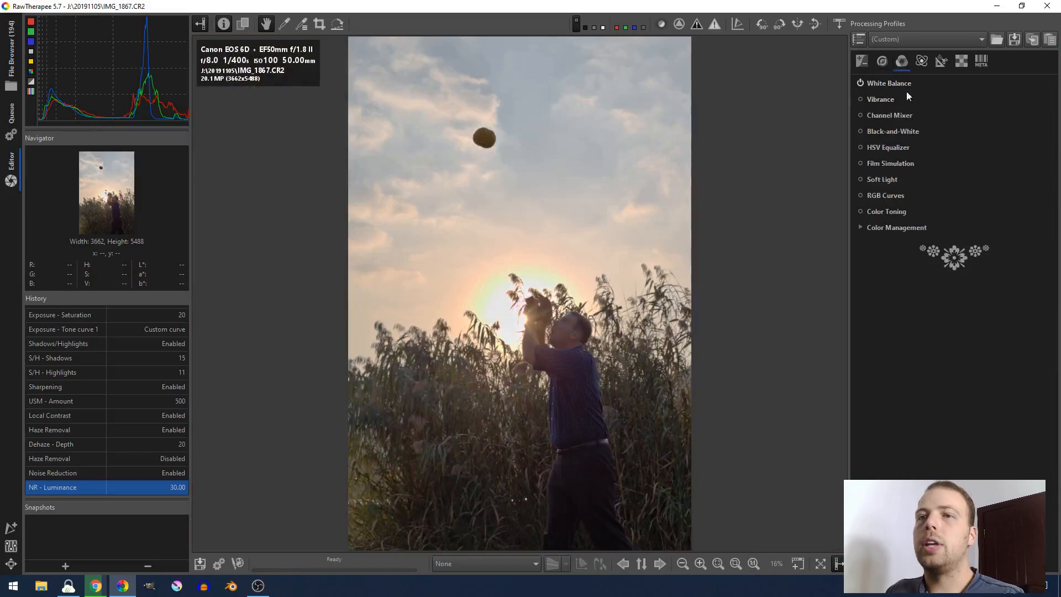
click(859, 98)
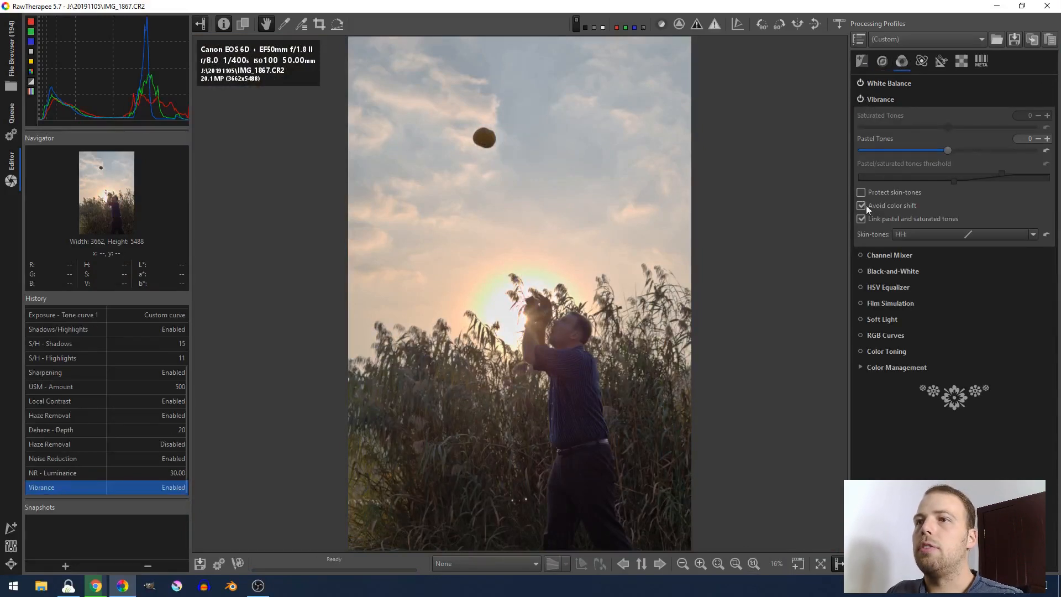
click(861, 192)
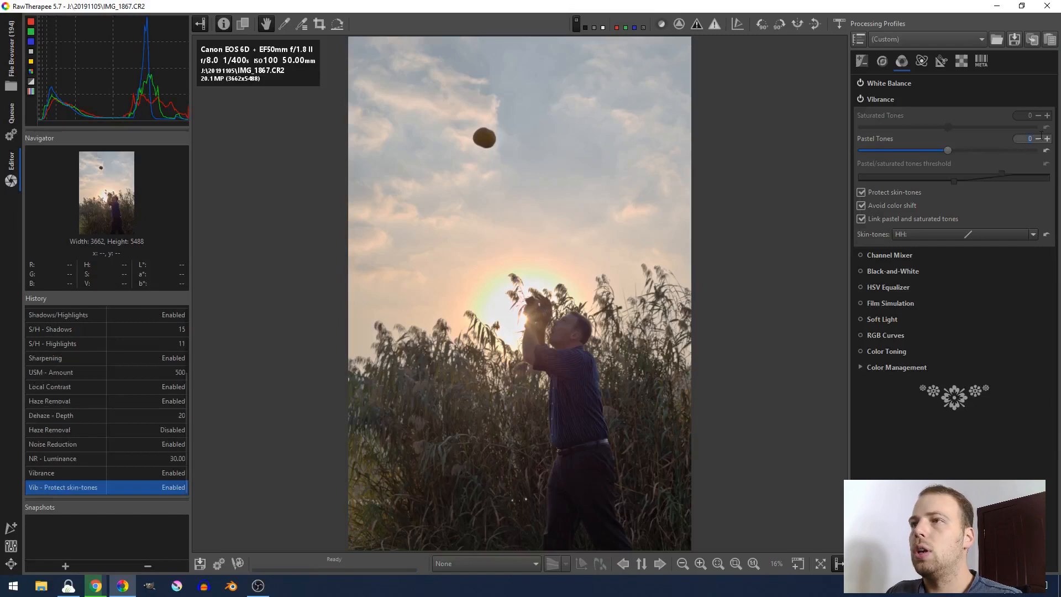
drag(947, 149, 965, 149)
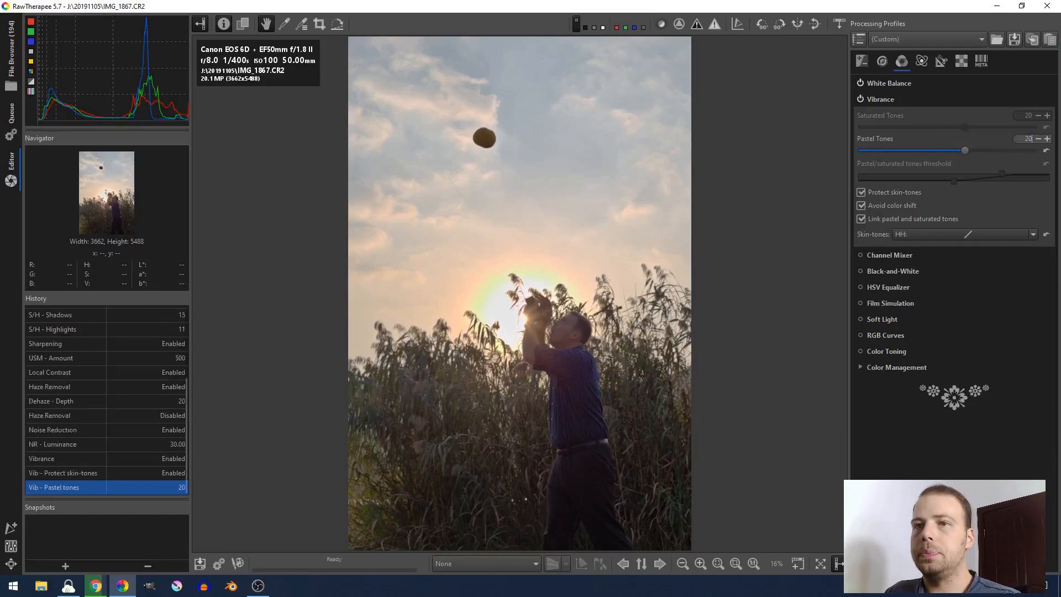
click(880, 98)
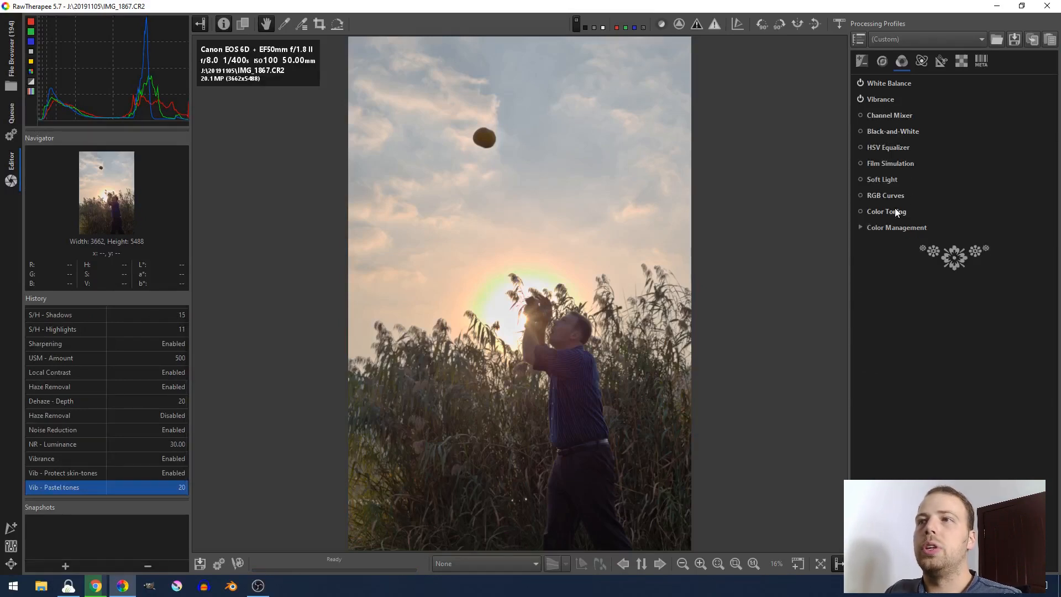
Switch on the HSV Equalizer tool
click(859, 147)
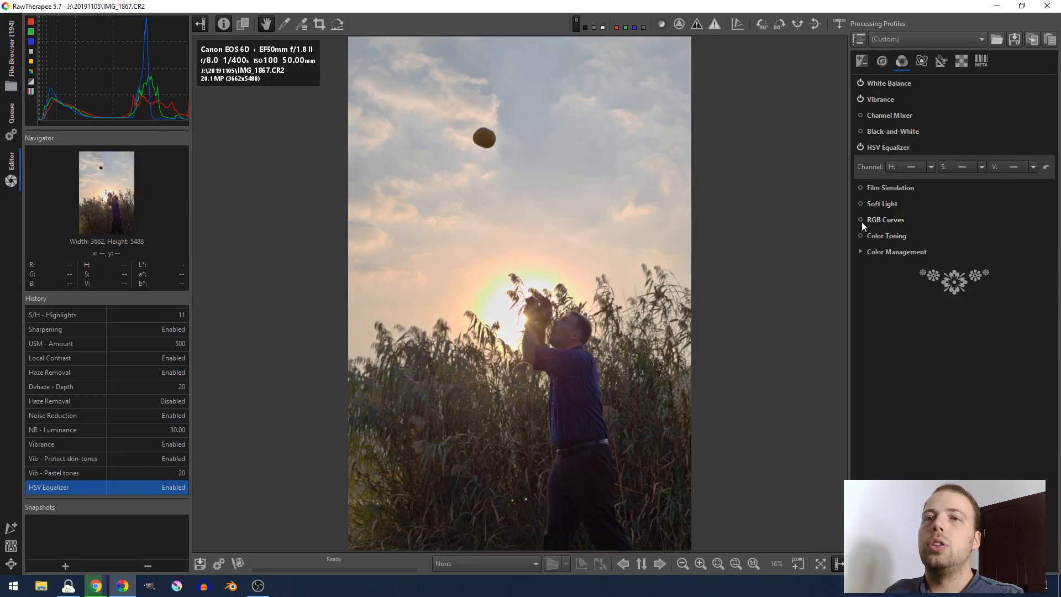
mouse_move(571, 178)
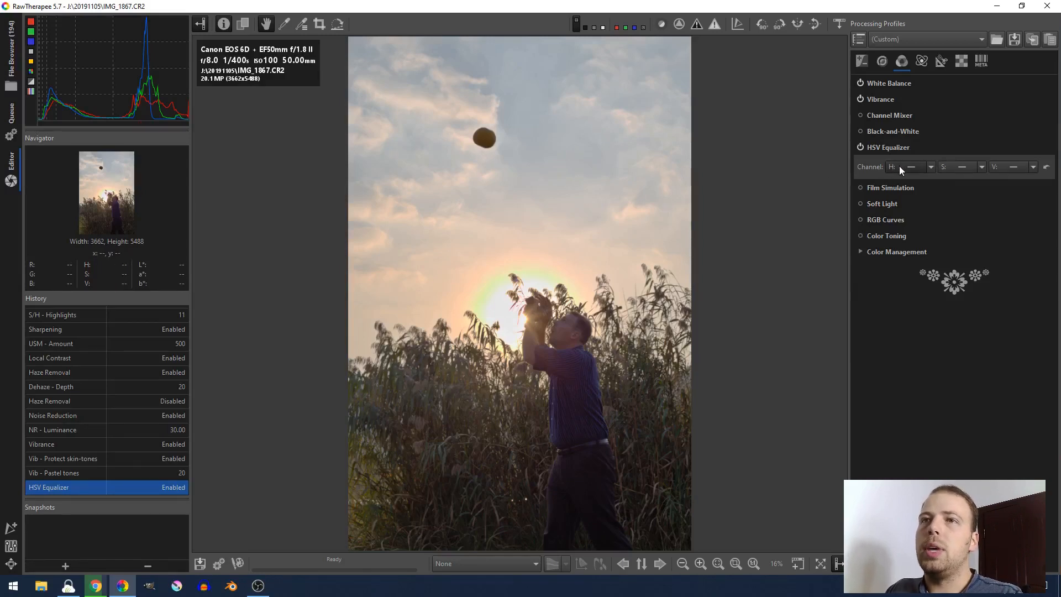
mouse_move(577, 236)
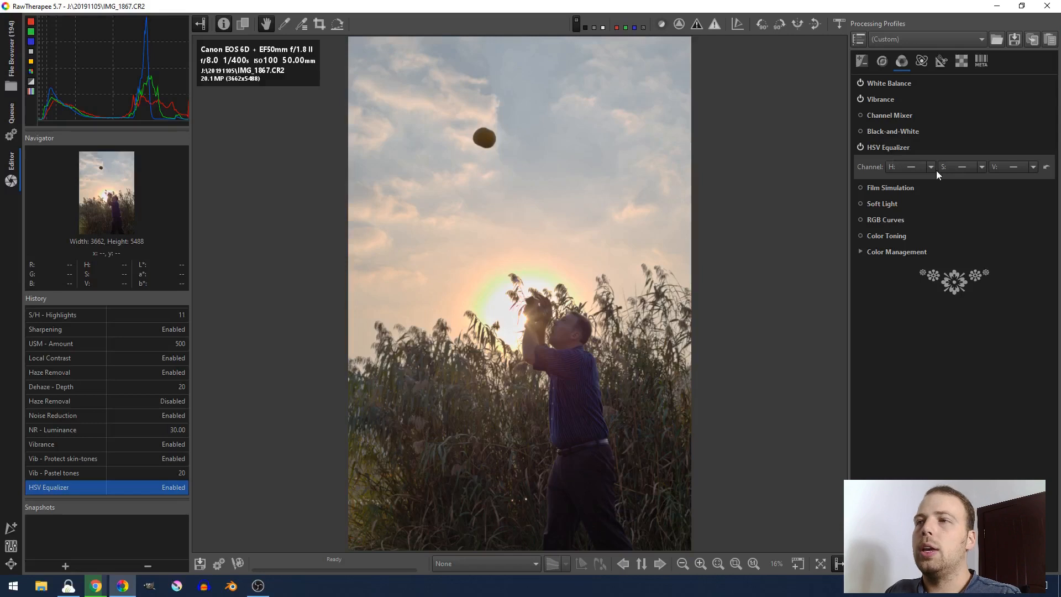
mouse_move(953, 166)
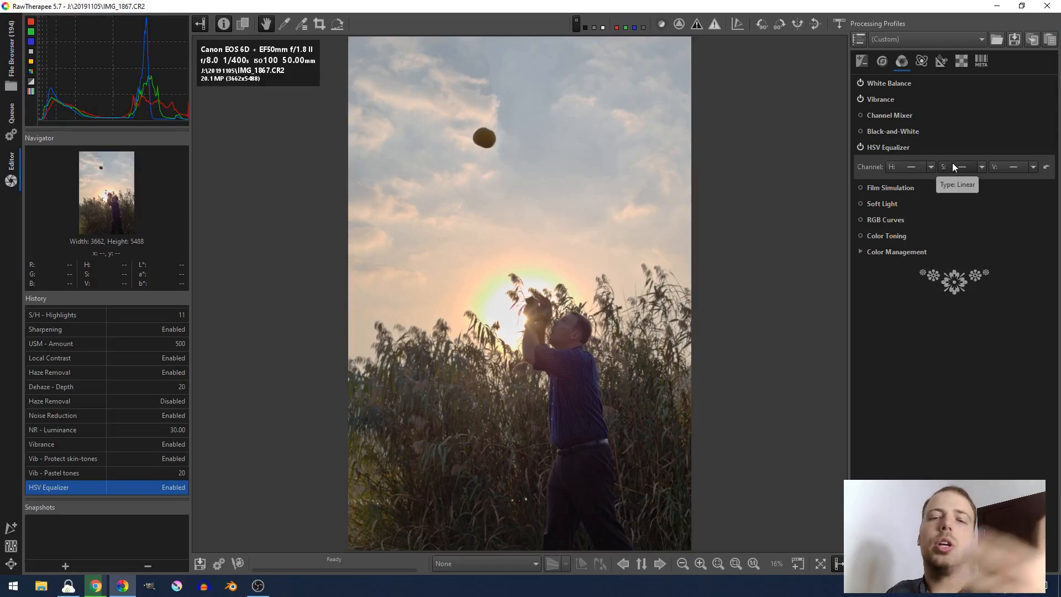
mouse_move(1015, 167)
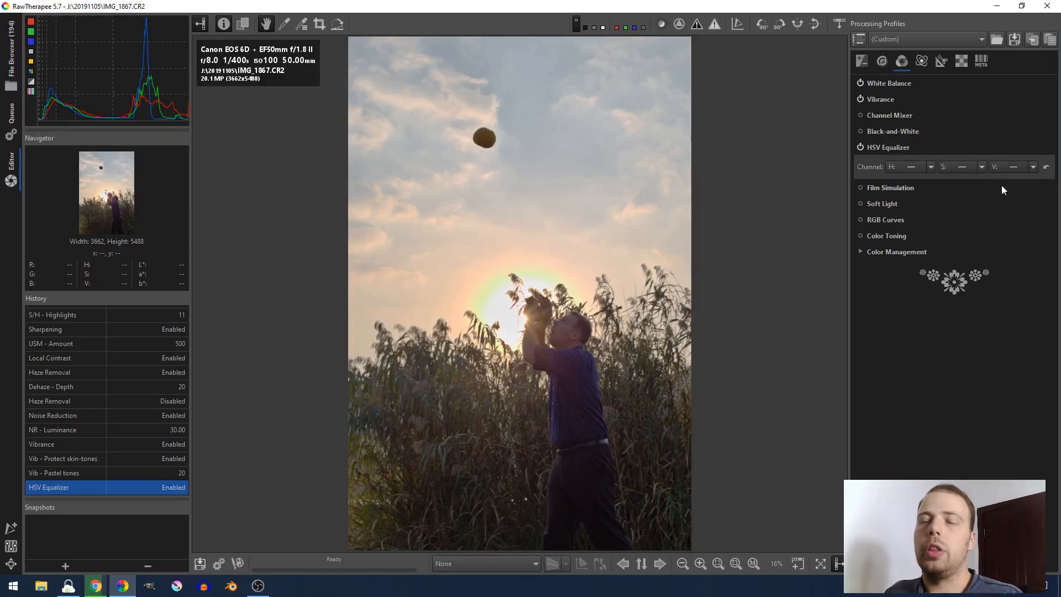
mouse_move(962, 173)
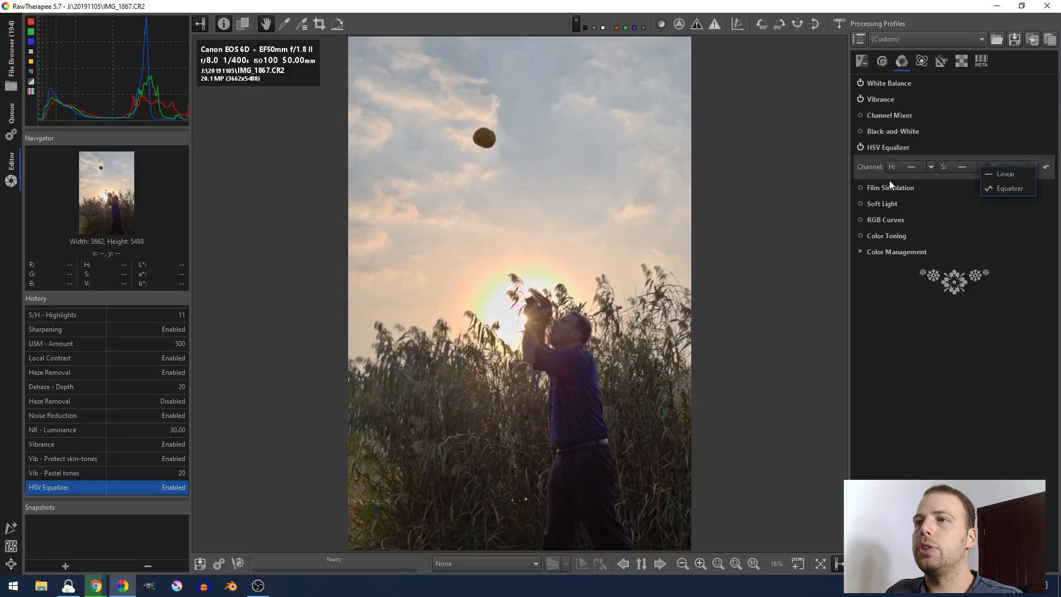
Set the H channel to Equalizer and place a yellow-hue point, entering 5 in its field
click(1009, 187)
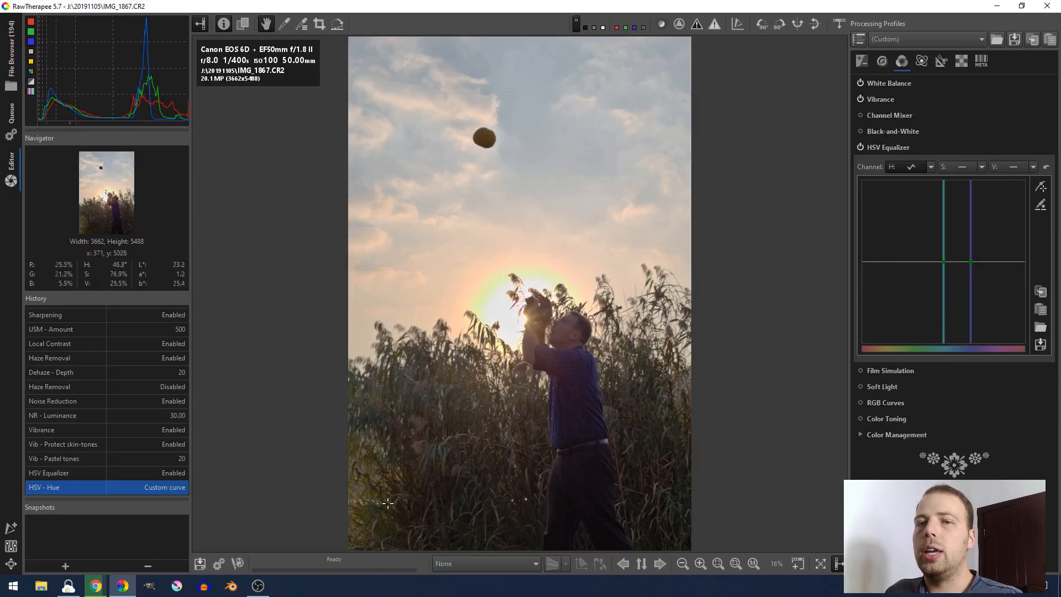
mouse_move(932, 201)
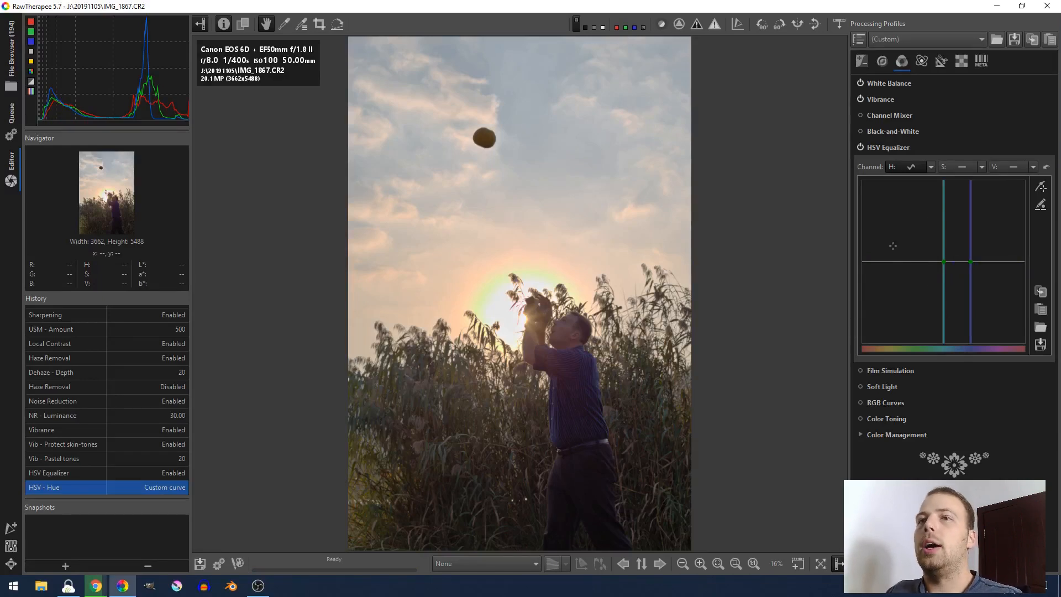
mouse_move(921, 257)
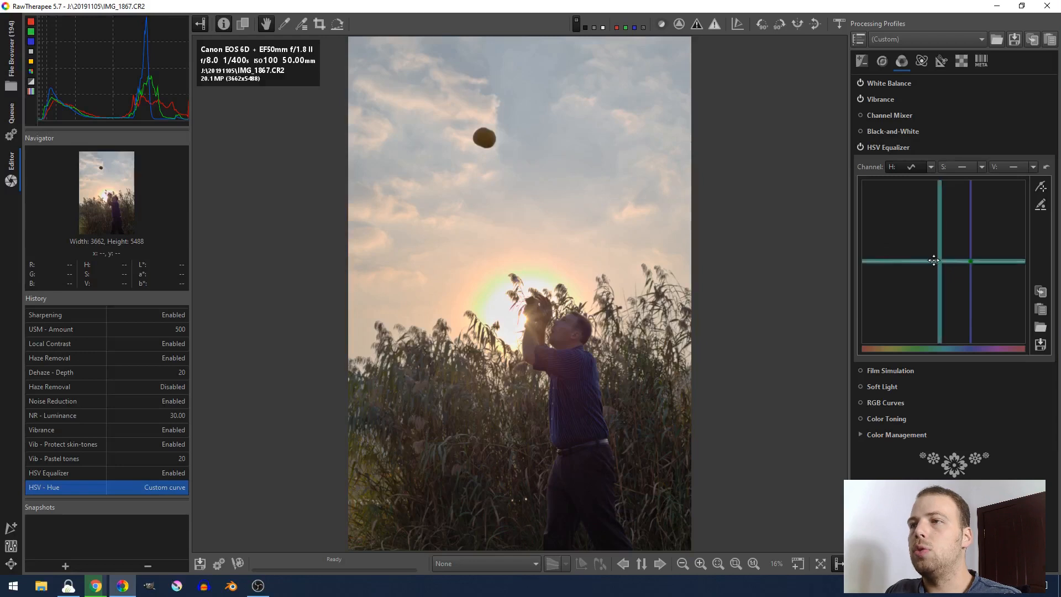
drag(934, 260, 892, 264)
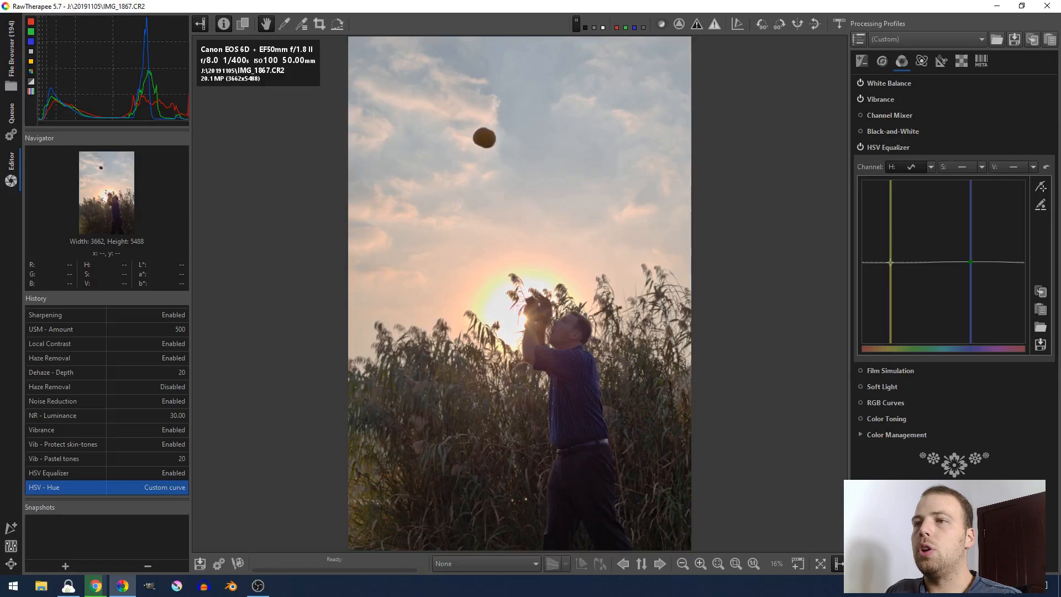
click(891, 263)
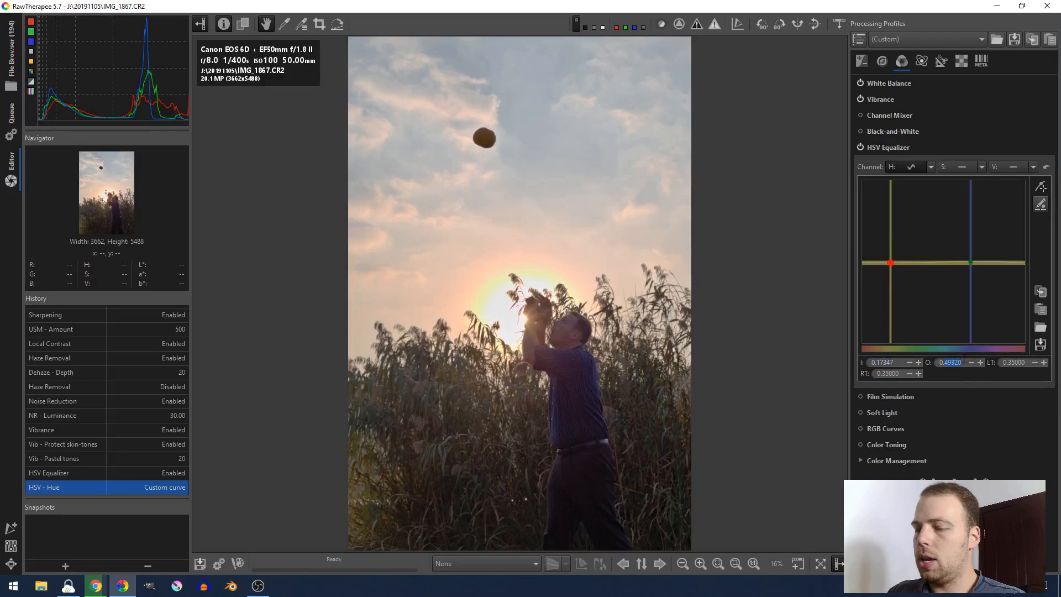
text(5)
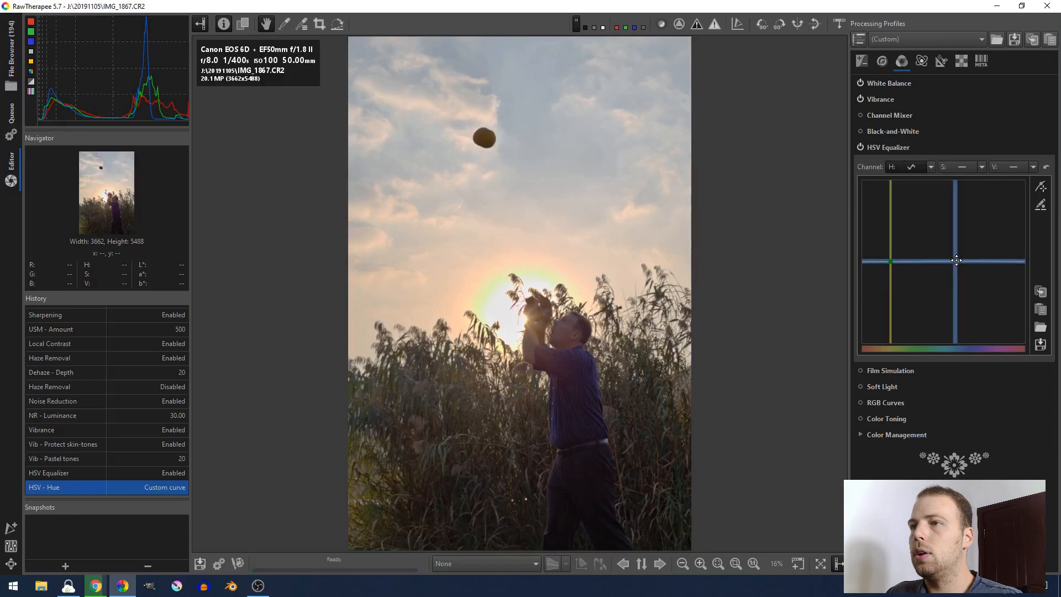
Drag the blue-hue point to preview hue shifts, then leave the H curve neutral
click(956, 260)
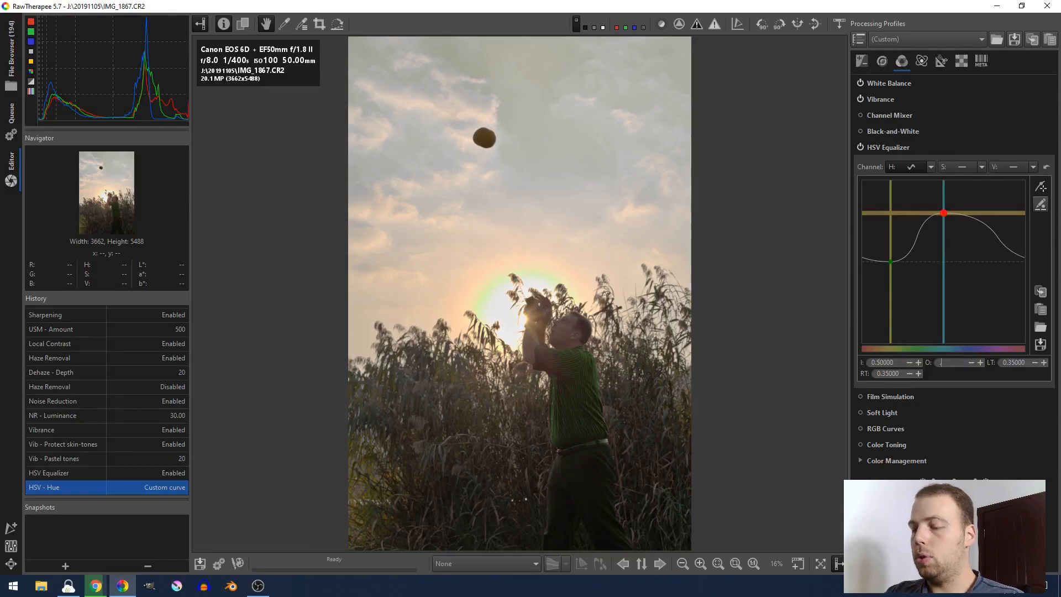
drag(942, 213, 942, 309)
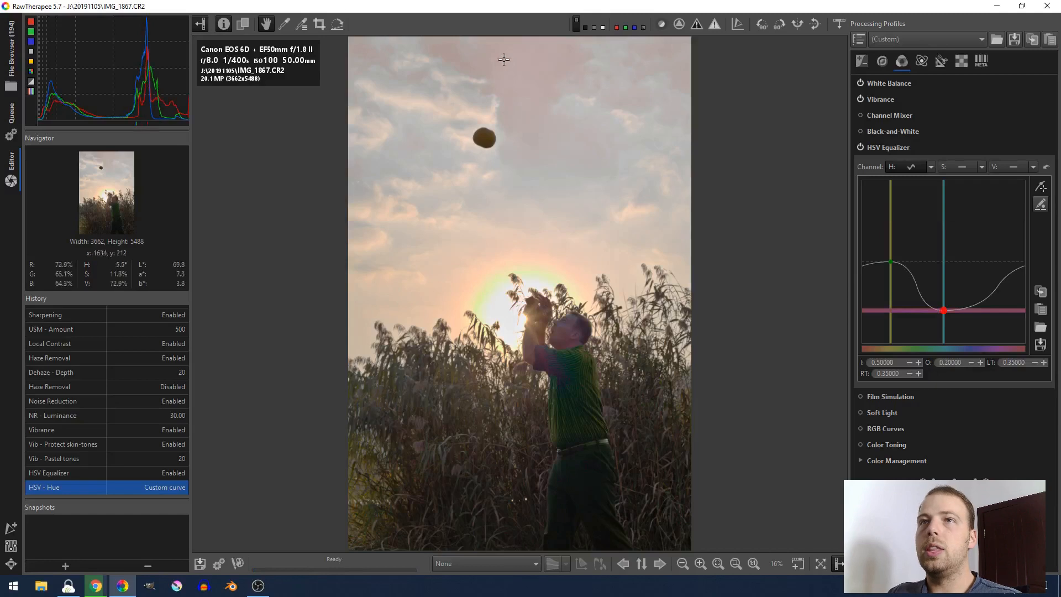
mouse_move(578, 86)
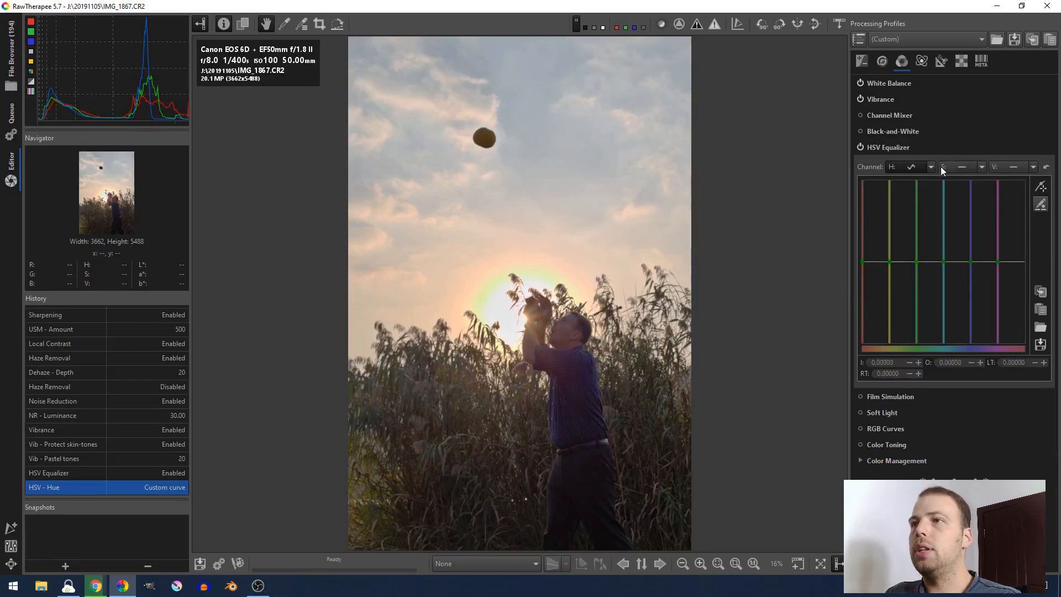
click(962, 167)
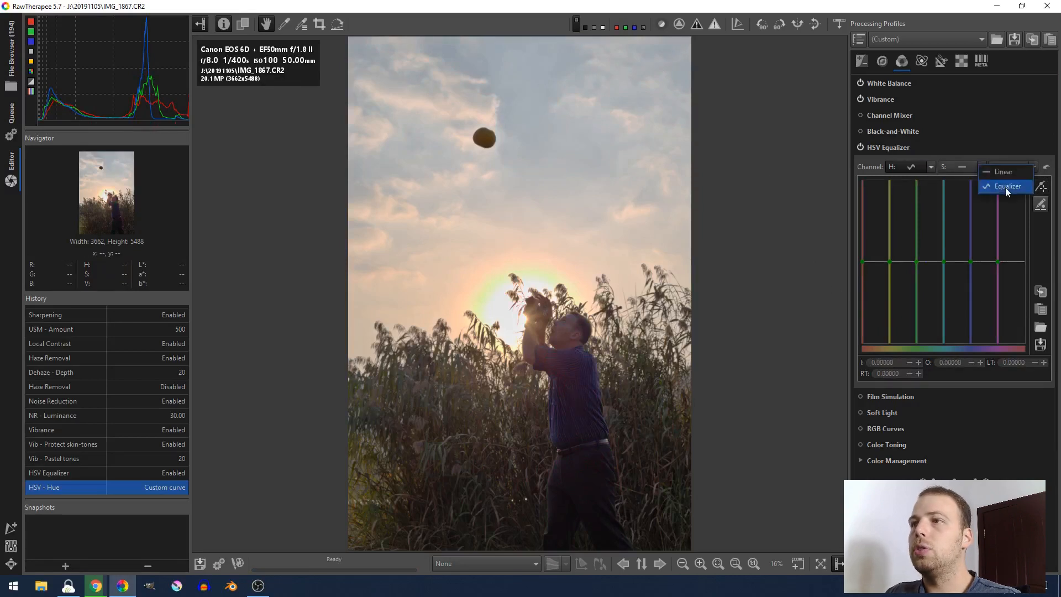
Set the S channel to Equalizer and drag off the unwanted default points
click(1008, 186)
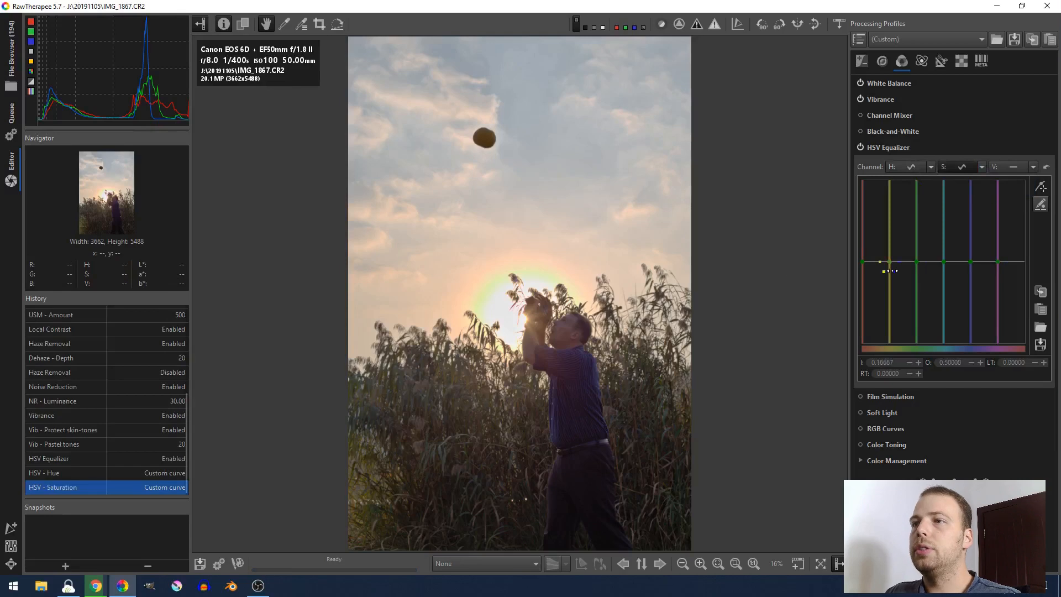
drag(888, 271, 872, 276)
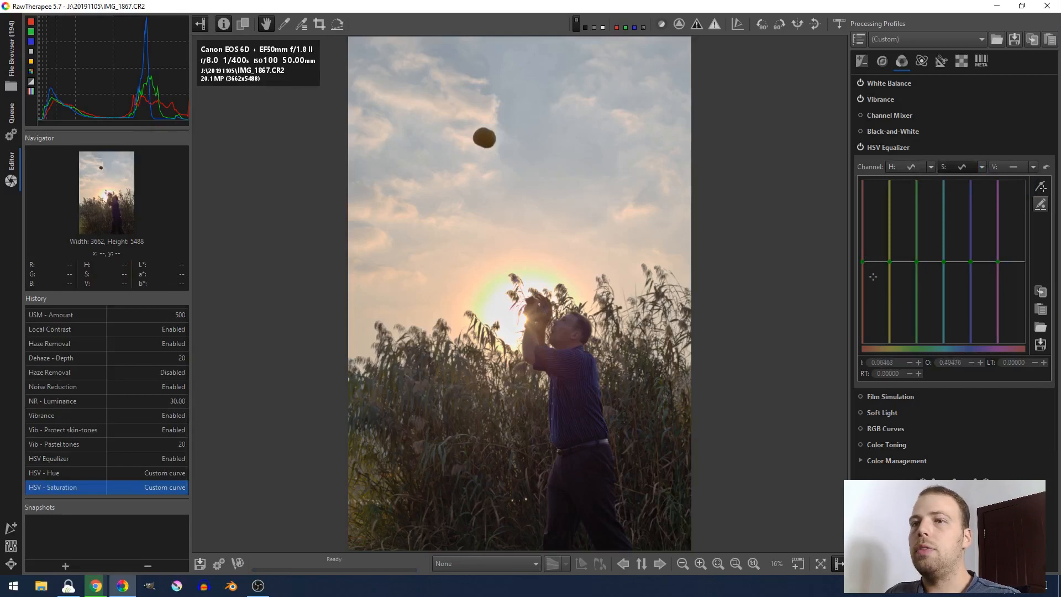
drag(873, 276, 957, 312)
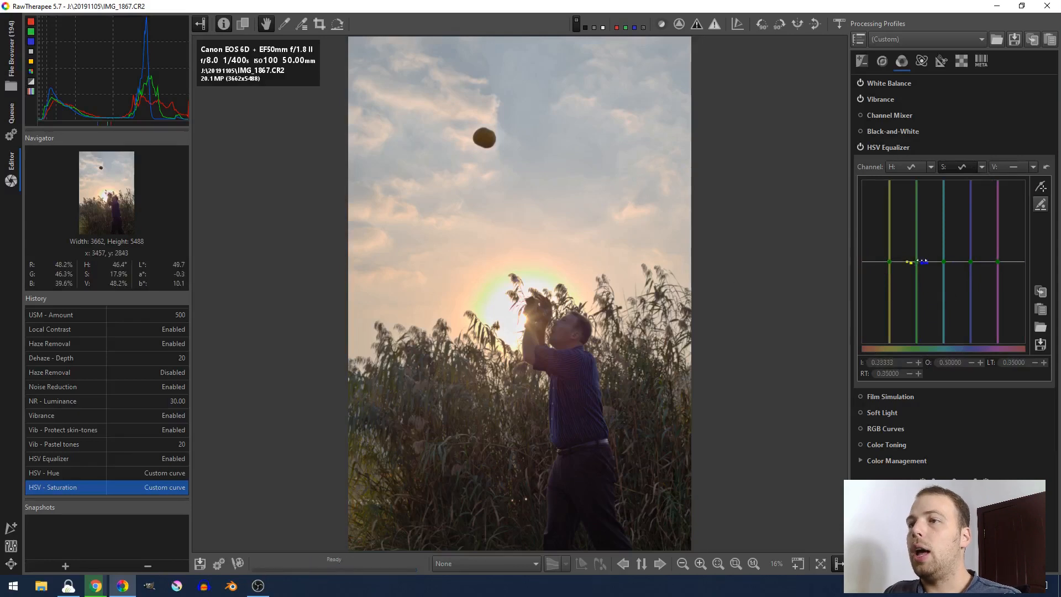
drag(914, 261, 914, 334)
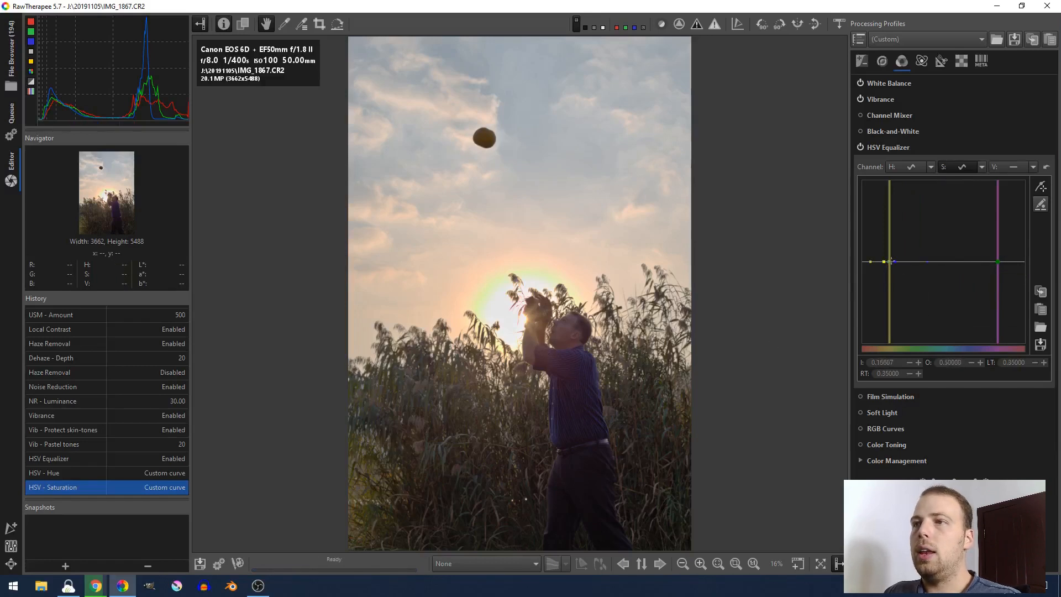
Raise the yellow-hue saturation point and toggle the equalizer to compare
drag(892, 262, 891, 209)
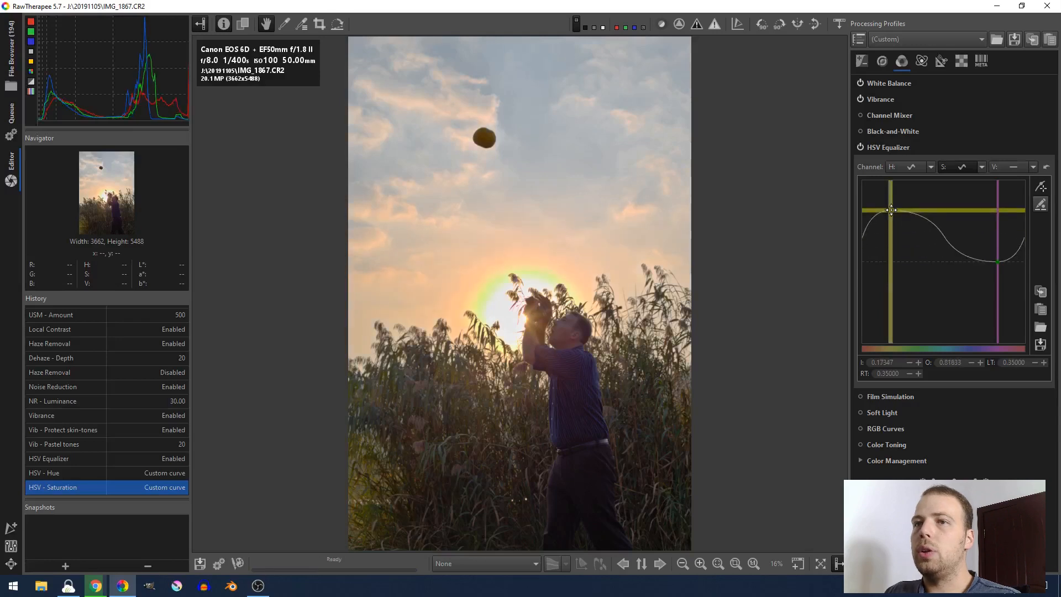
drag(892, 211, 887, 225)
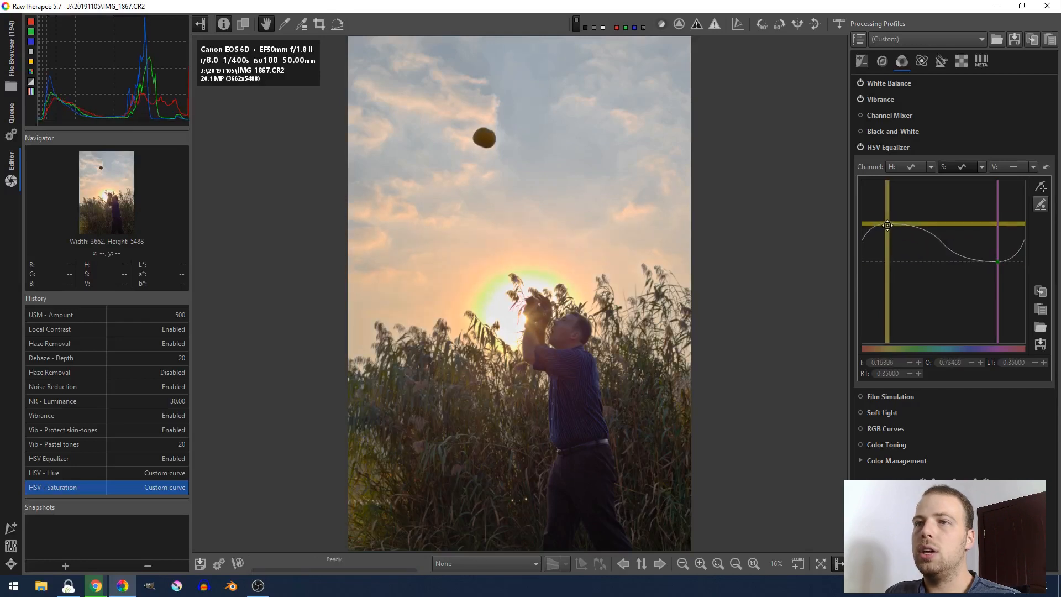
drag(888, 225, 889, 222)
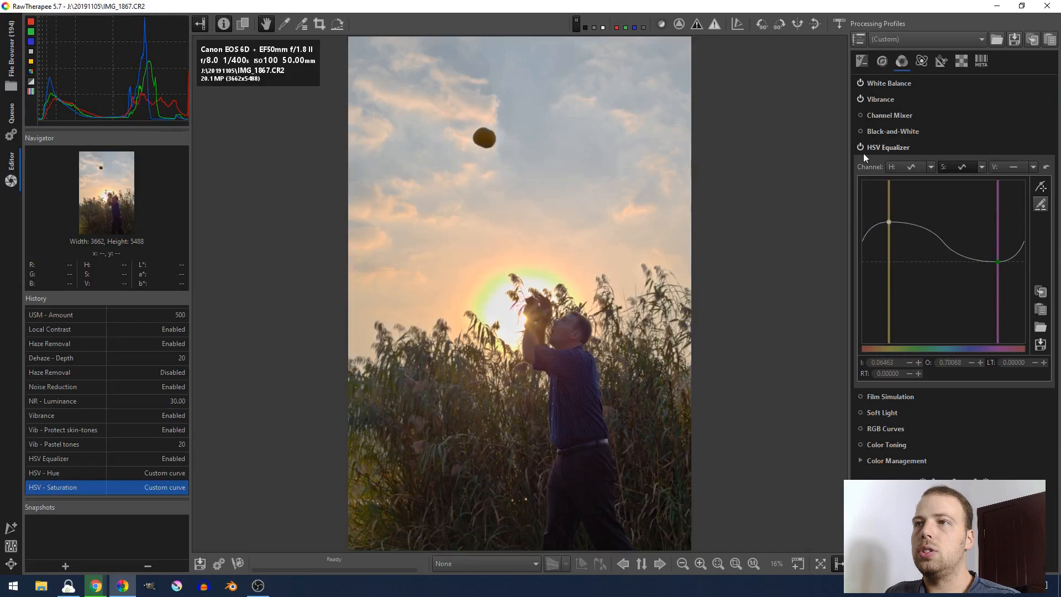
click(860, 147)
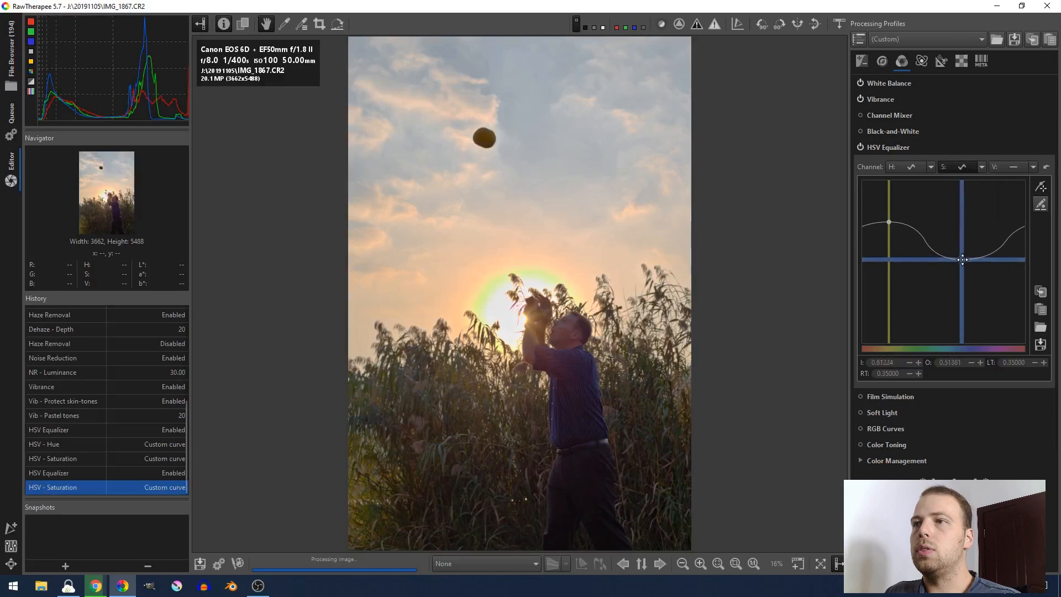
Trial a strong blue saturation boost, then level blue and yellow at about 0.75
drag(964, 258, 957, 263)
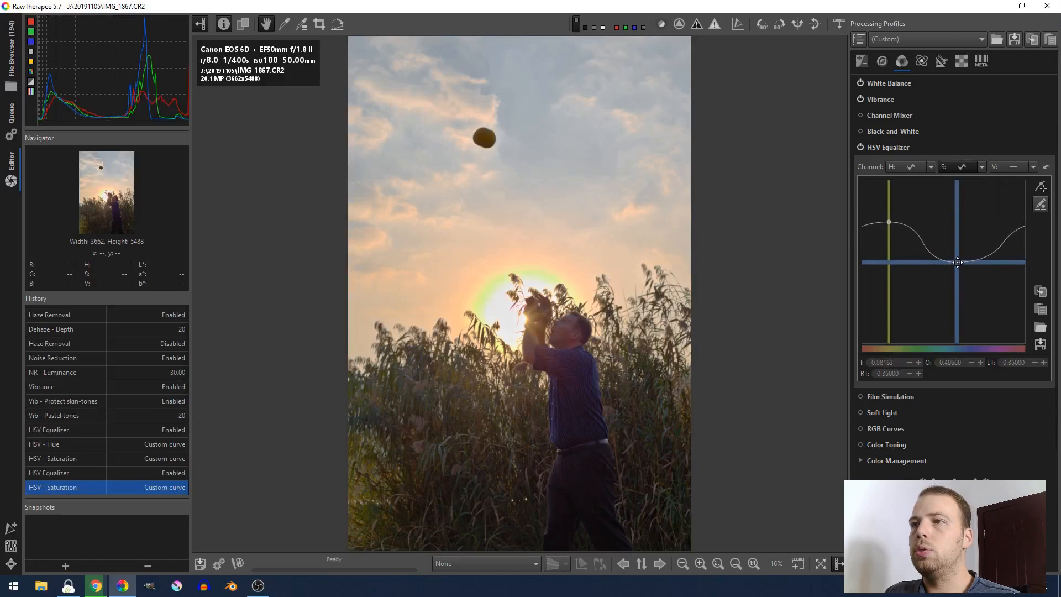
drag(957, 263, 955, 242)
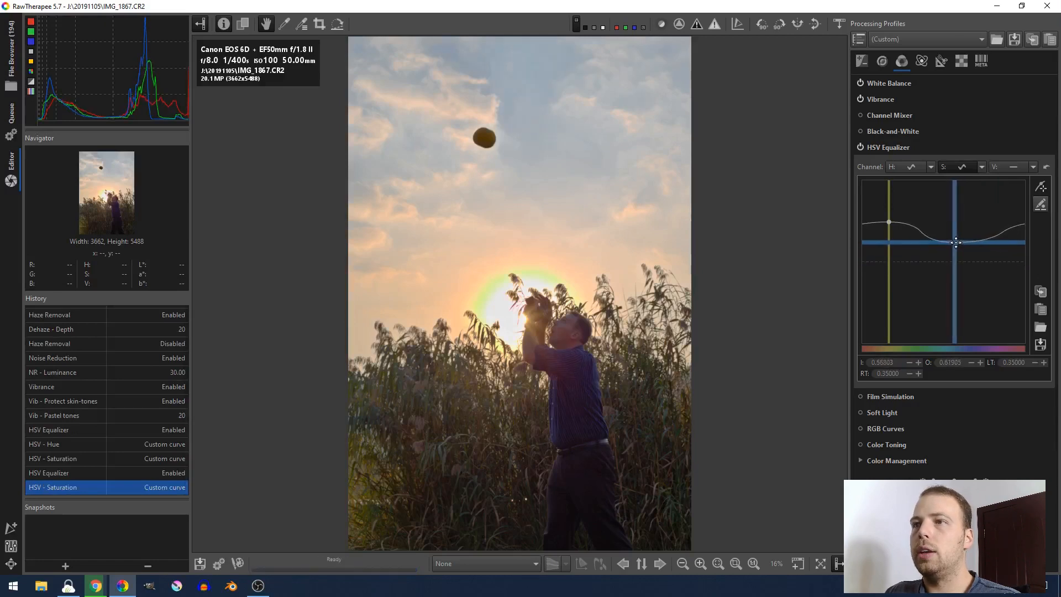
drag(956, 242, 956, 222)
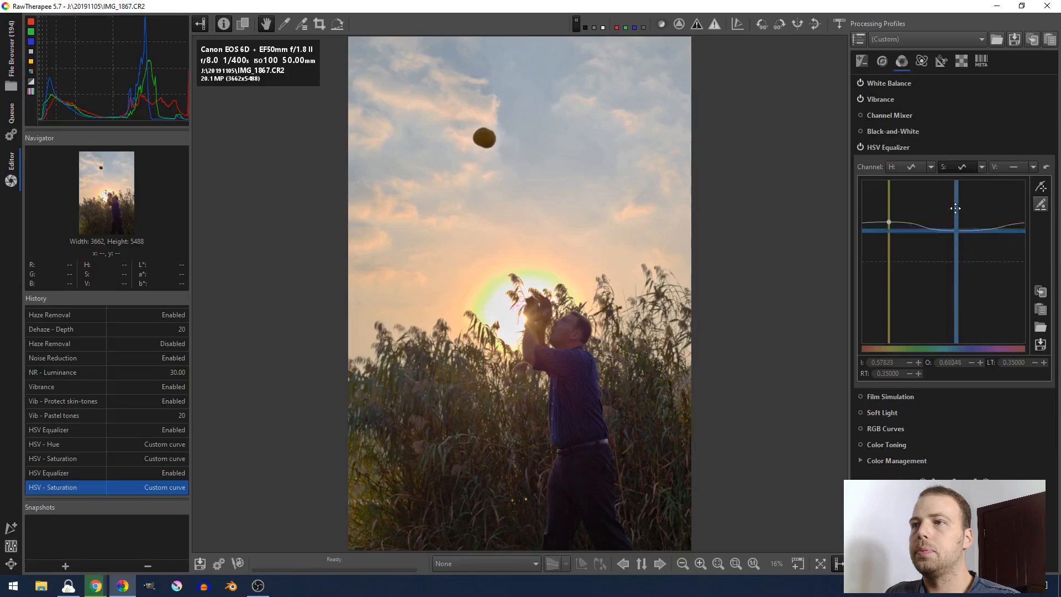
drag(940, 222, 940, 184)
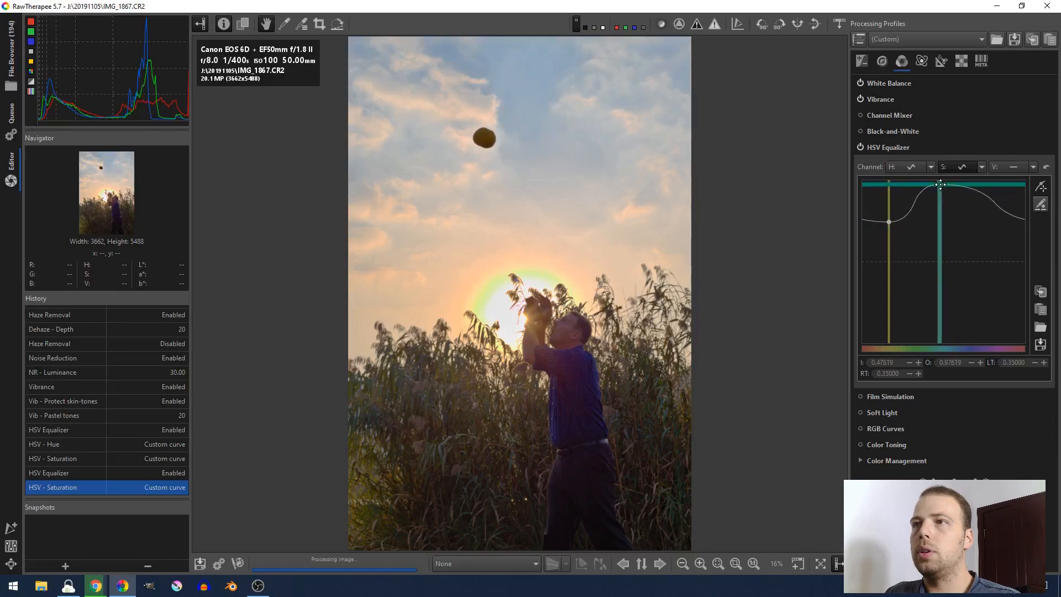
drag(939, 184, 959, 181)
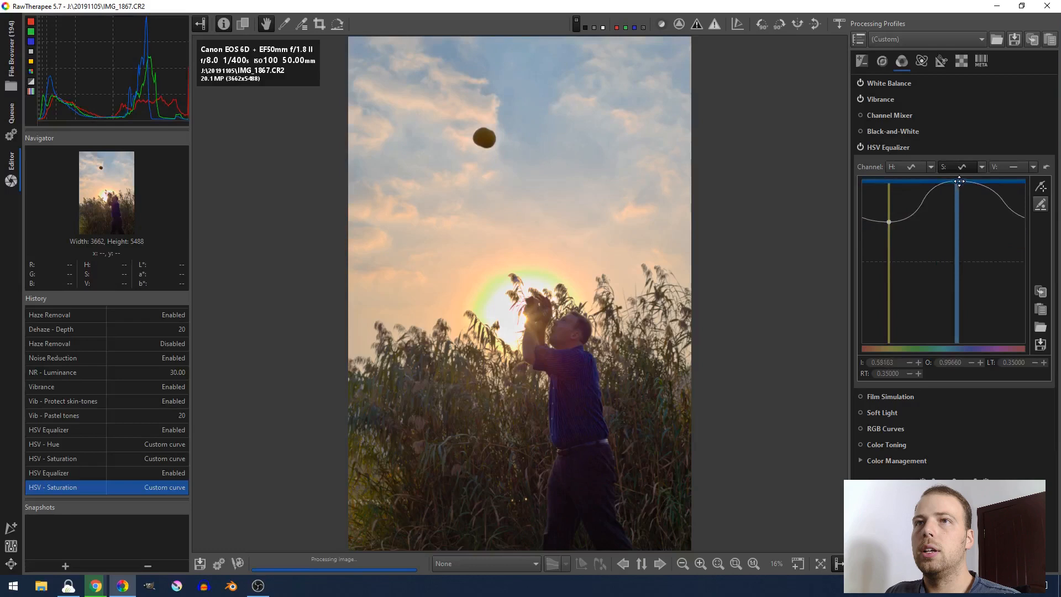
drag(959, 181, 951, 179)
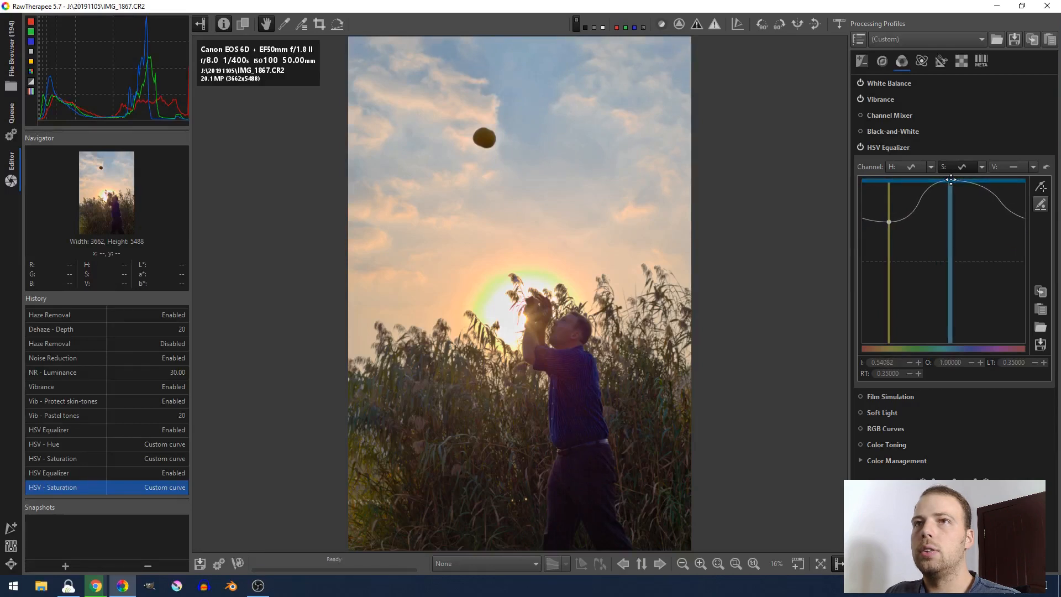
drag(950, 186, 951, 182)
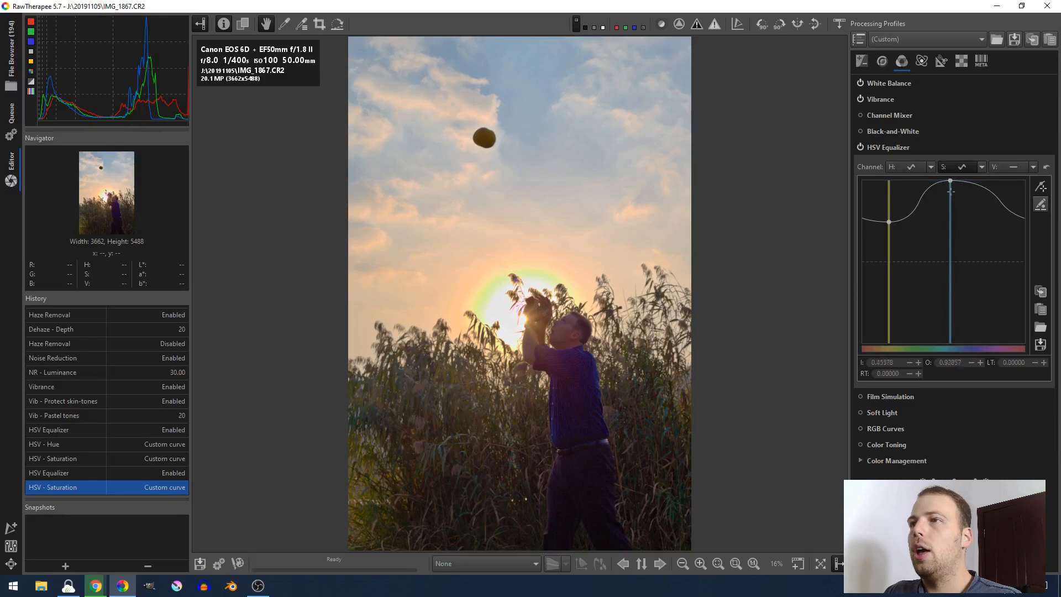
drag(949, 191, 949, 182)
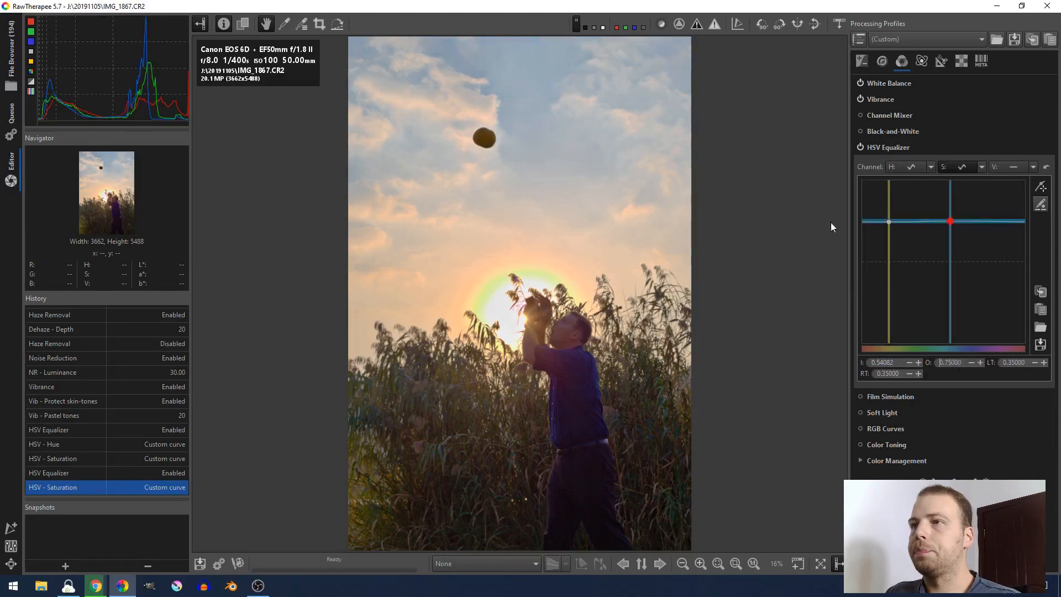
drag(950, 221, 889, 221)
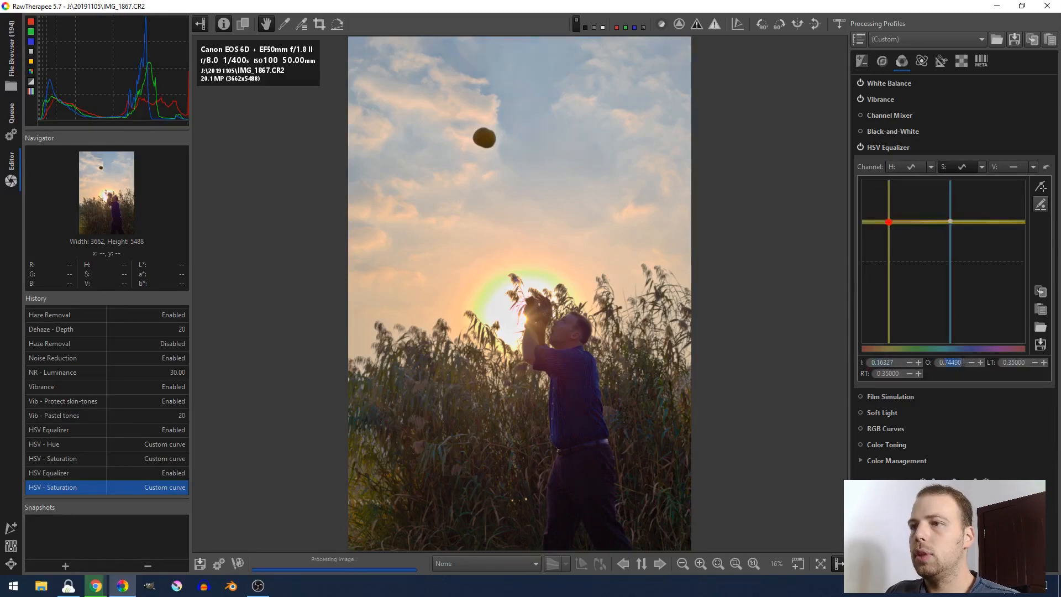
click(978, 363)
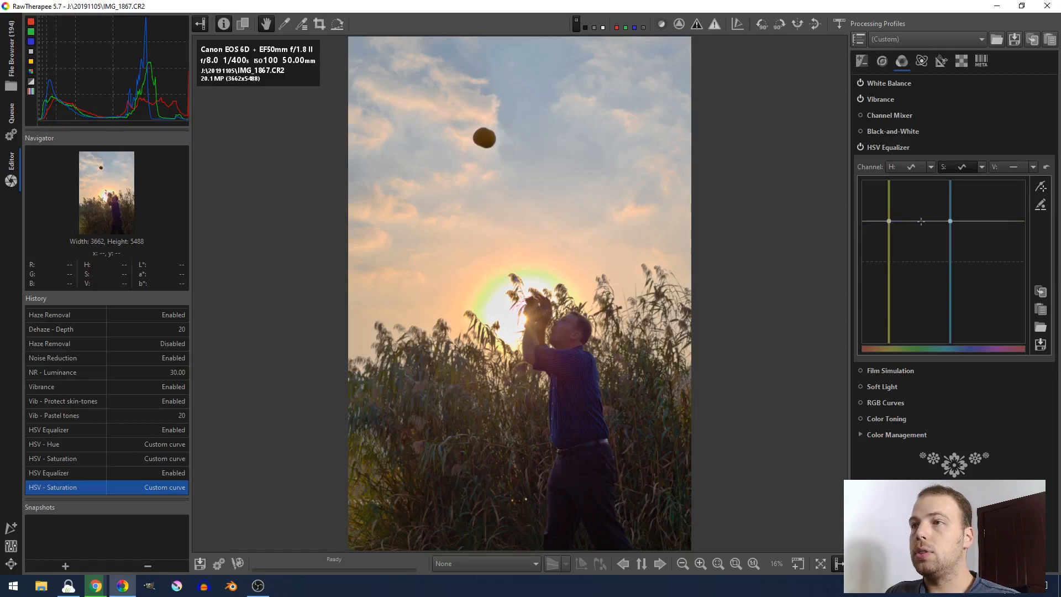
Add a green-hue point on the S curve and pull it to the minimum
drag(920, 221, 917, 299)
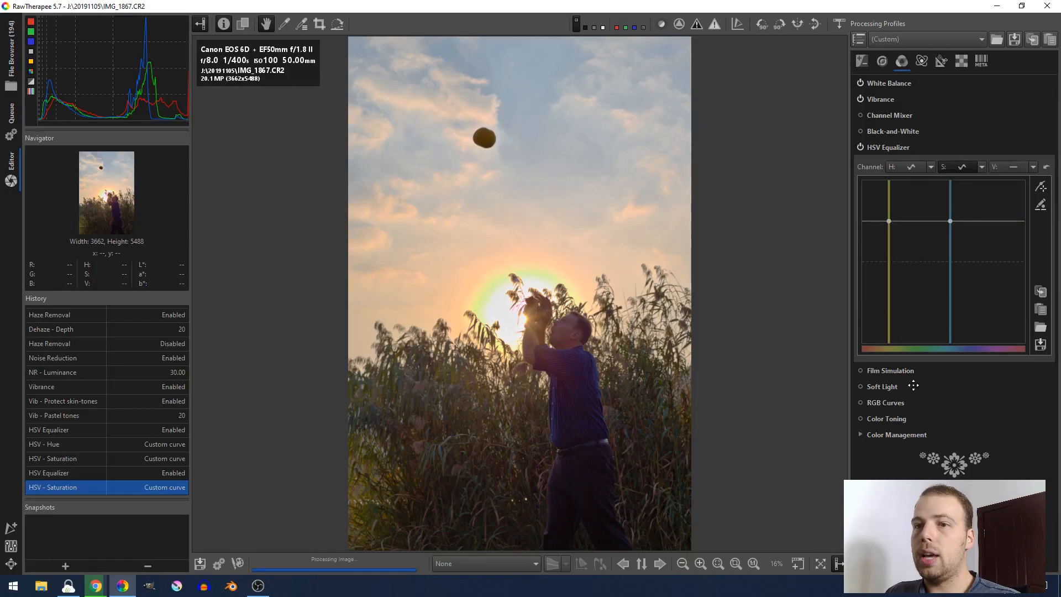
drag(914, 221, 915, 341)
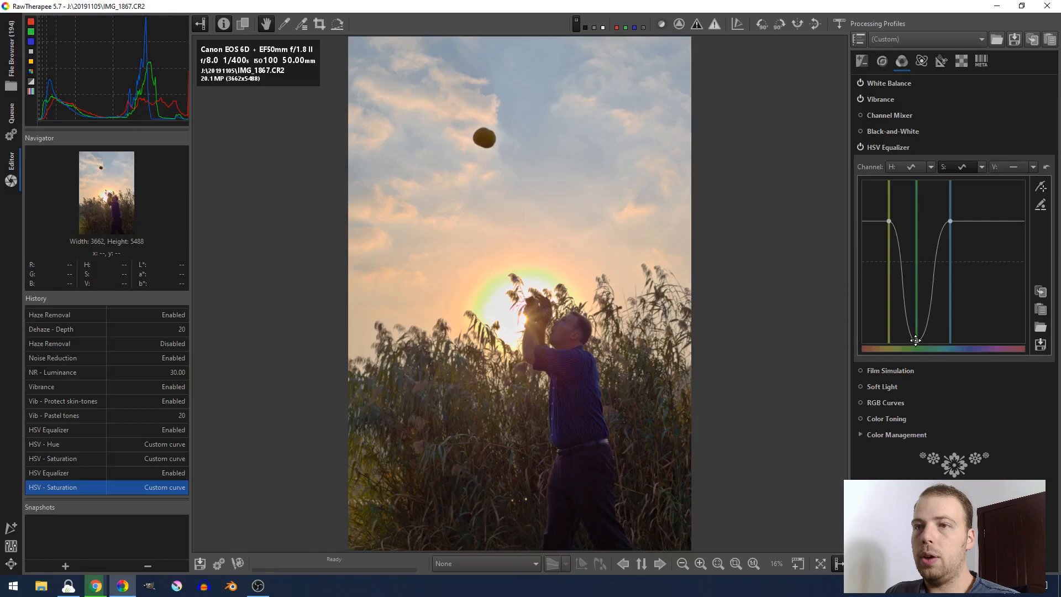
drag(915, 340, 899, 346)
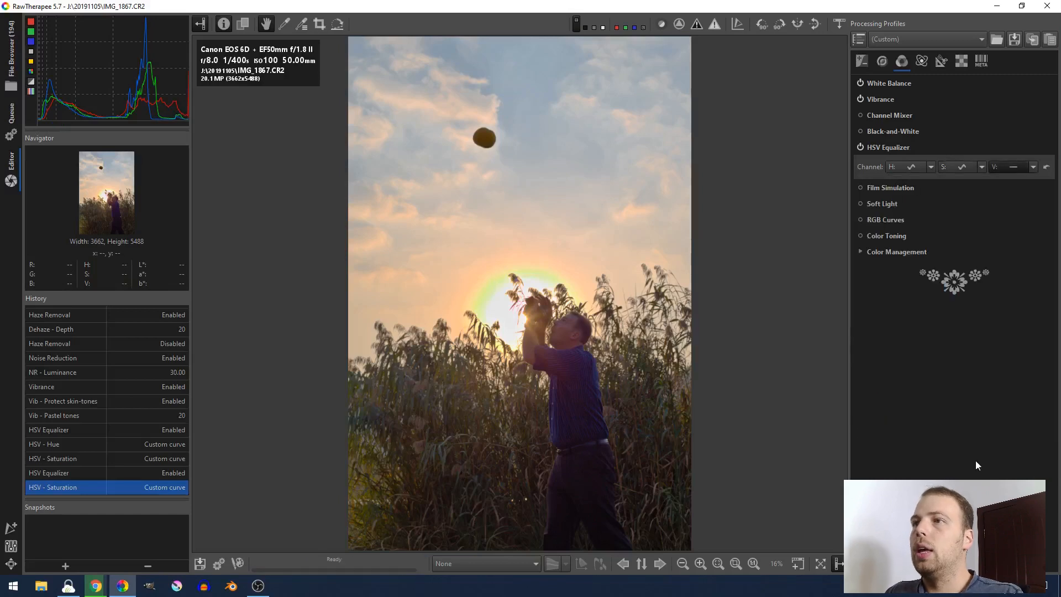
click(993, 167)
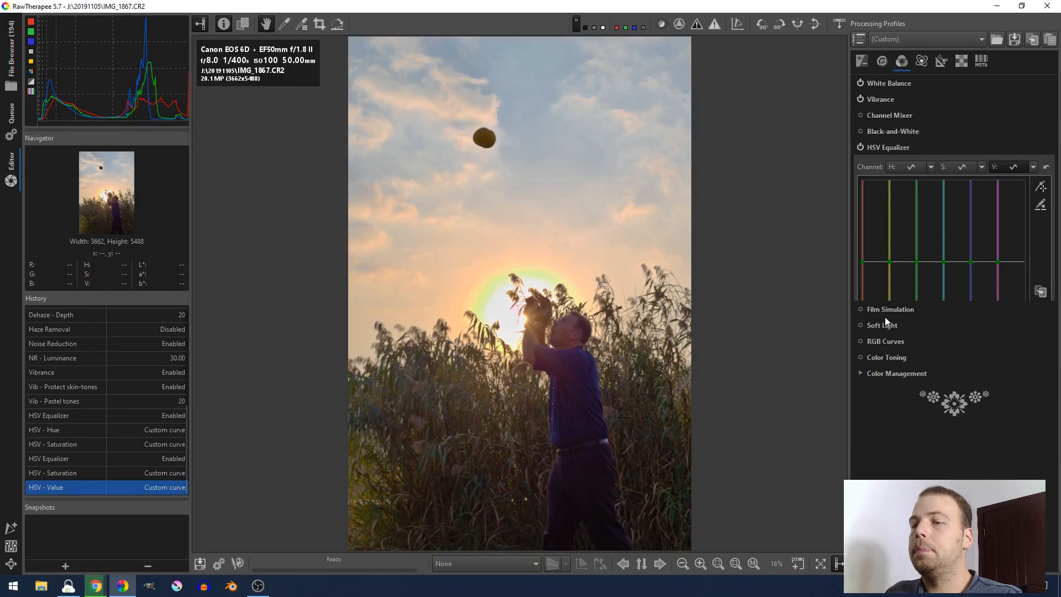
mouse_move(975, 205)
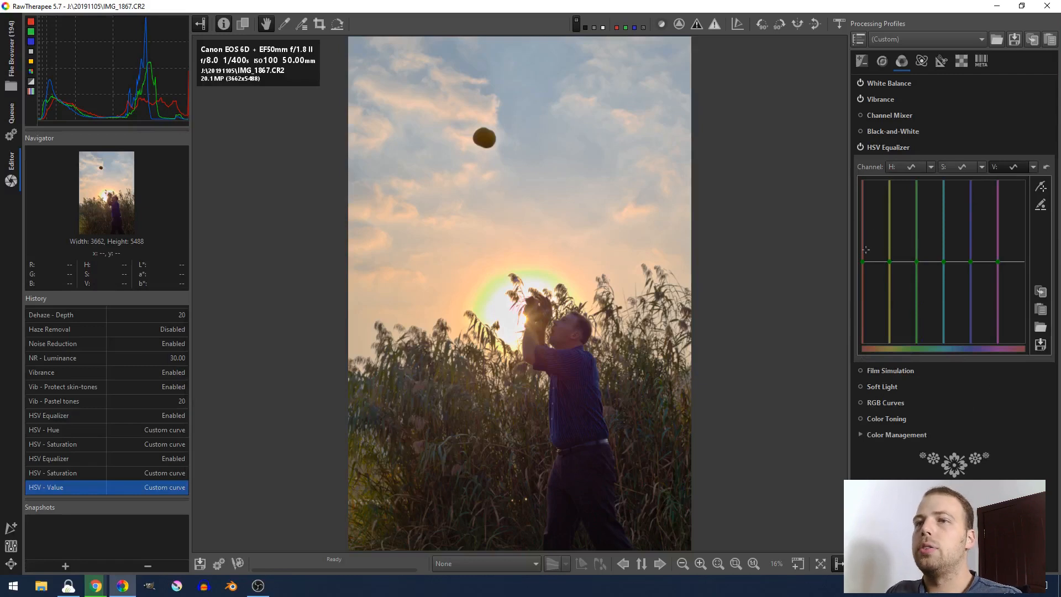
drag(863, 271, 863, 262)
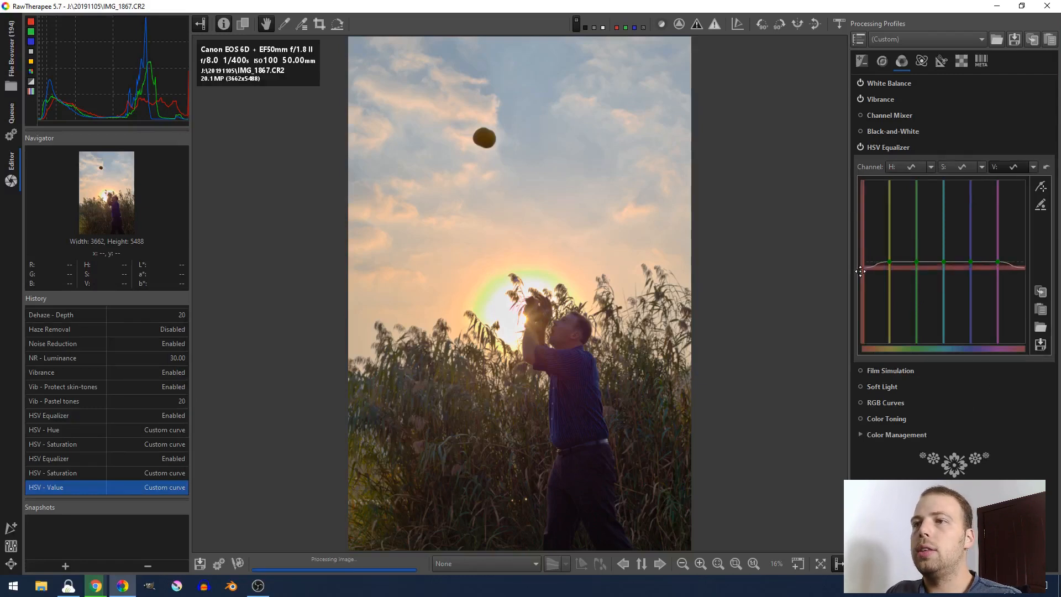
drag(863, 271, 862, 263)
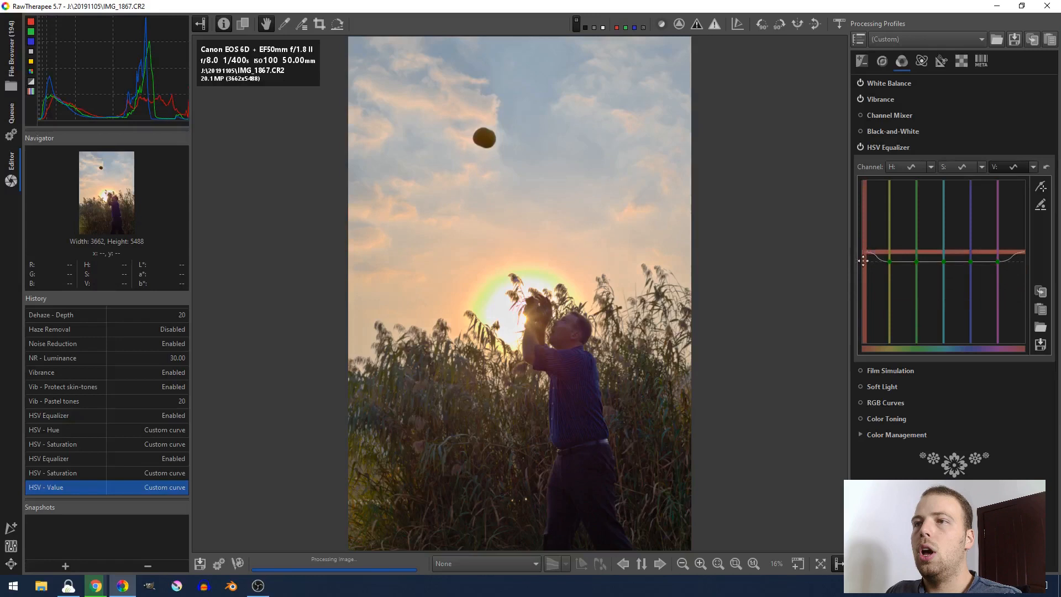
drag(863, 260, 876, 248)
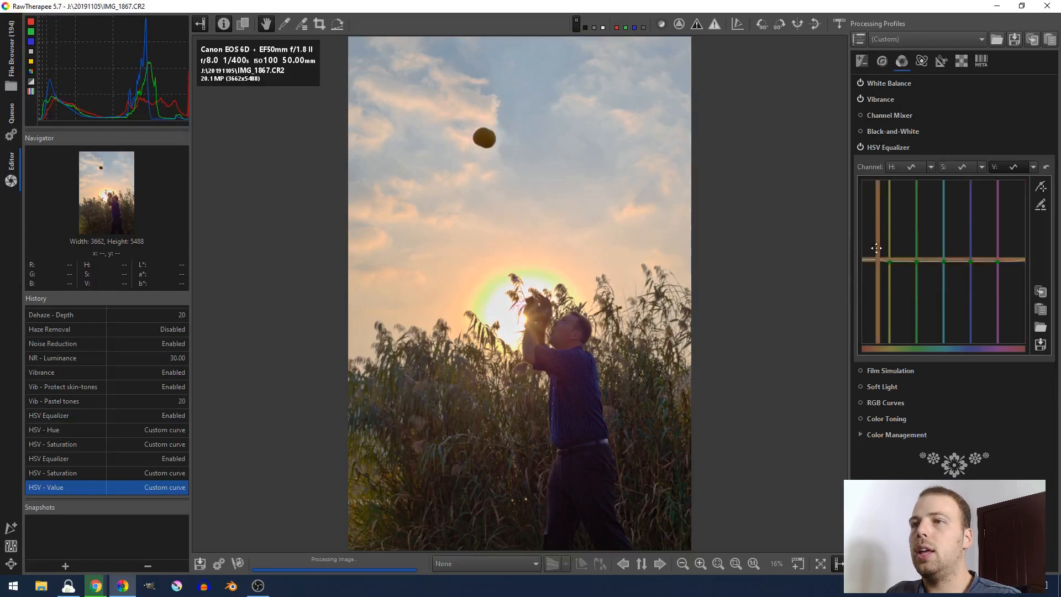
drag(876, 248, 869, 327)
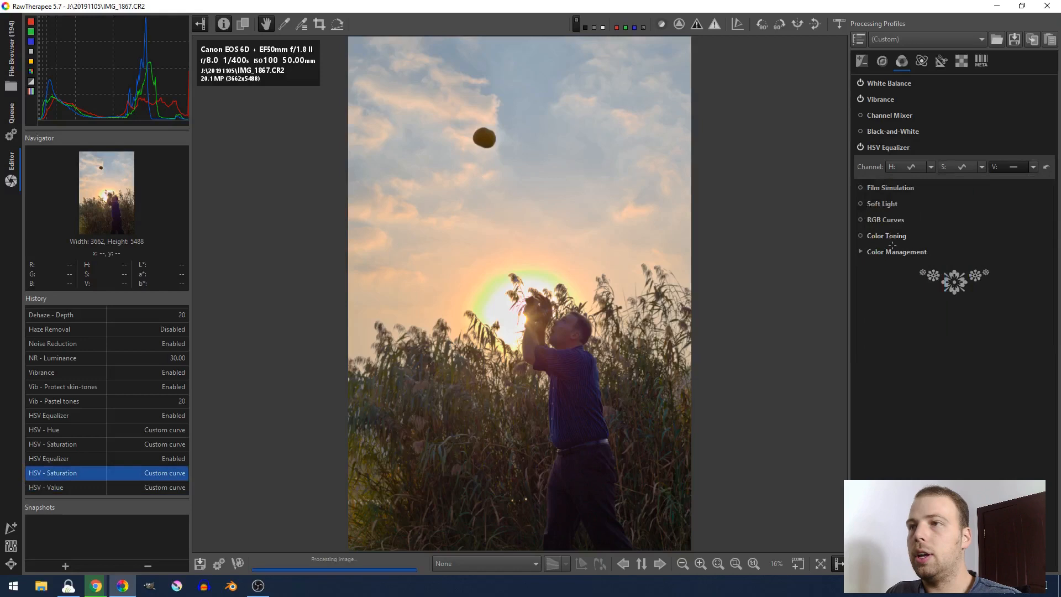
Set the V channel to Equalizer, darkening red and green around a yellow brightness peak
click(1034, 166)
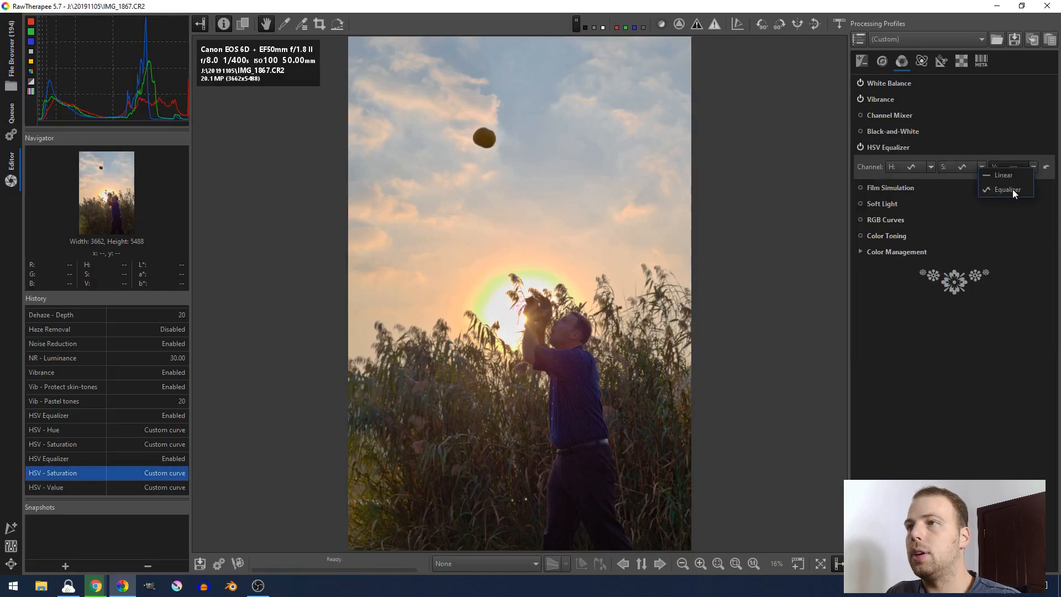
click(1008, 188)
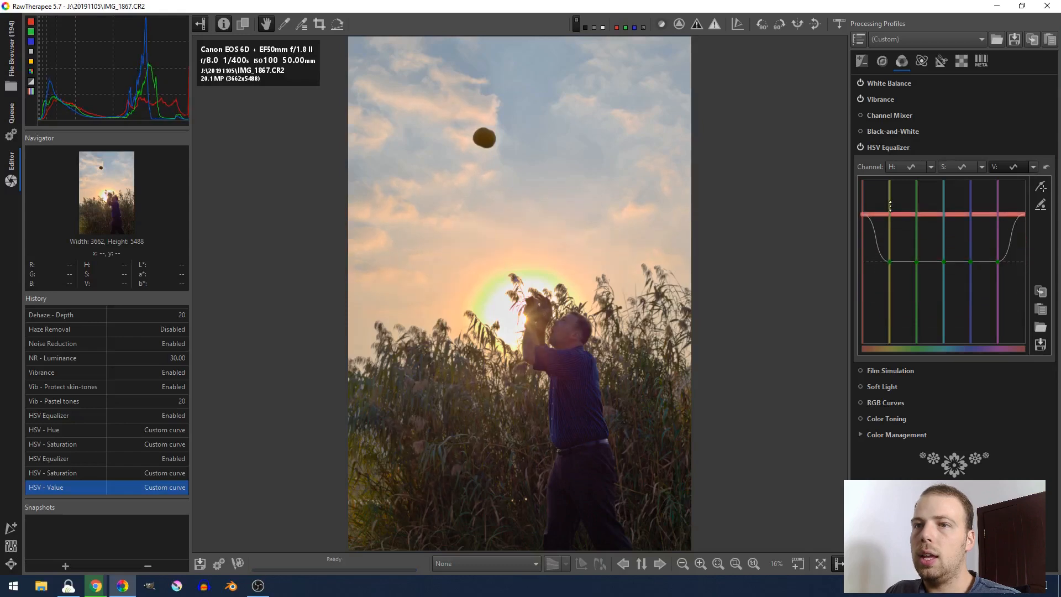
drag(889, 203, 889, 223)
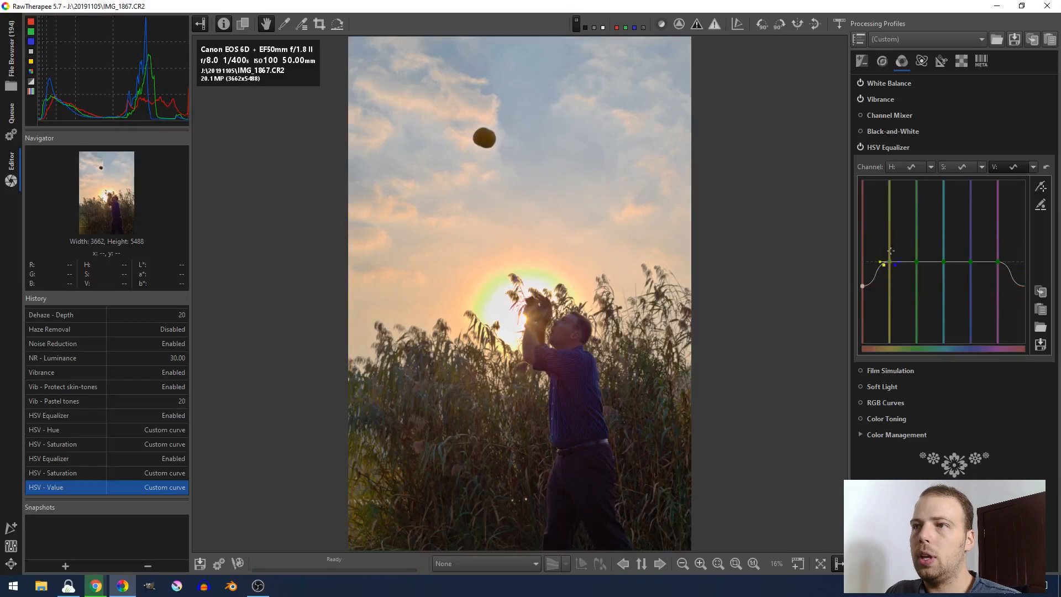
drag(883, 264, 899, 232)
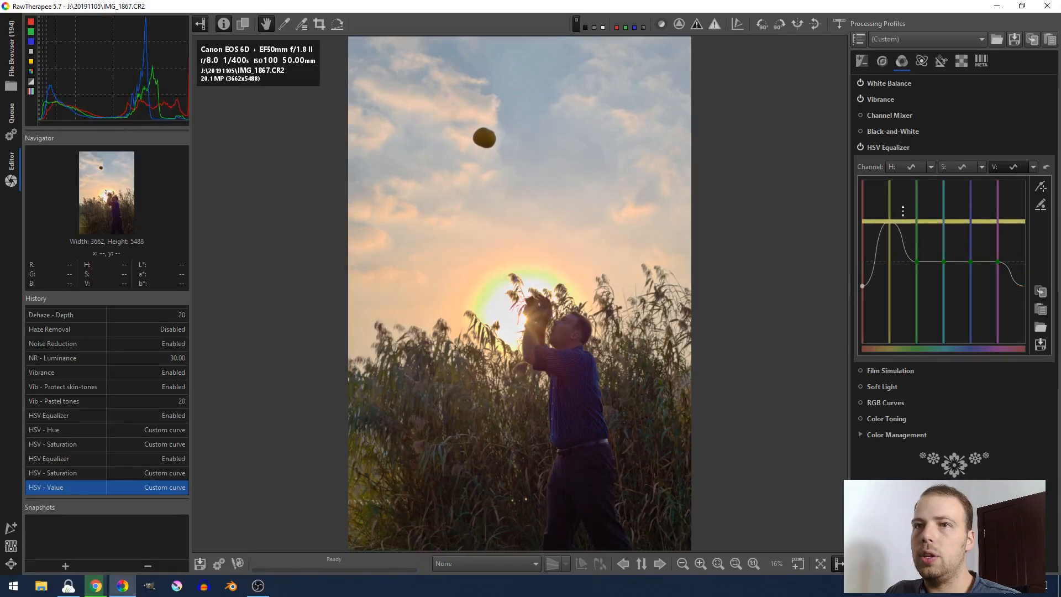
drag(902, 210, 909, 264)
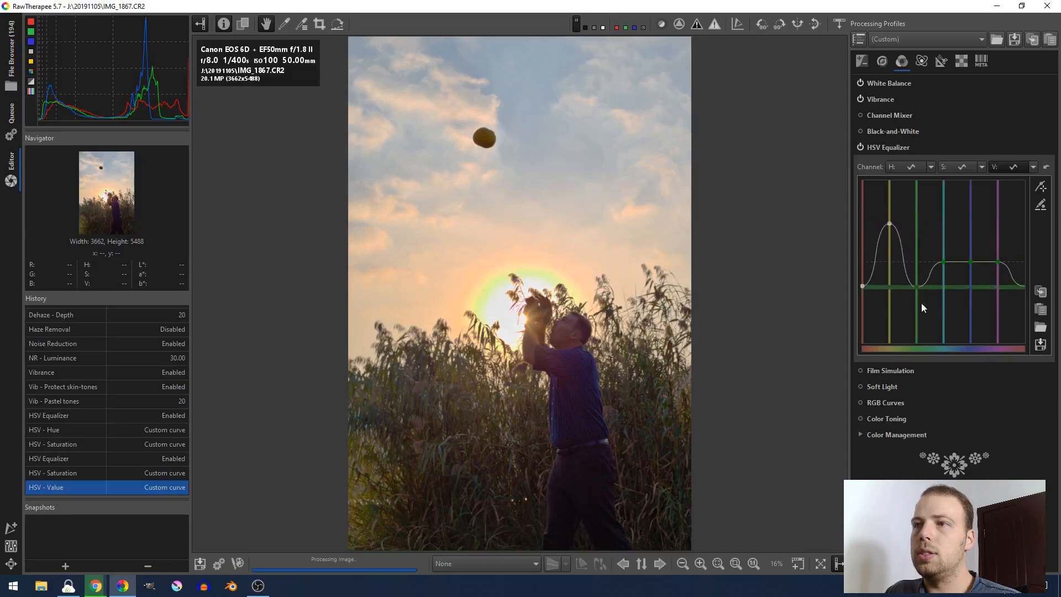
drag(940, 264, 917, 287)
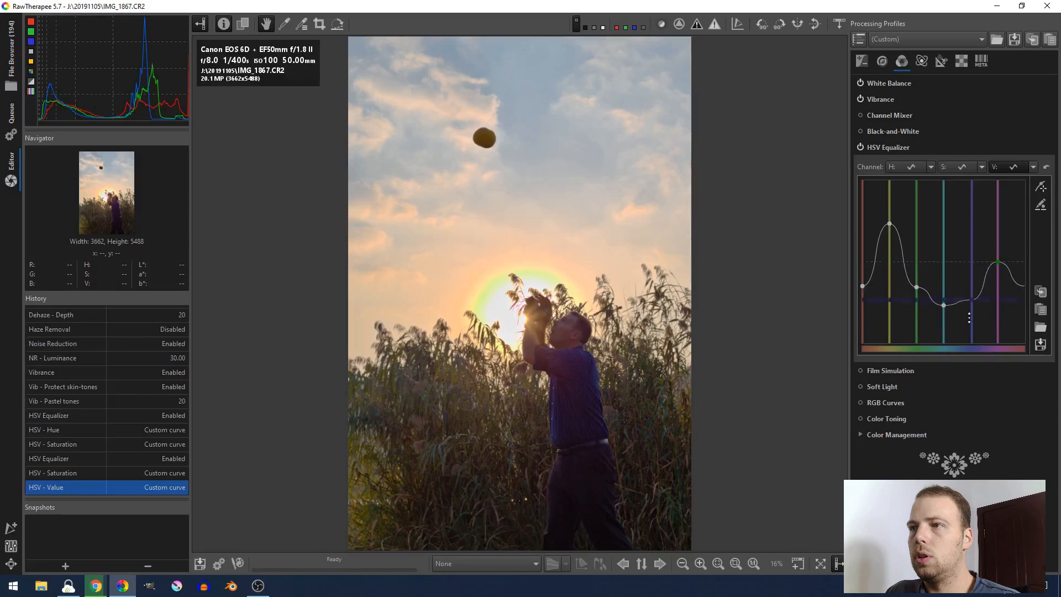
Lower green-through-magenta, refine the yellow peak and align the red end point
drag(969, 305, 972, 308)
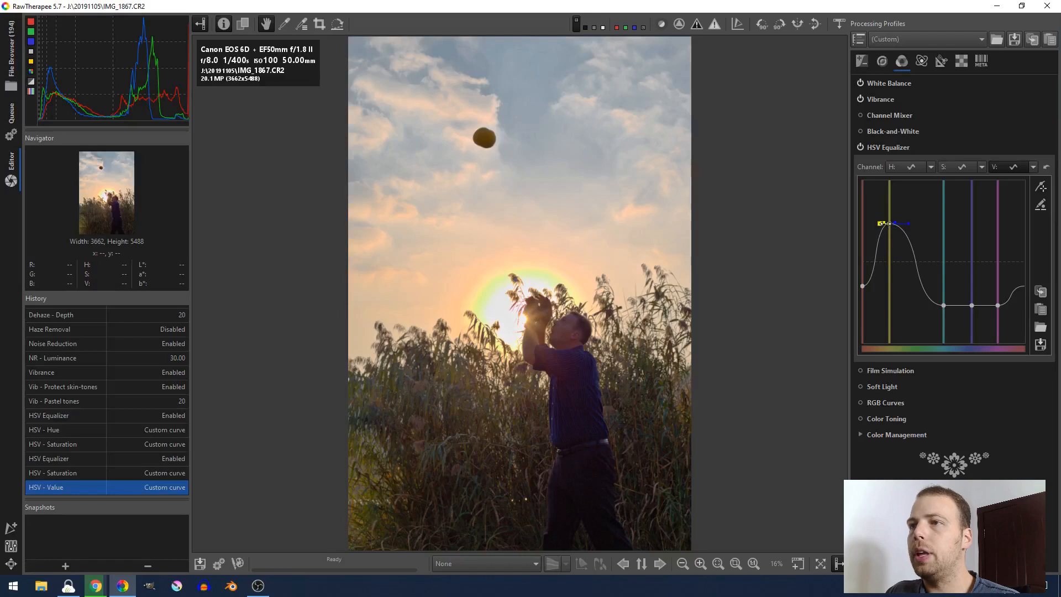
drag(880, 223, 890, 223)
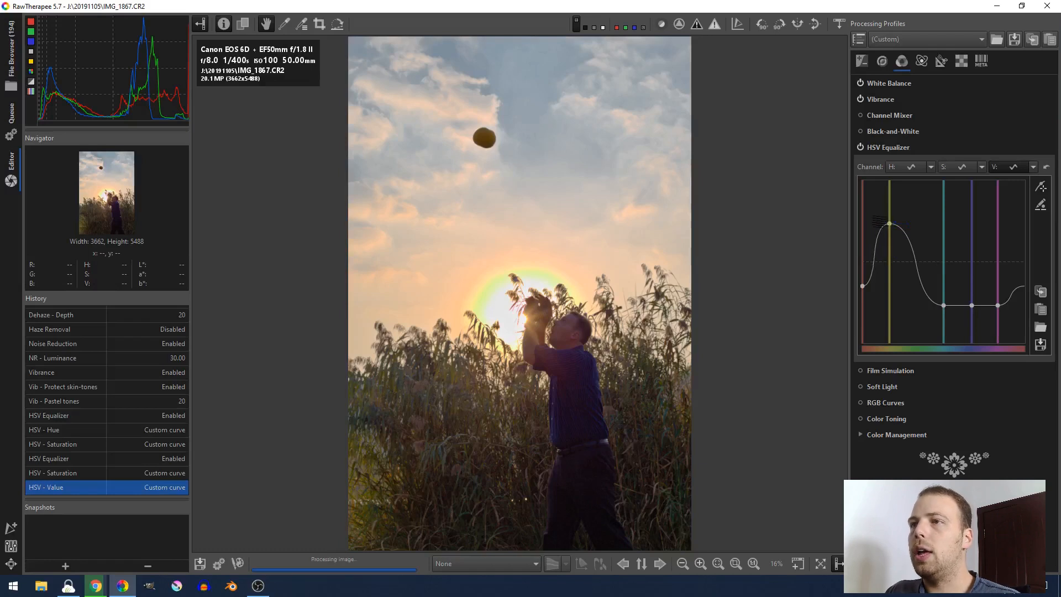
drag(889, 223, 883, 226)
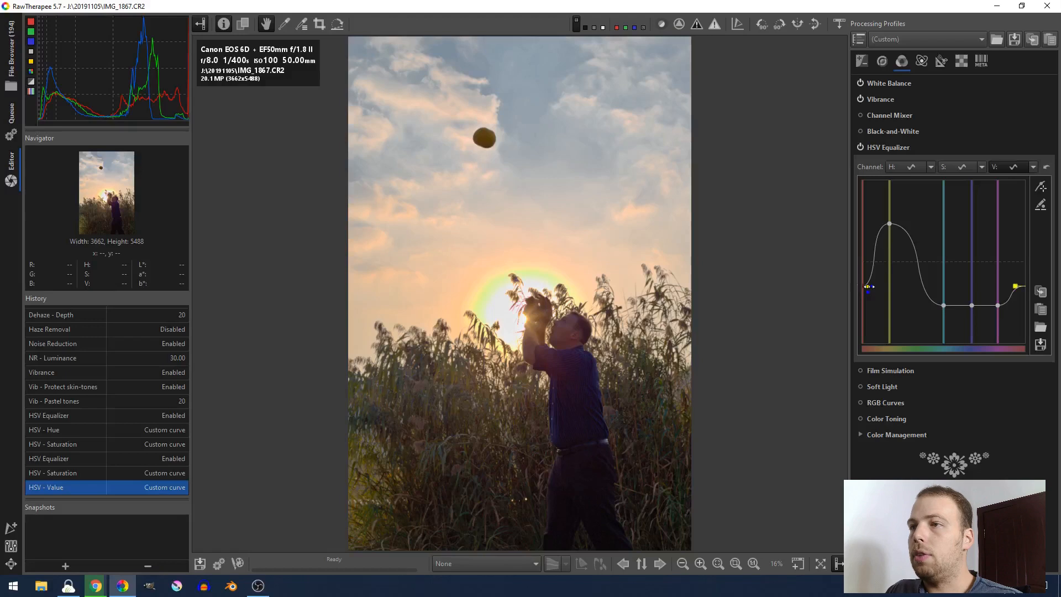
drag(870, 285, 873, 283)
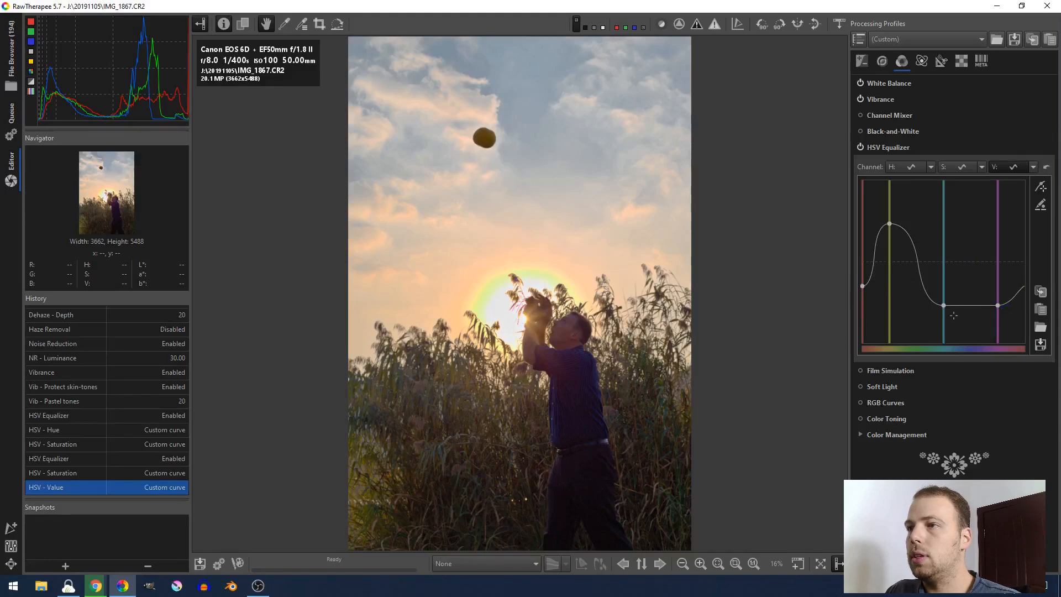
click(943, 306)
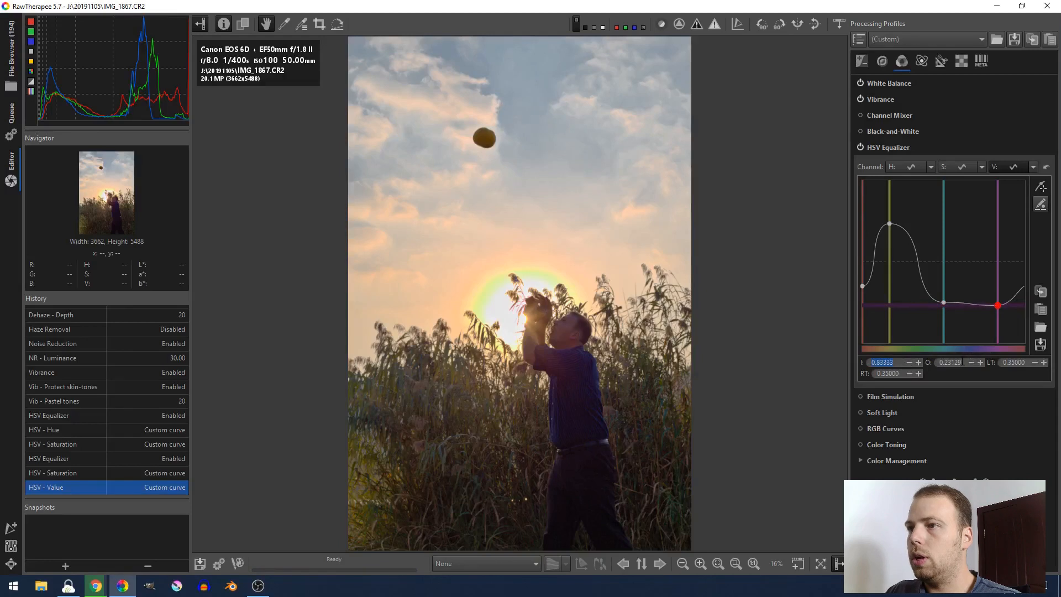
Nudge the magenta value point up to 0.25
drag(996, 305, 997, 303)
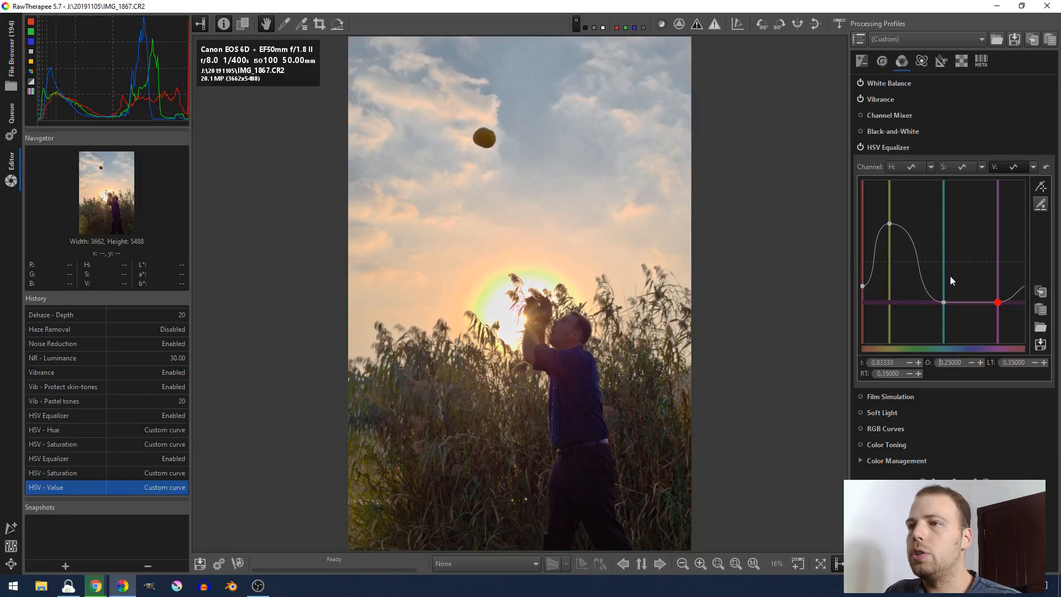
mouse_move(972, 311)
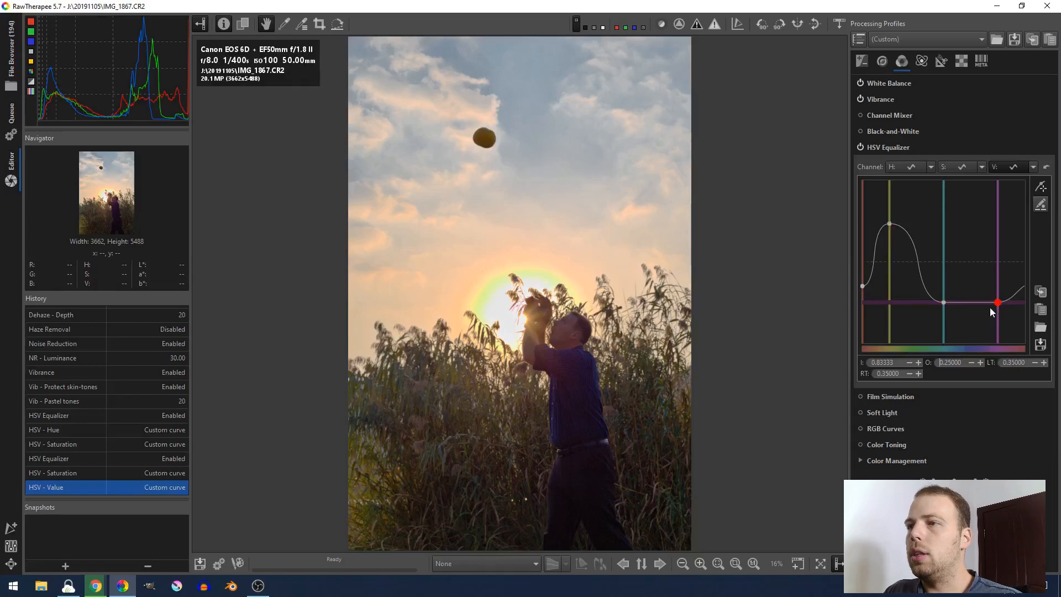
mouse_move(1011, 305)
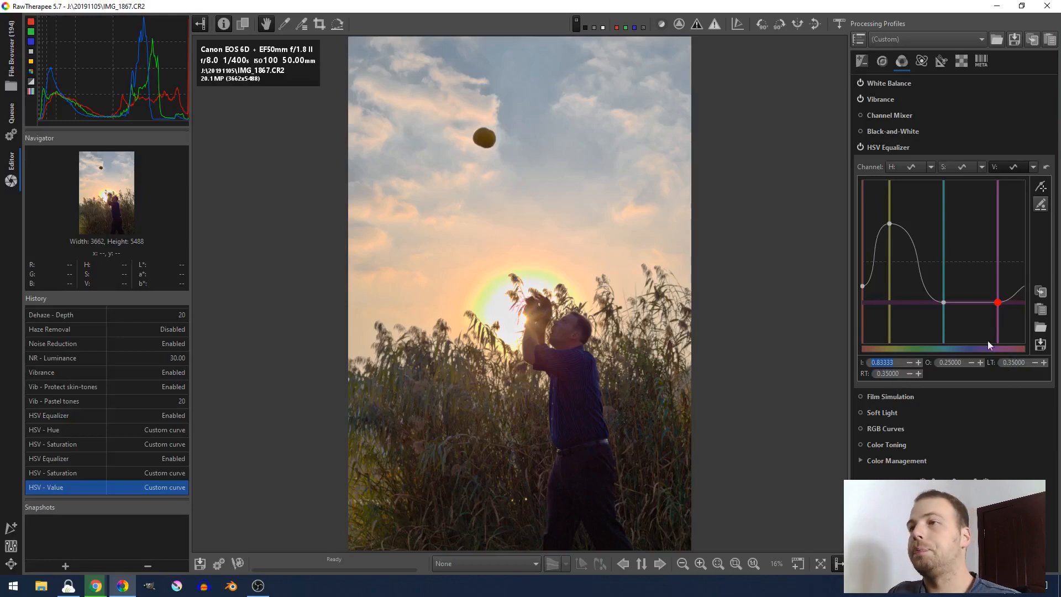
mouse_move(889, 151)
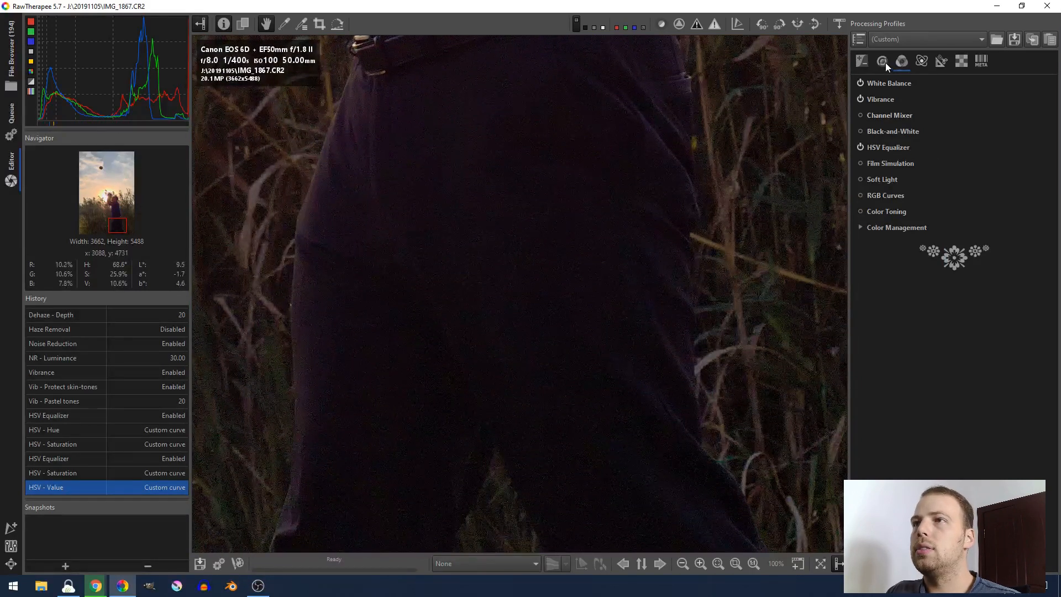
Raise noise-reduction detail recovery to 15 alongside luminance 40 on IMG_1867.CR2
click(882, 61)
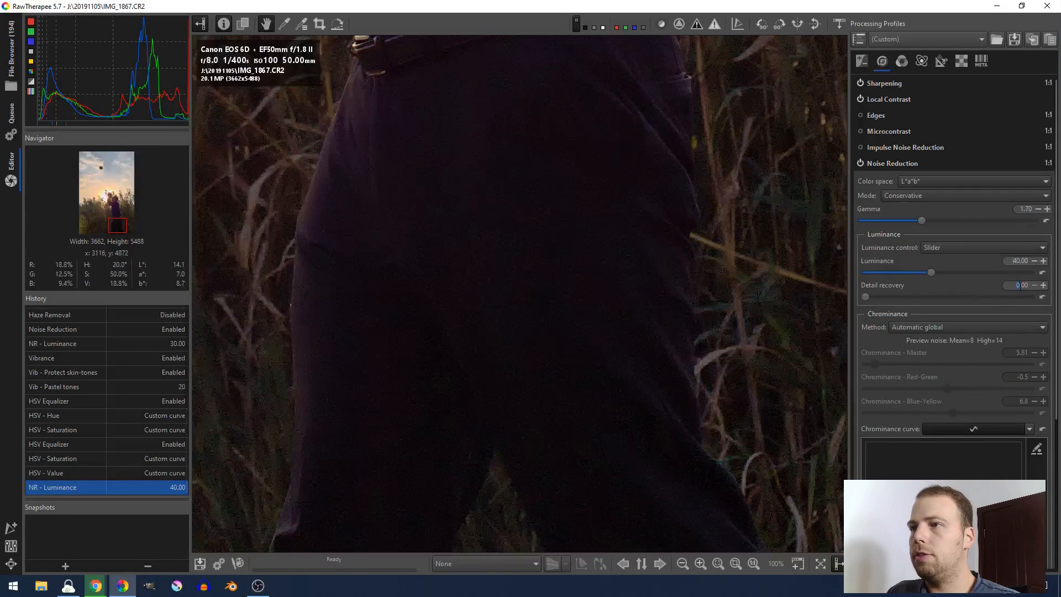
drag(867, 296, 889, 296)
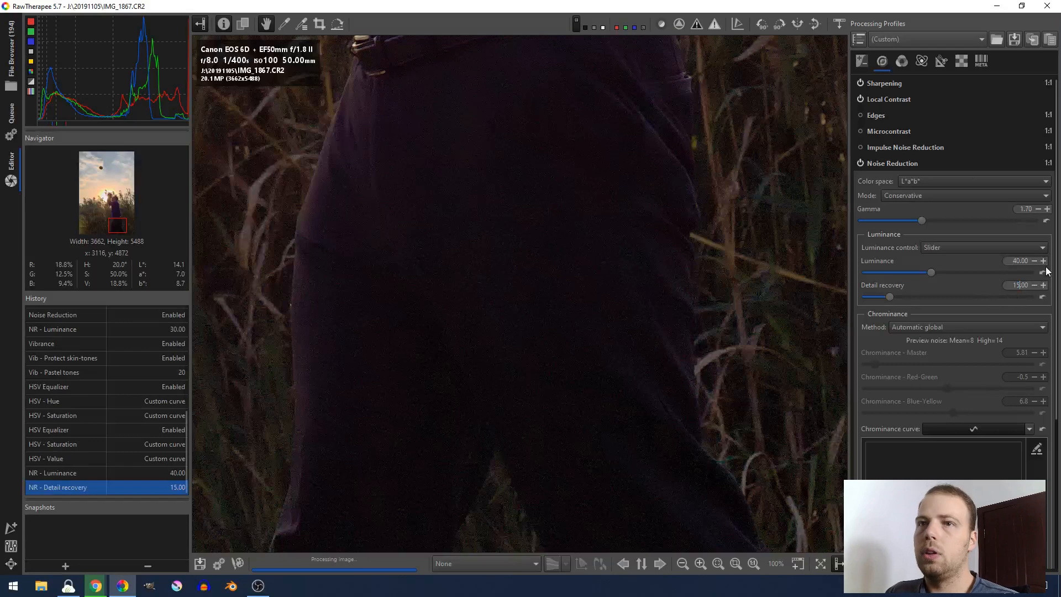
click(920, 61)
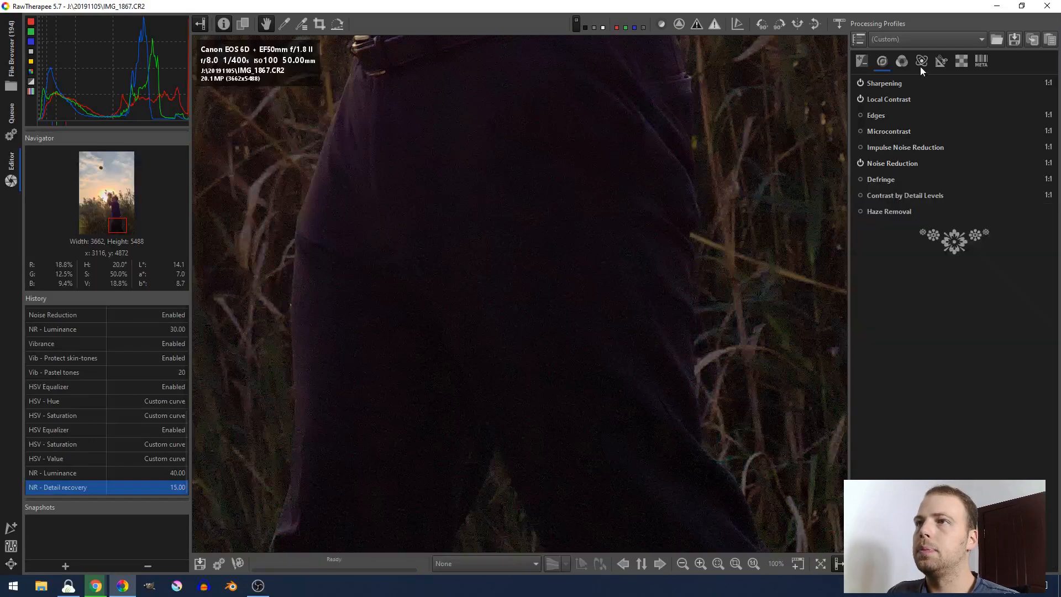
click(901, 61)
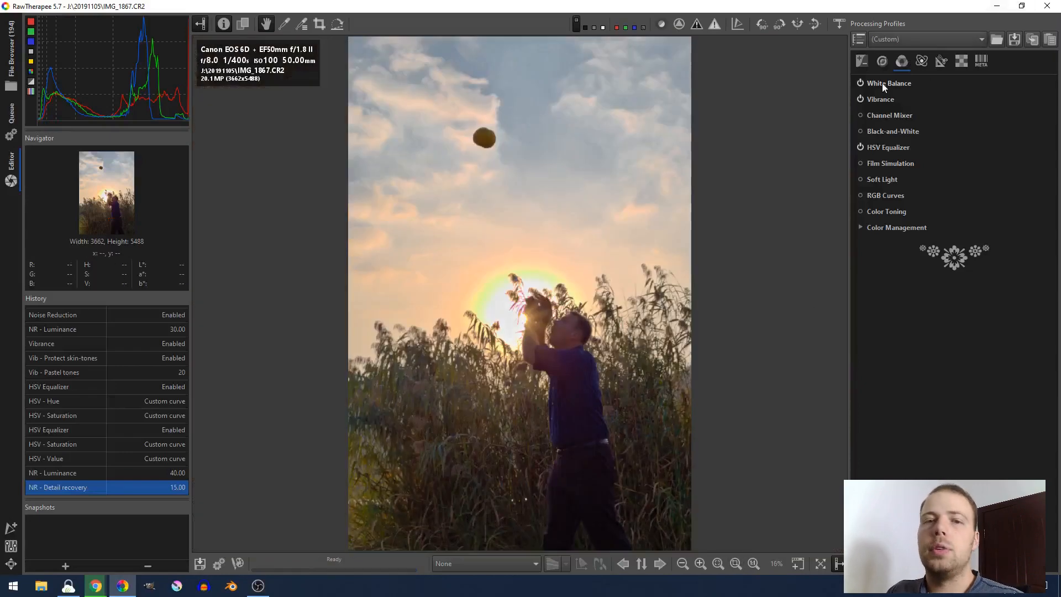
Enable a ratio-locked 4:5 portrait crop that trims sky and foreground
click(922, 62)
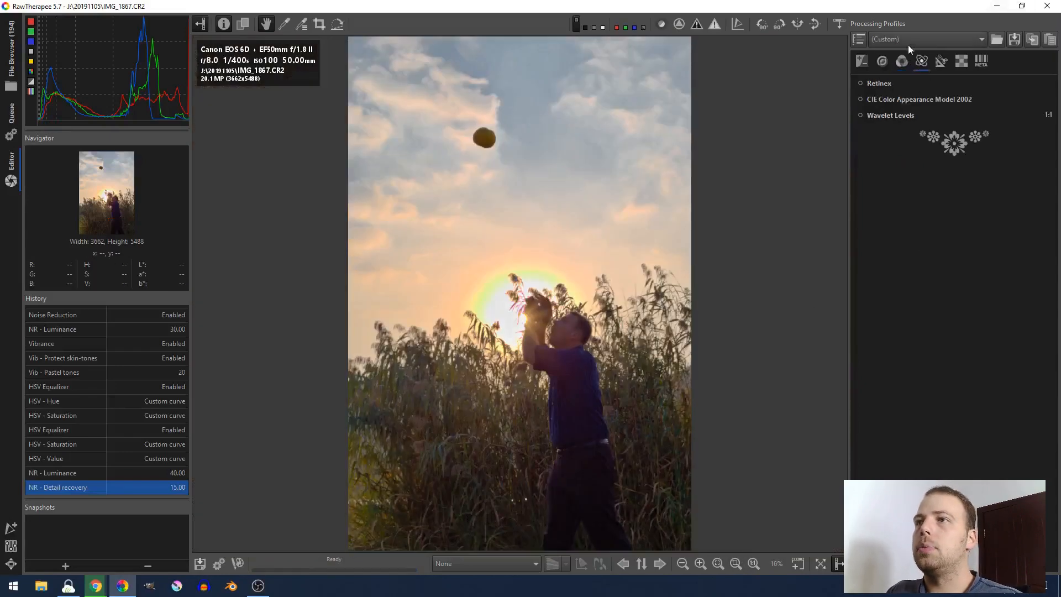
click(942, 61)
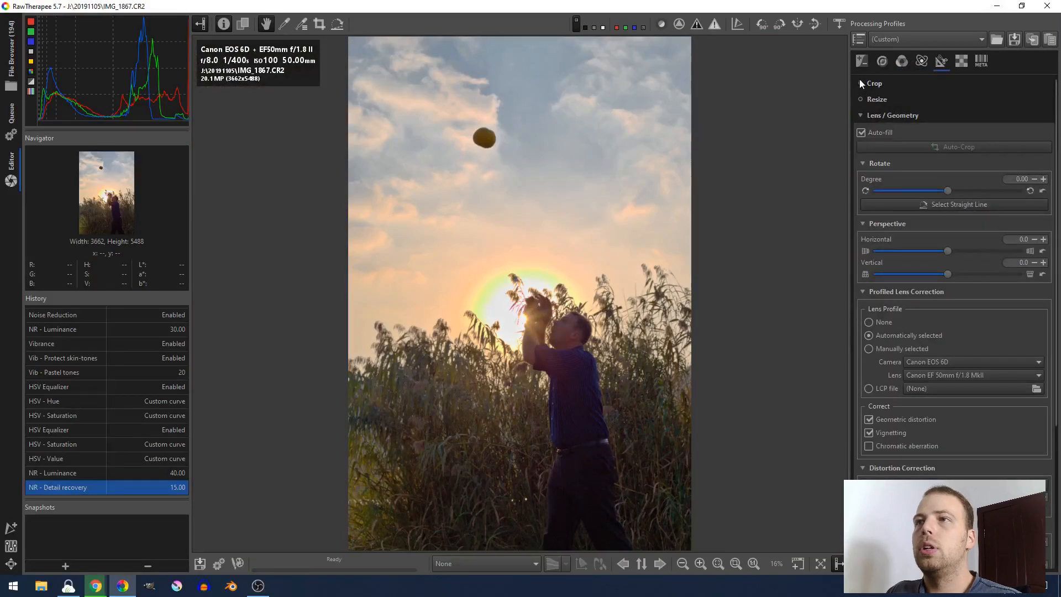
click(873, 82)
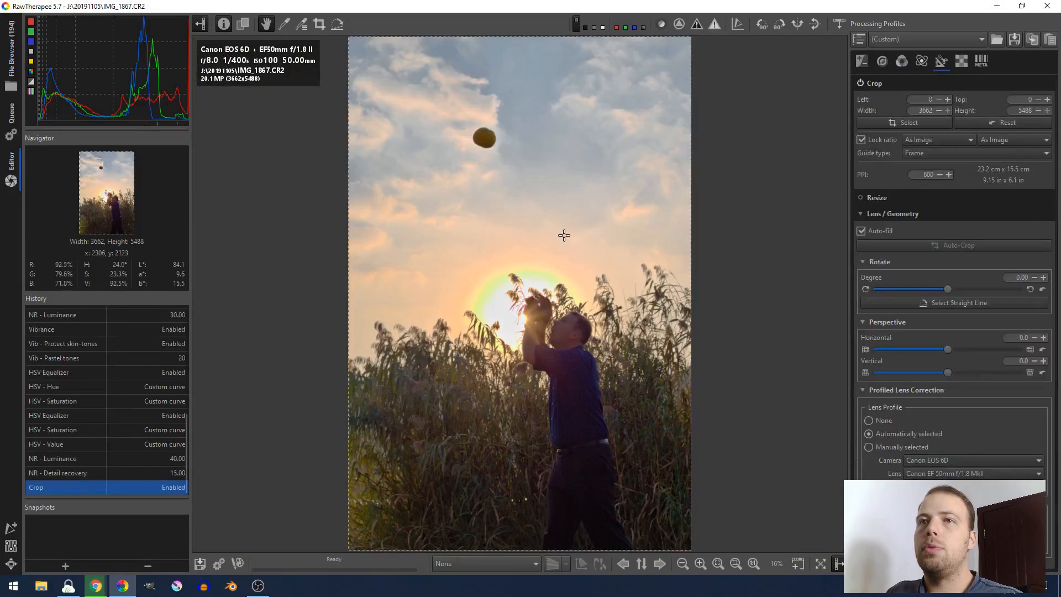
mouse_move(829, 127)
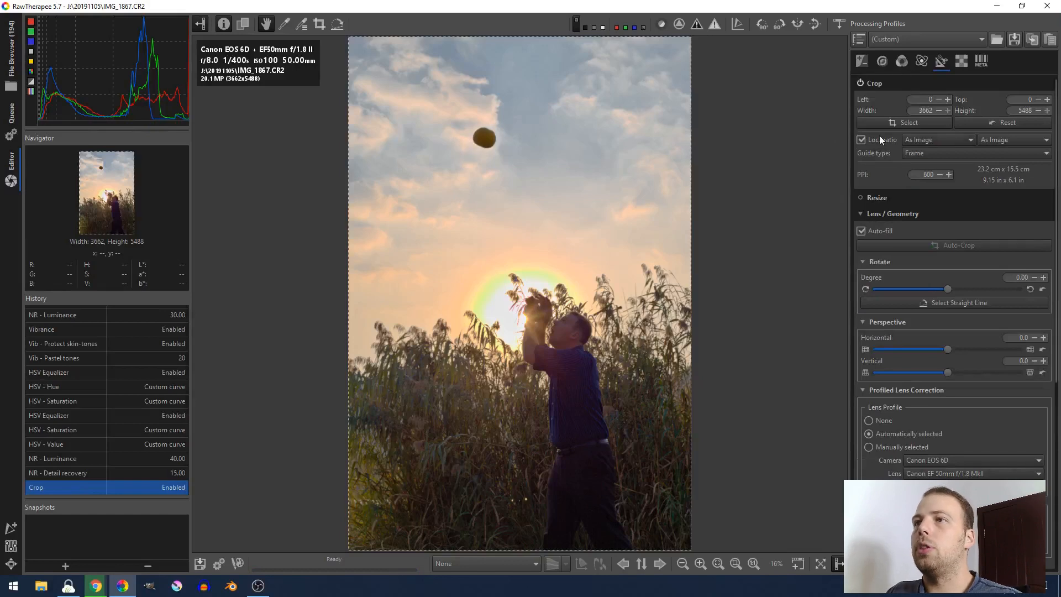
click(936, 139)
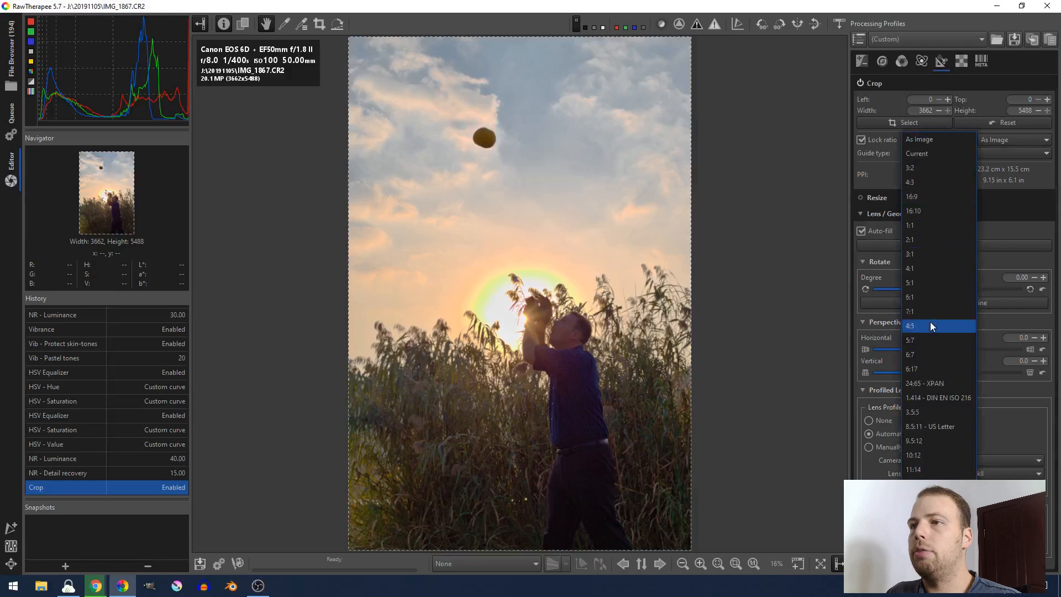
click(909, 325)
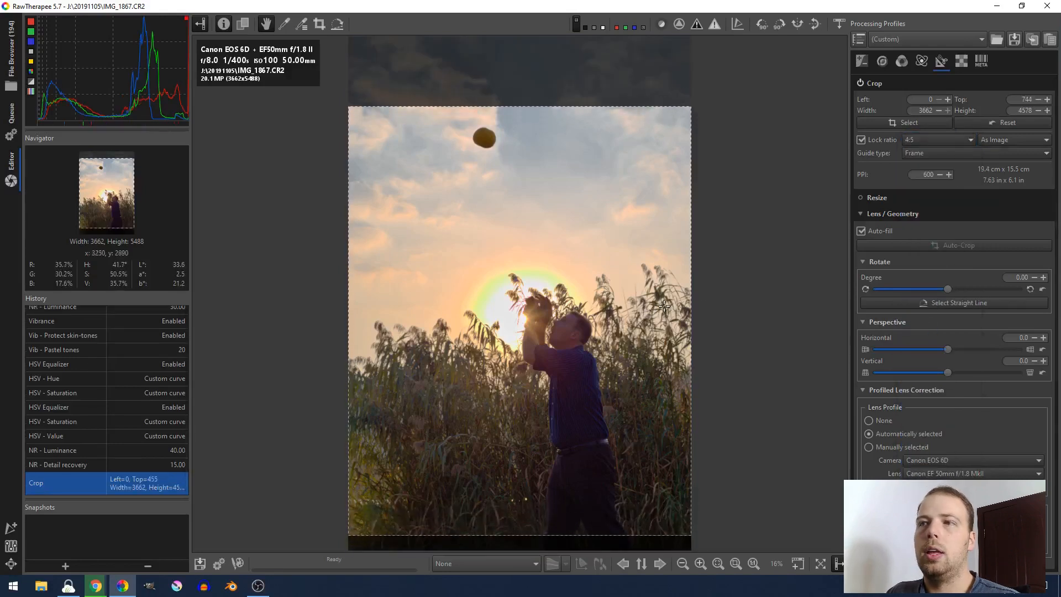
Try about -2° rotation, return to 0, then settle on a -0.24° tilt
drag(949, 288, 942, 289)
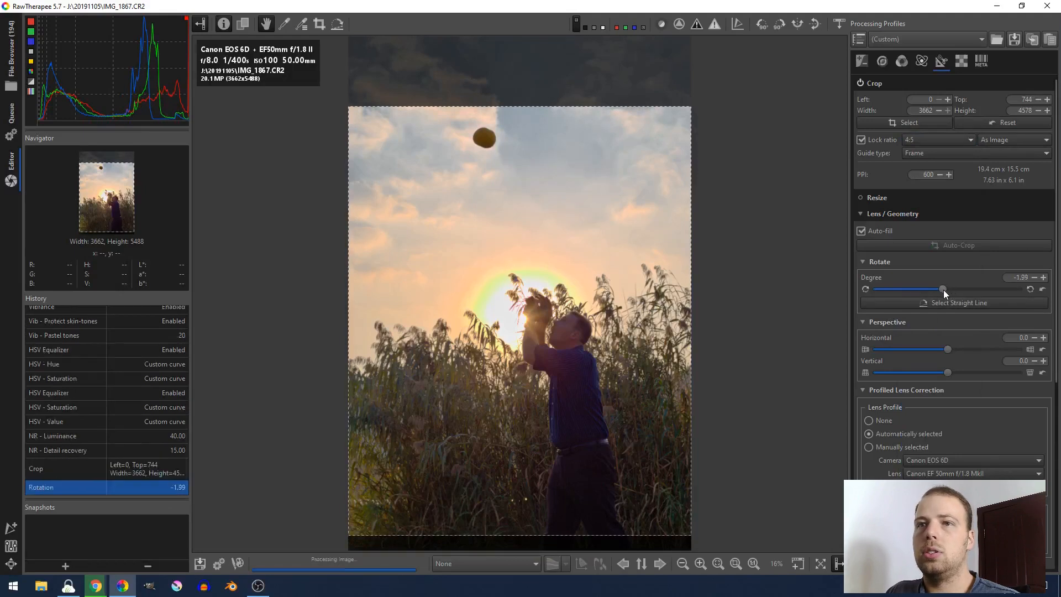
drag(942, 288, 947, 288)
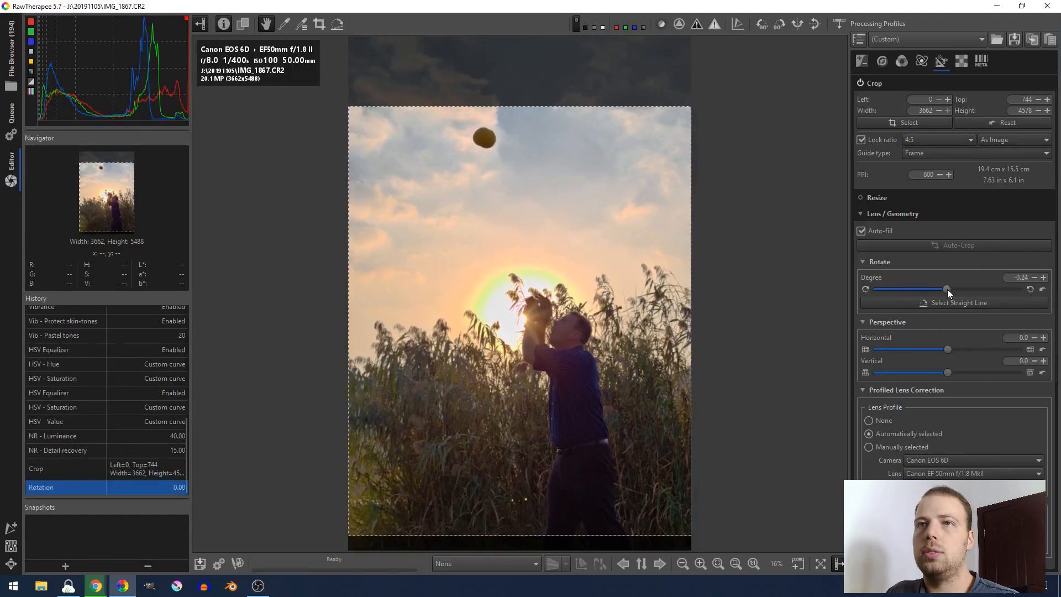
drag(947, 289, 944, 288)
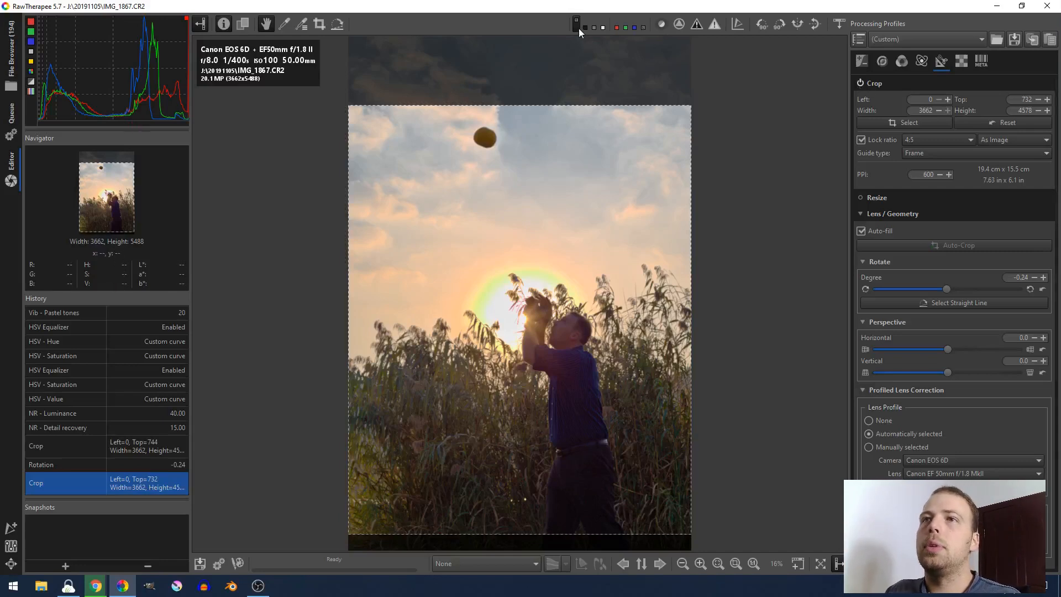
mouse_move(576, 26)
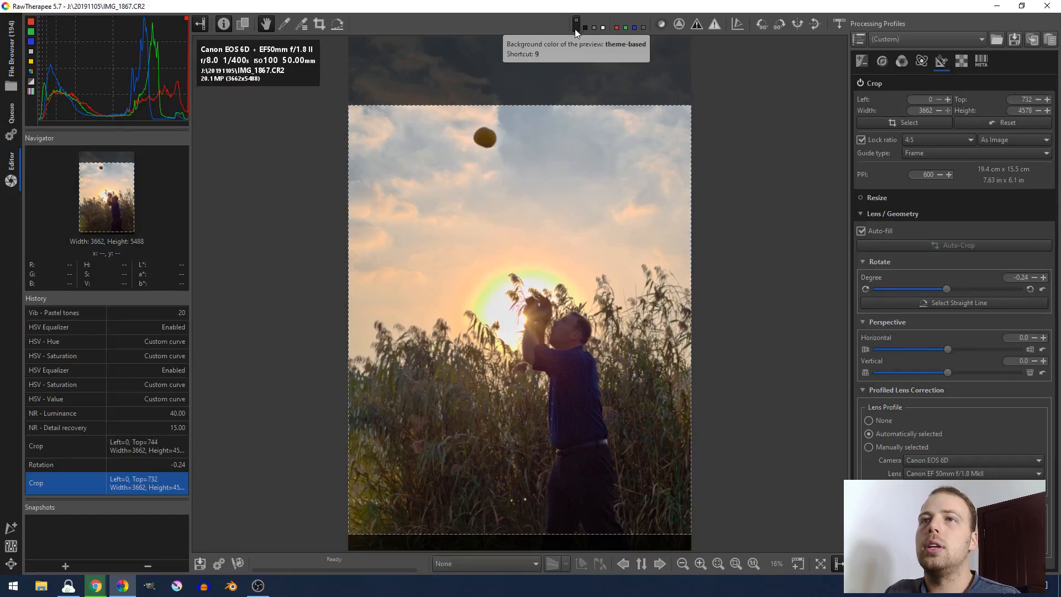
mouse_move(683, 185)
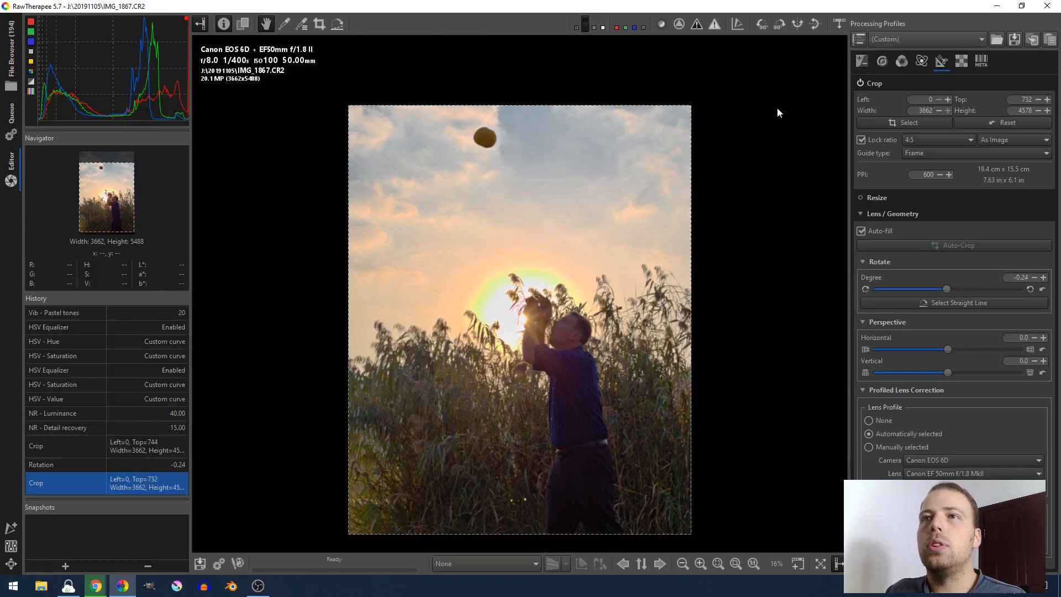
mouse_move(446, 38)
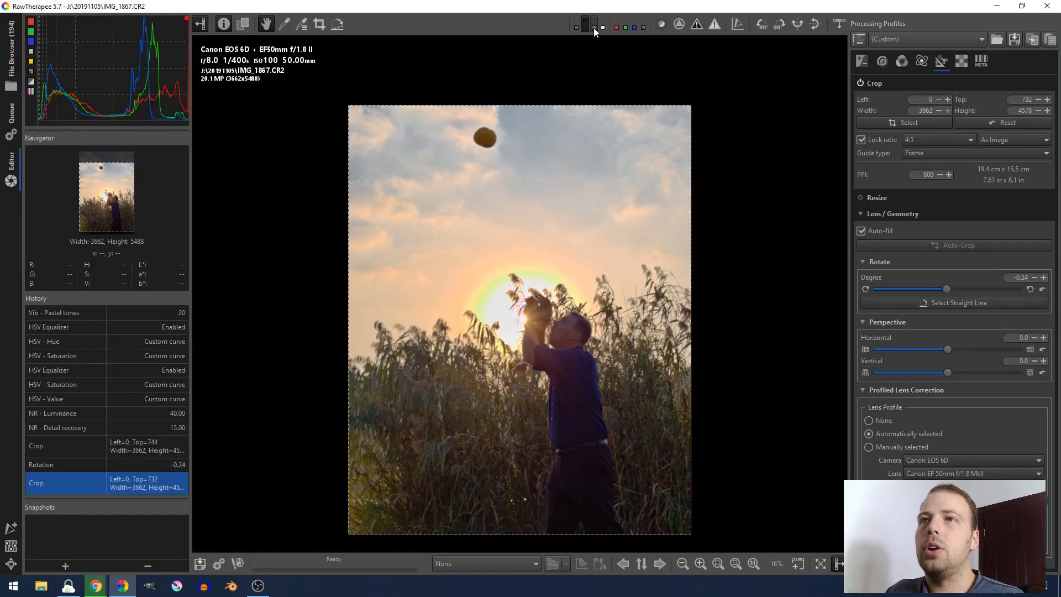
click(602, 25)
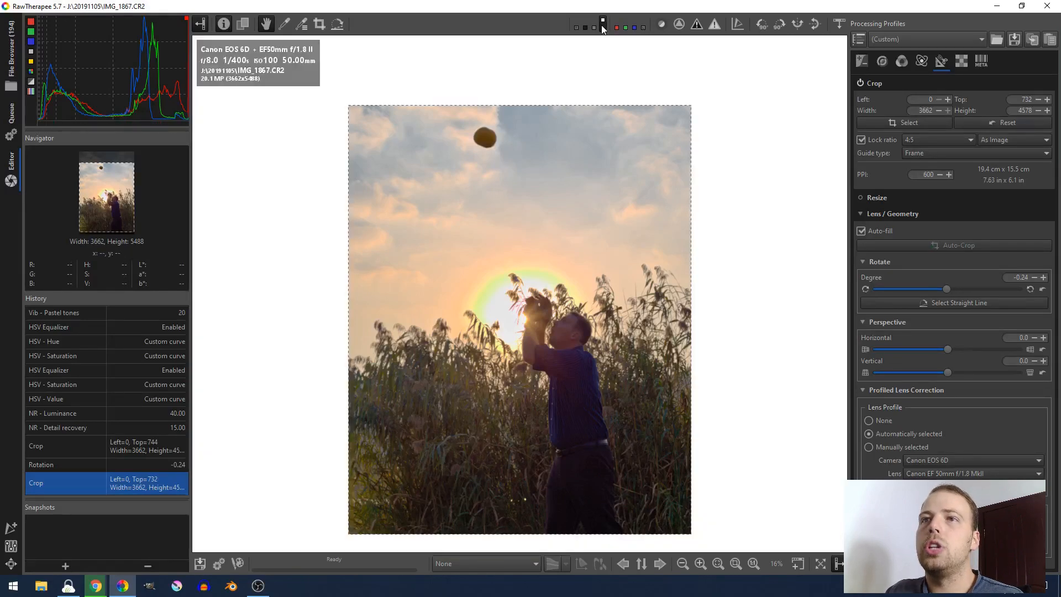
click(574, 26)
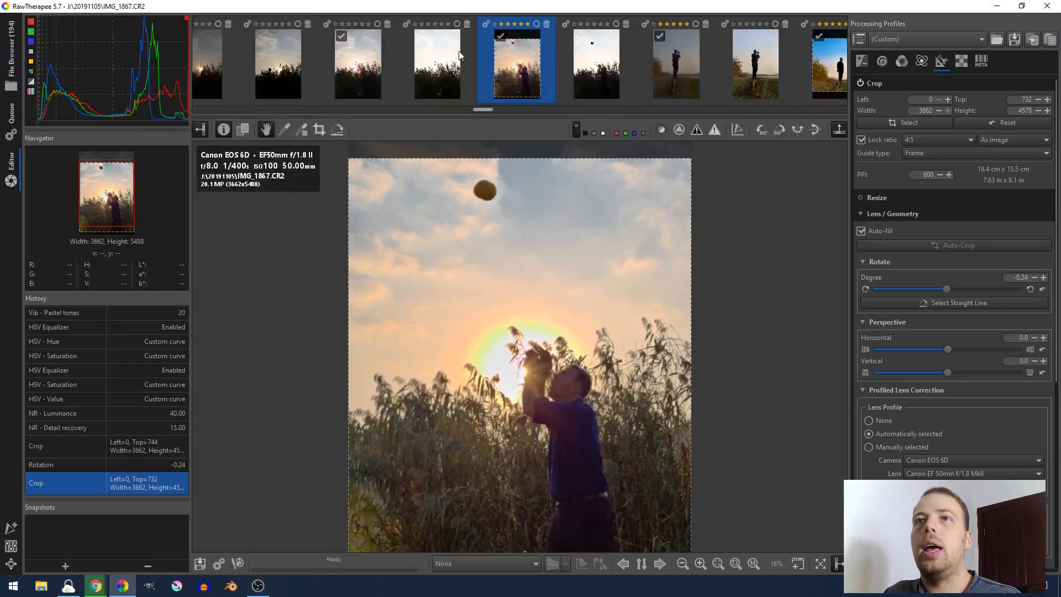
mouse_move(485, 26)
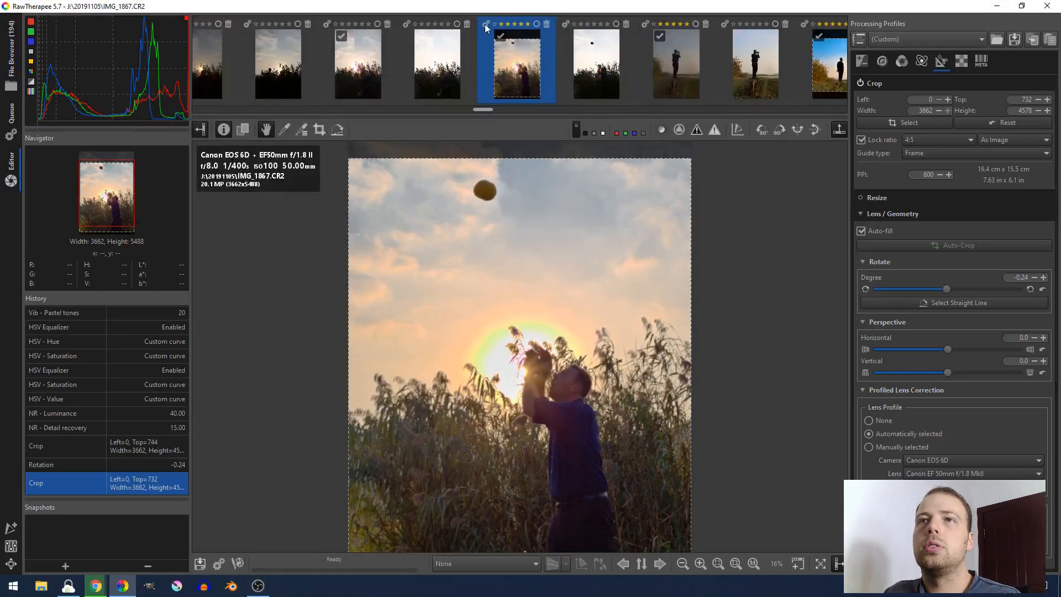
Put the edited IMG_1867.CR2 into the processing queue as an 8-bit JPEG at quality 90
click(11, 112)
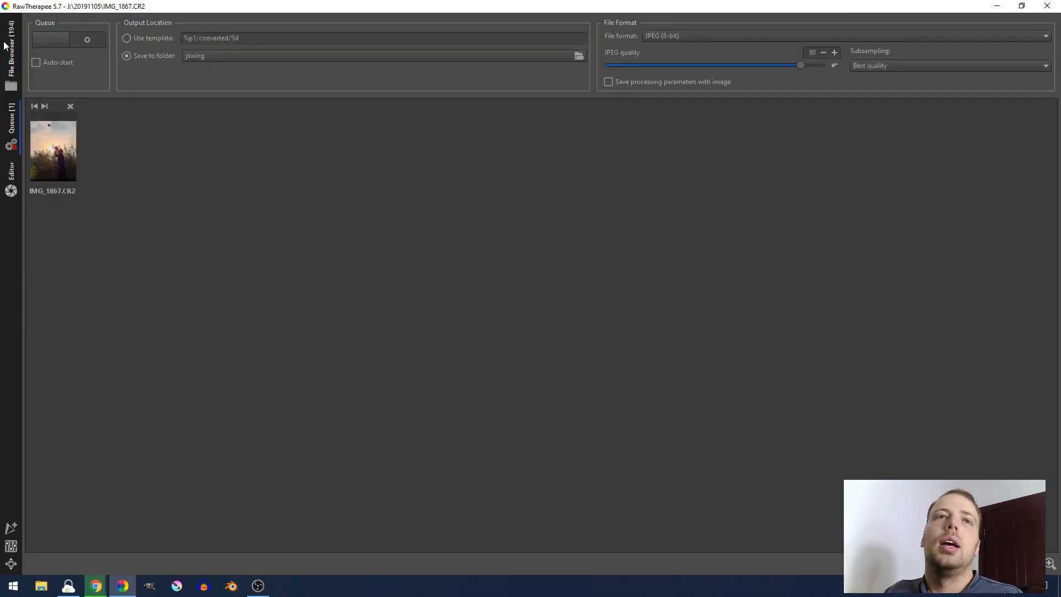
Review the queue's output settings and return to the editor with the photo still queued
click(11, 165)
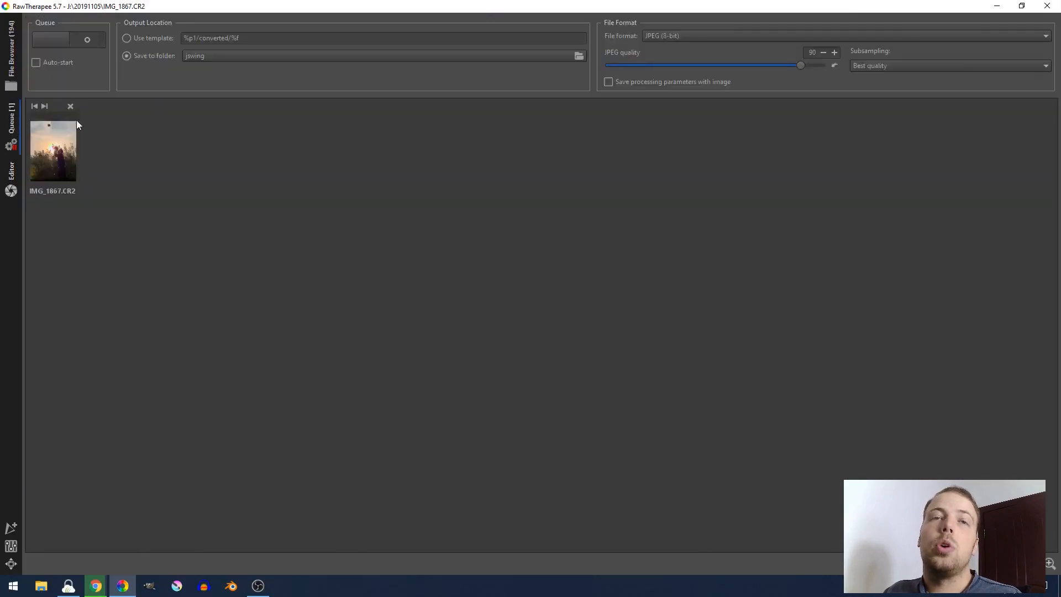
click(11, 169)
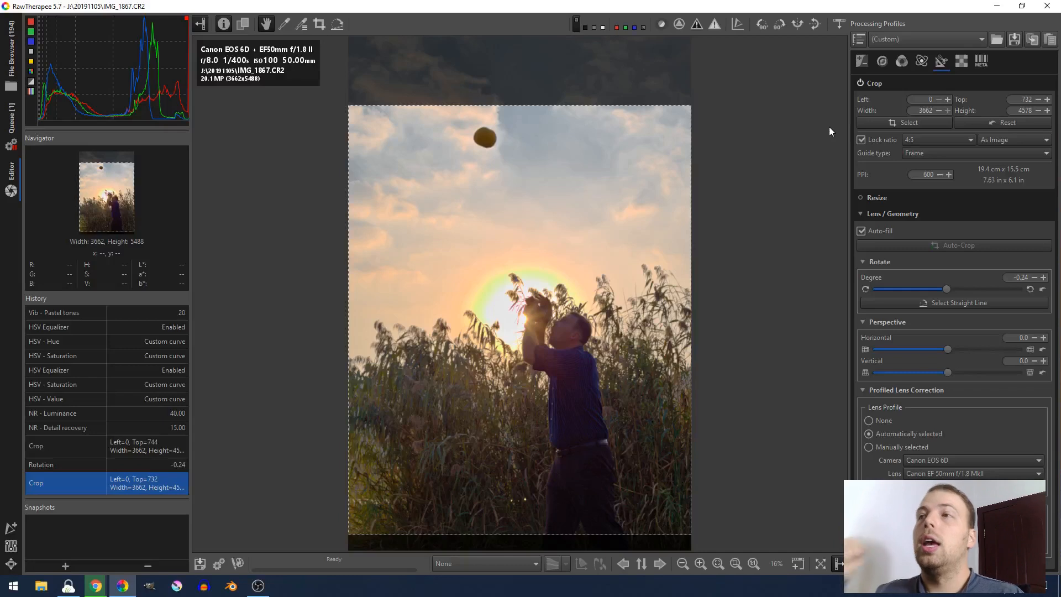
click(862, 62)
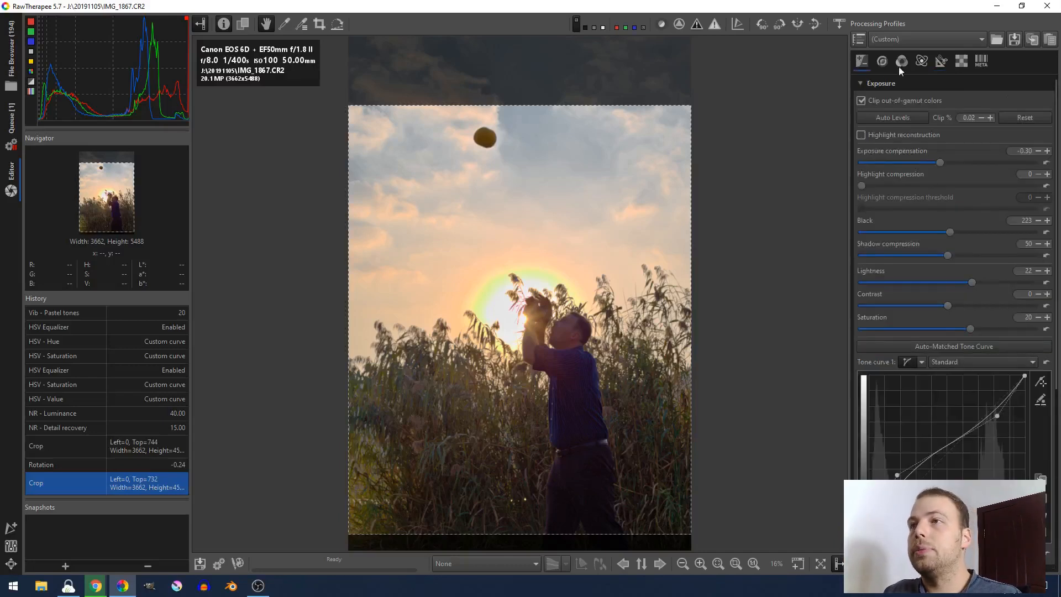
click(902, 60)
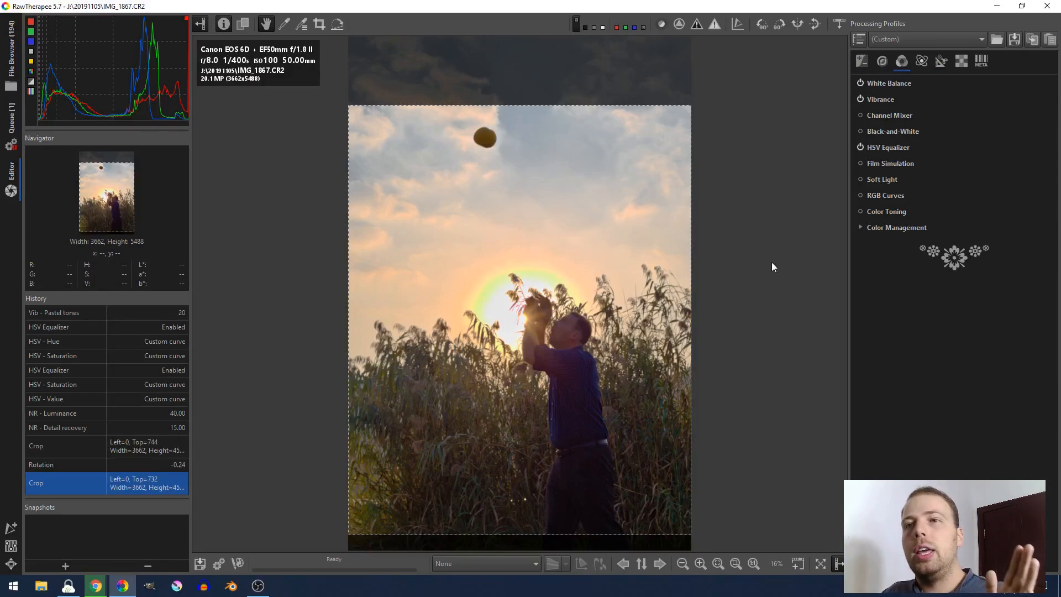
mouse_move(735, 243)
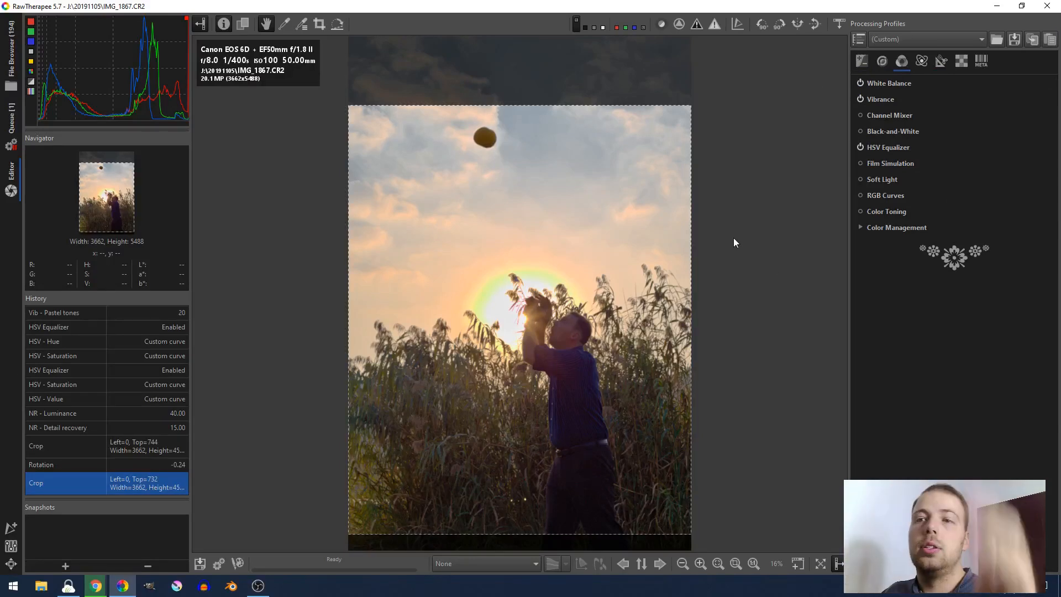
mouse_move(753, 156)
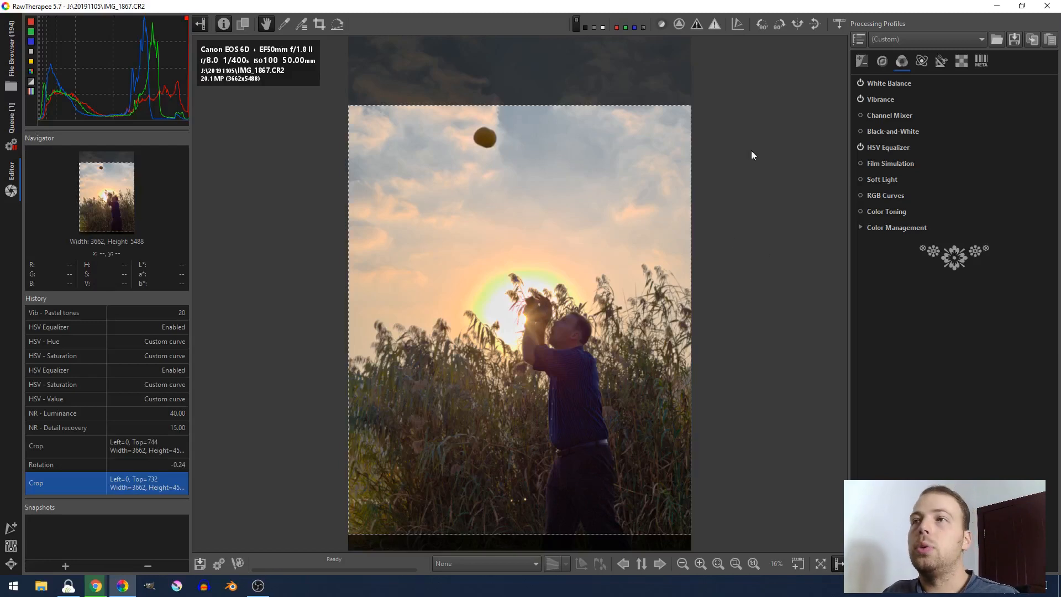
mouse_move(552, 335)
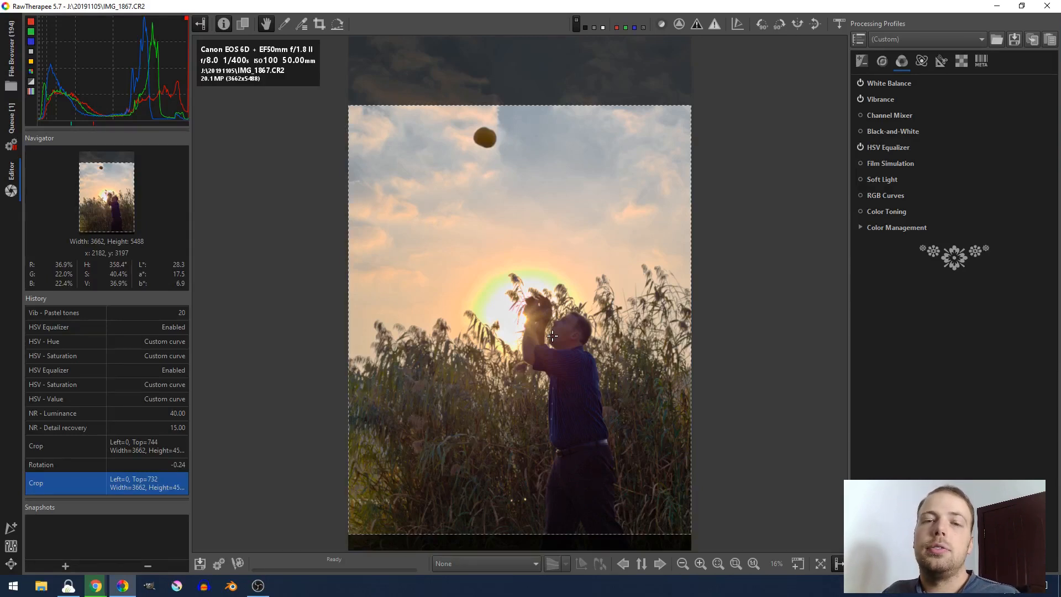
mouse_move(654, 333)
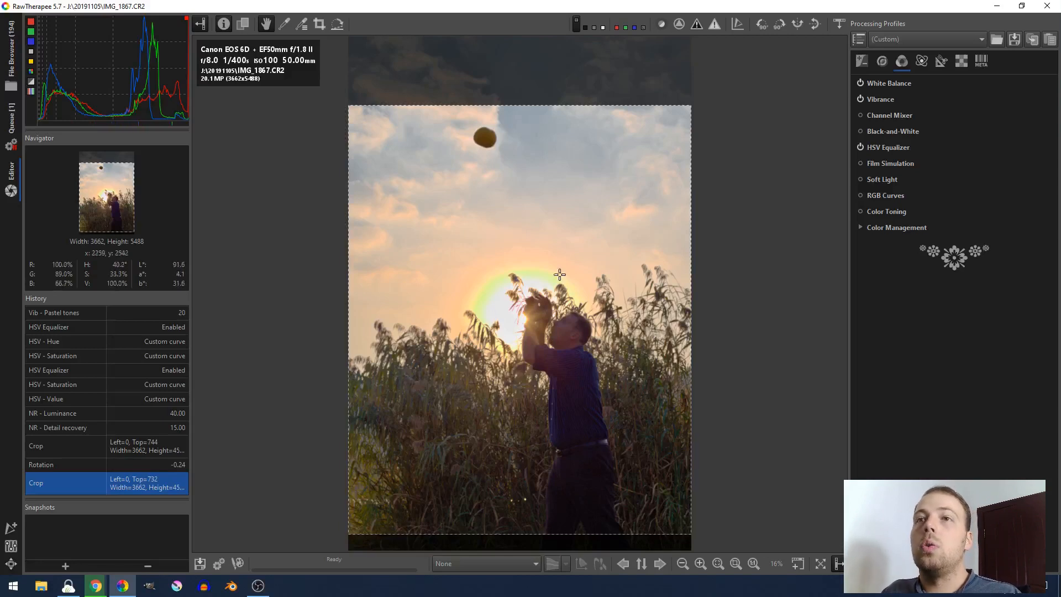
click(940, 62)
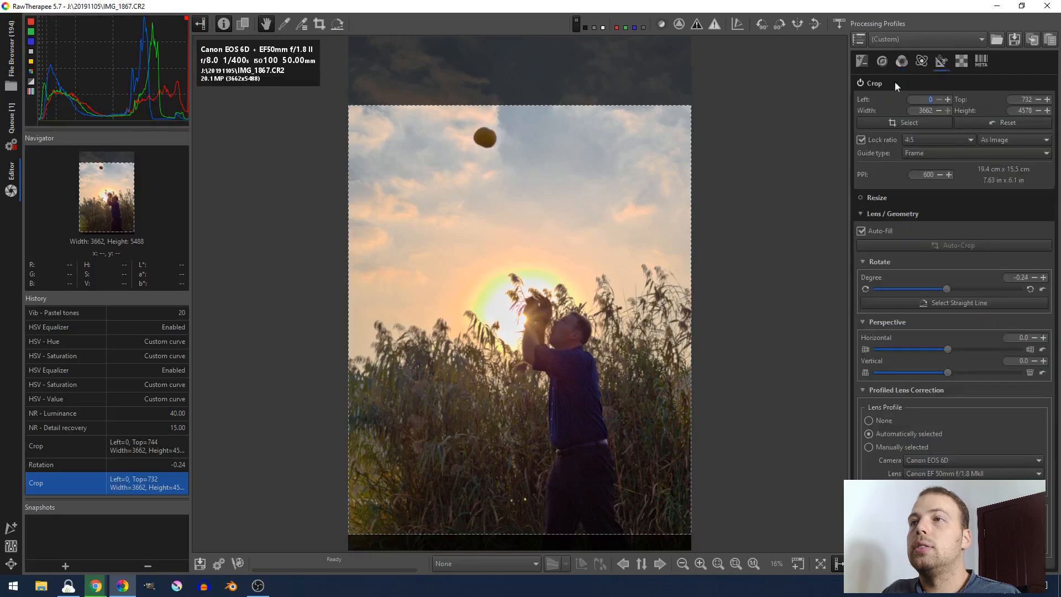